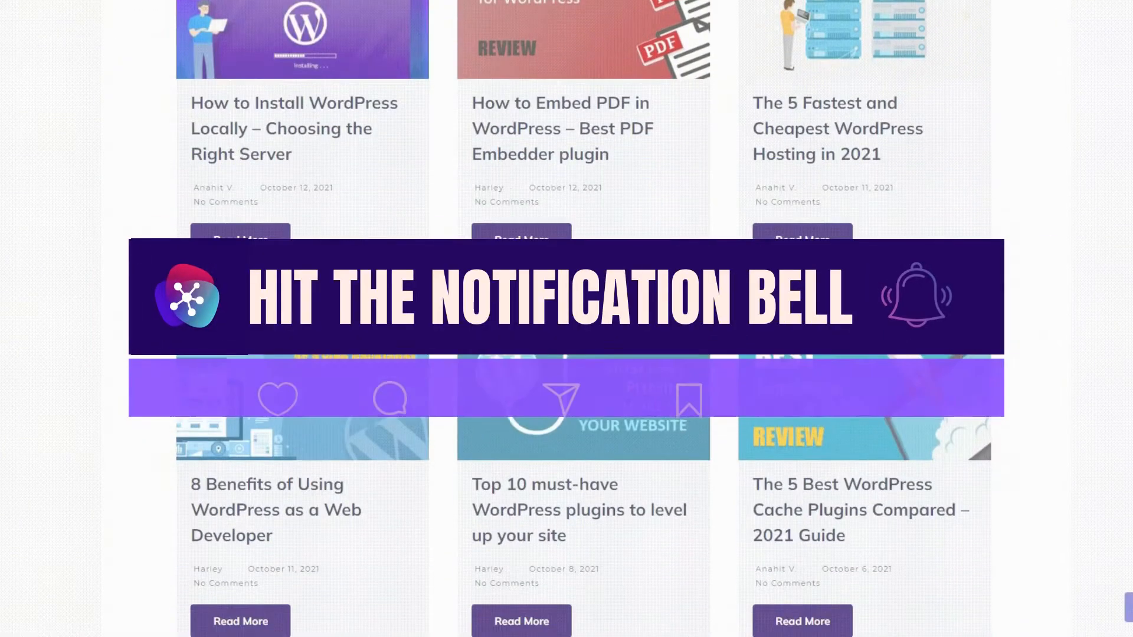
Step: Search new plugins for 'tiered pricing' and check Tiered Pricing Table for WooCommerce details
scroll(down, 3)
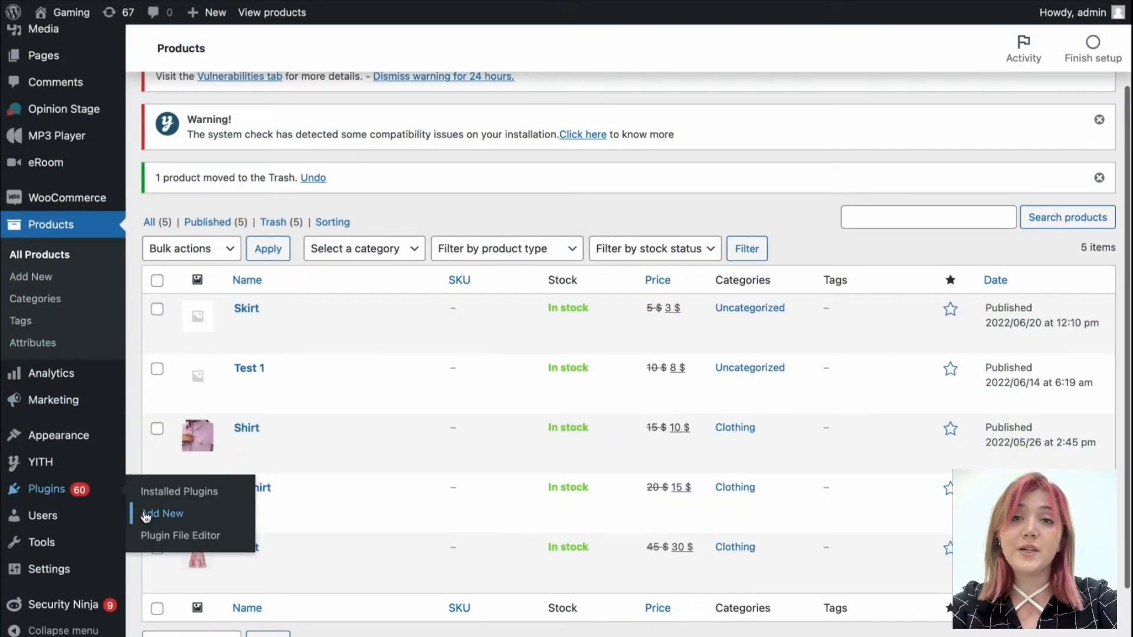
click(164, 513)
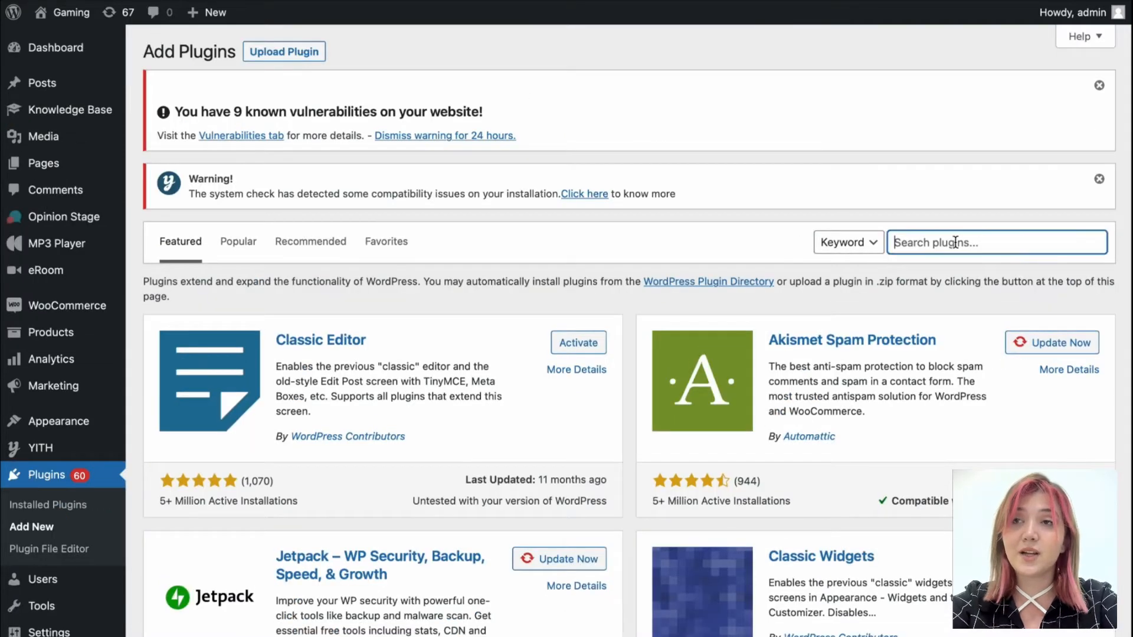
text(tiered pr)
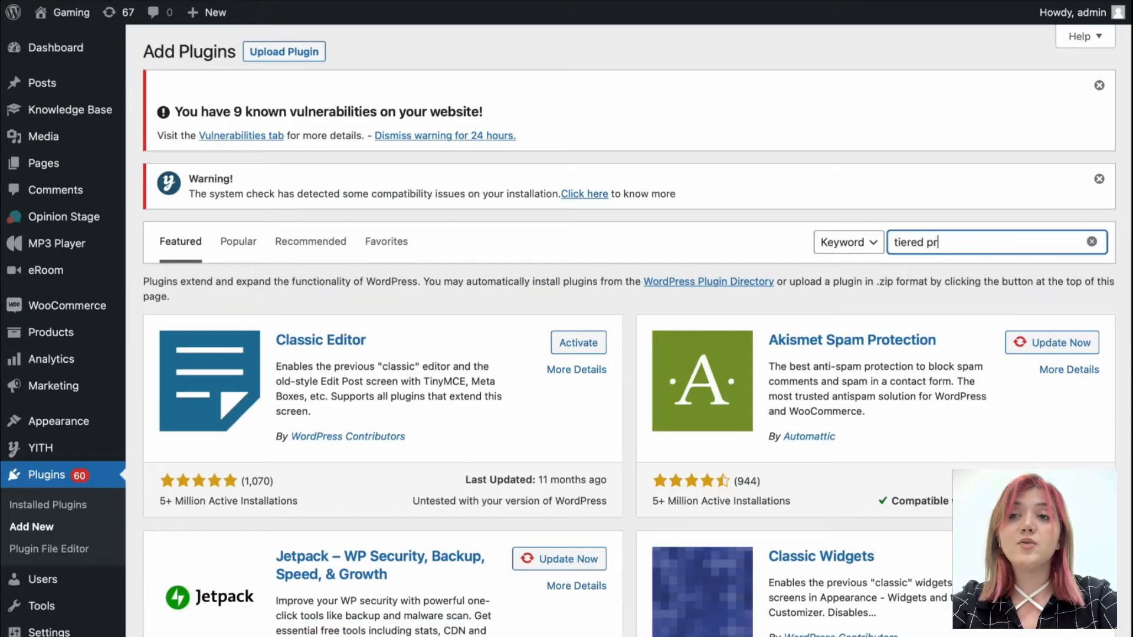
text(icing)
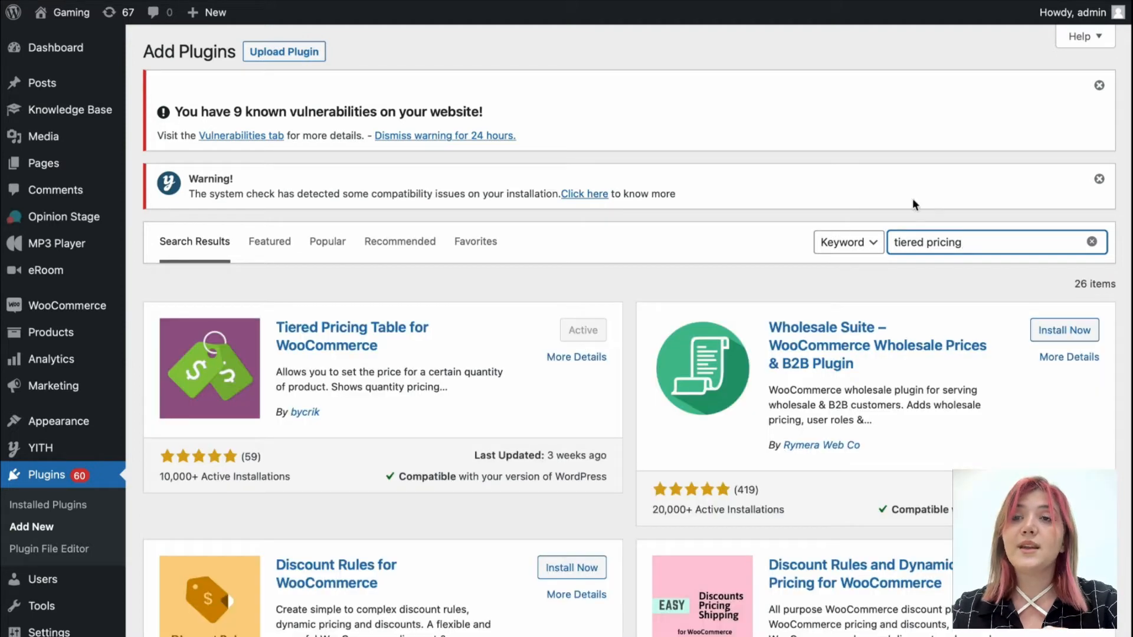
click(577, 356)
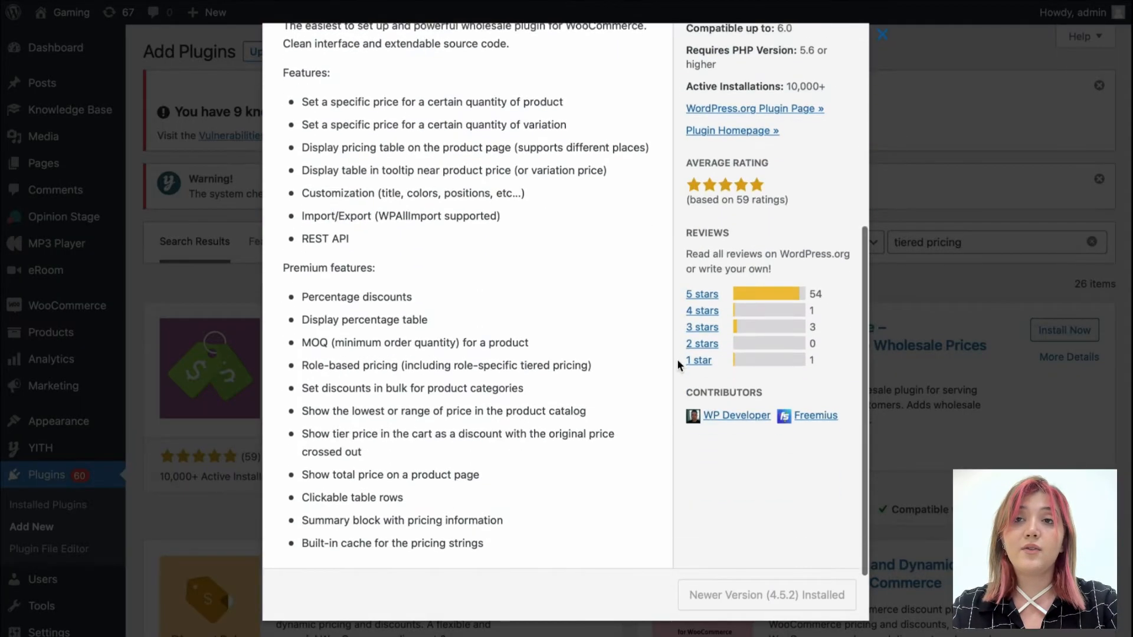
click(882, 35)
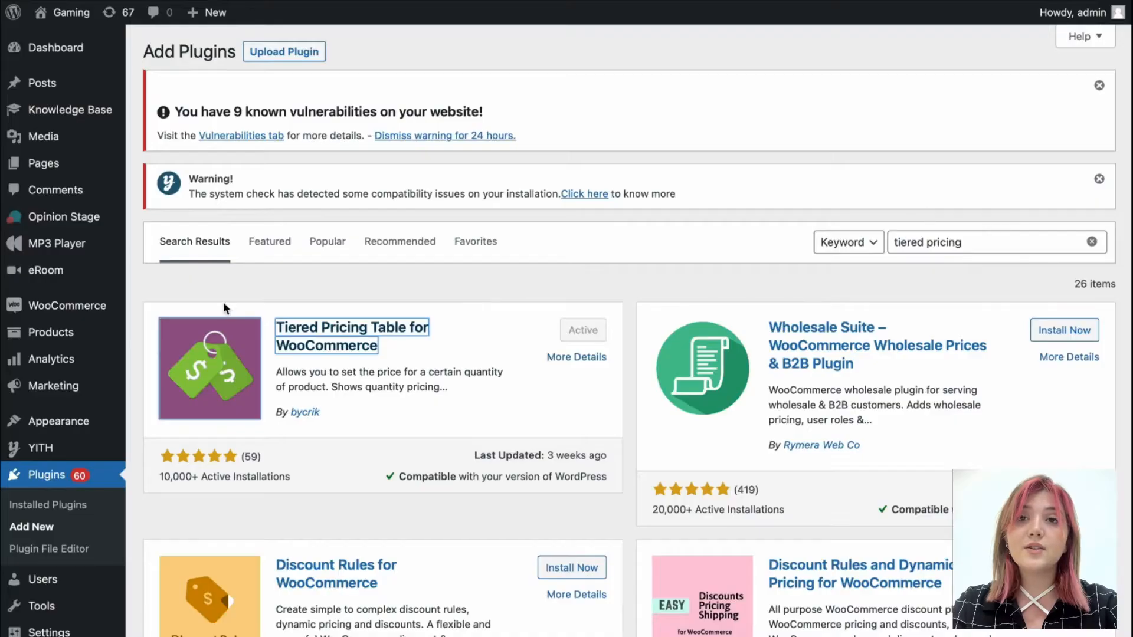
mouse_move(67, 306)
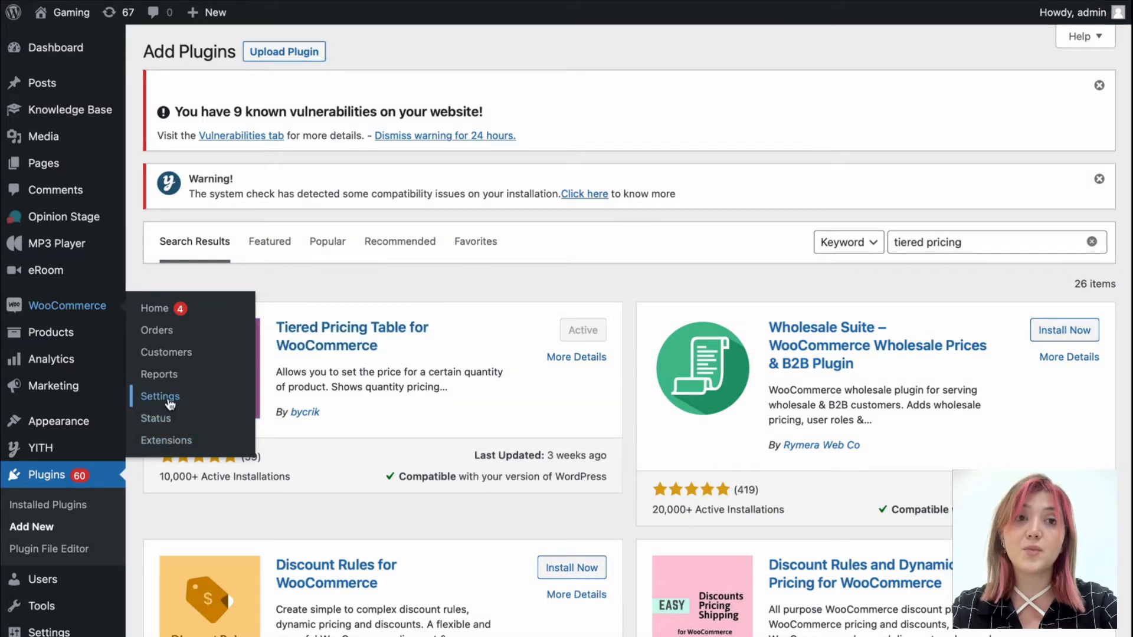
Step: Open the Tiered Pricing tab in WooCommerce settings and scroll through its options
click(160, 396)
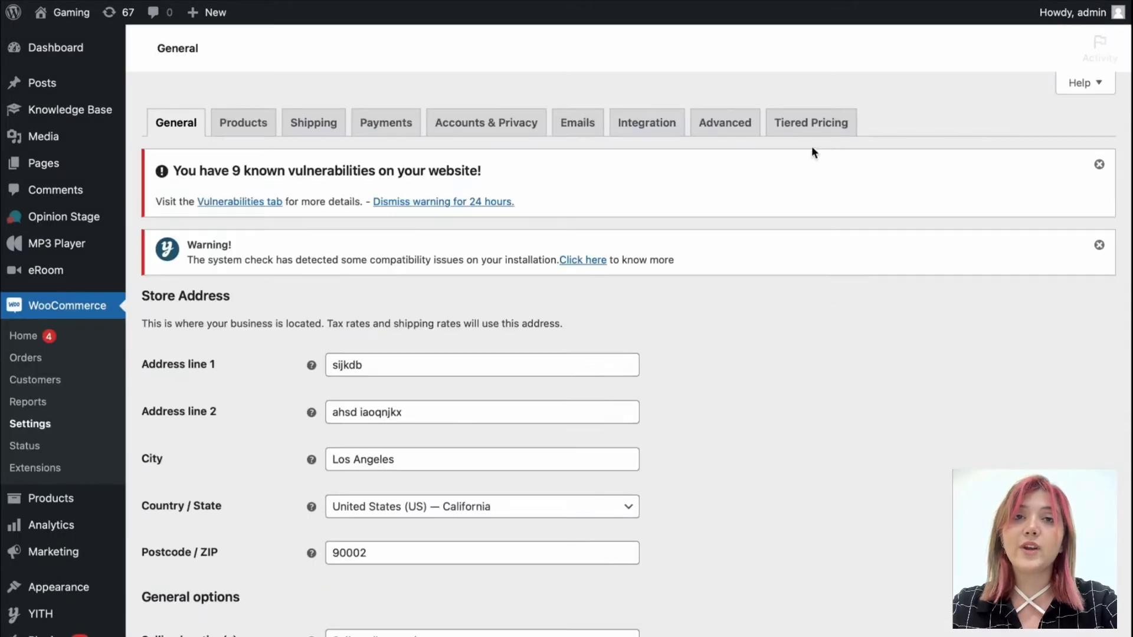
click(810, 122)
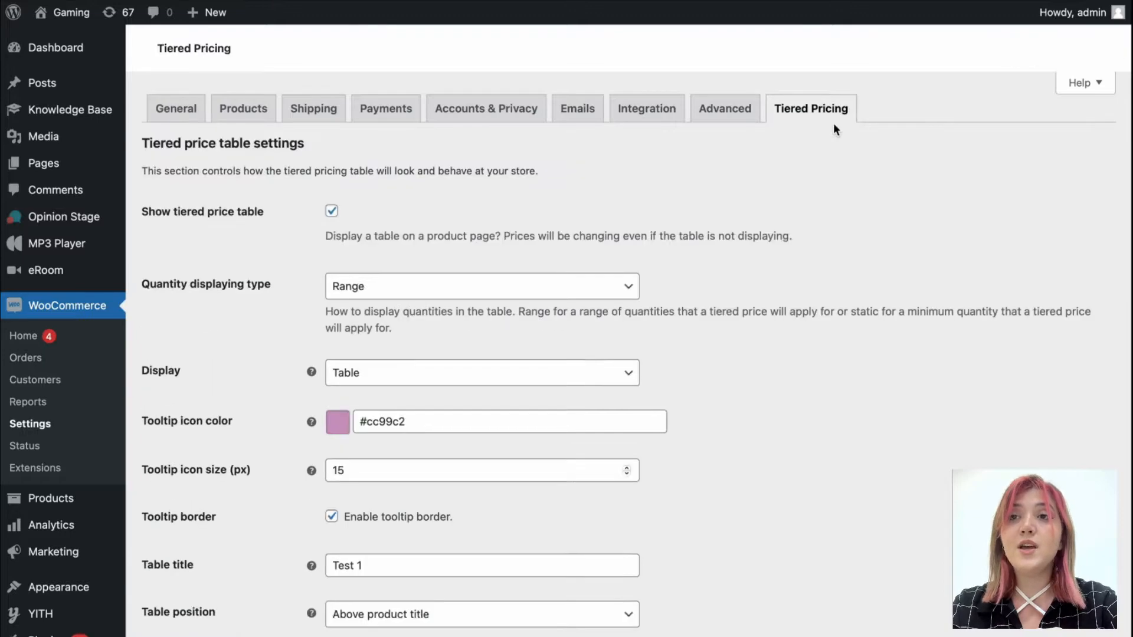
scroll(down, 3)
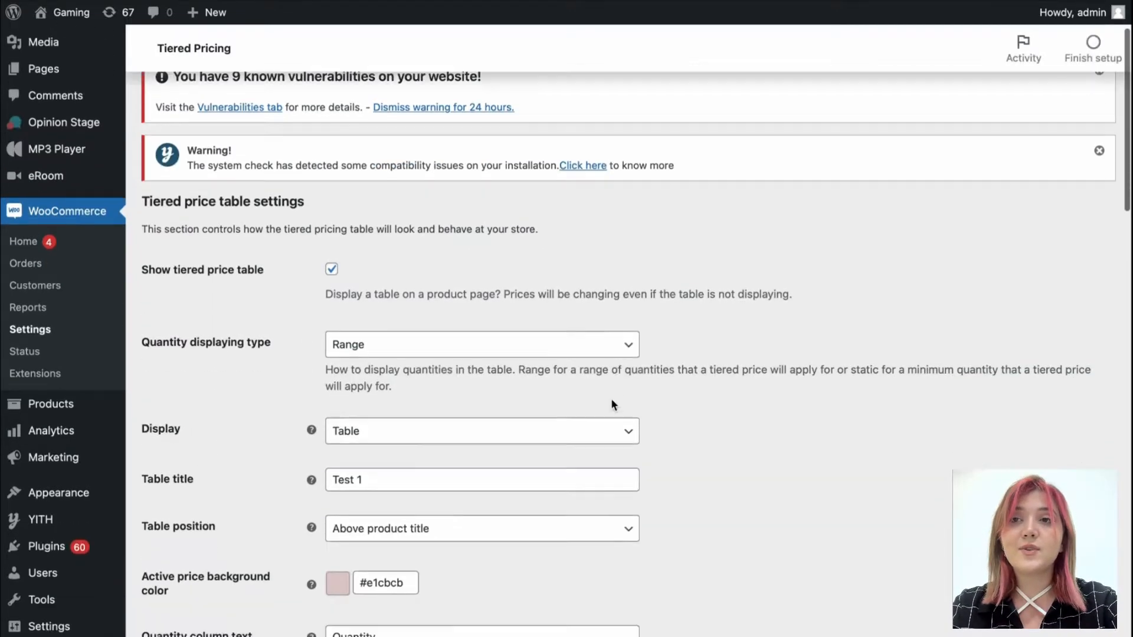
scroll(down, 3)
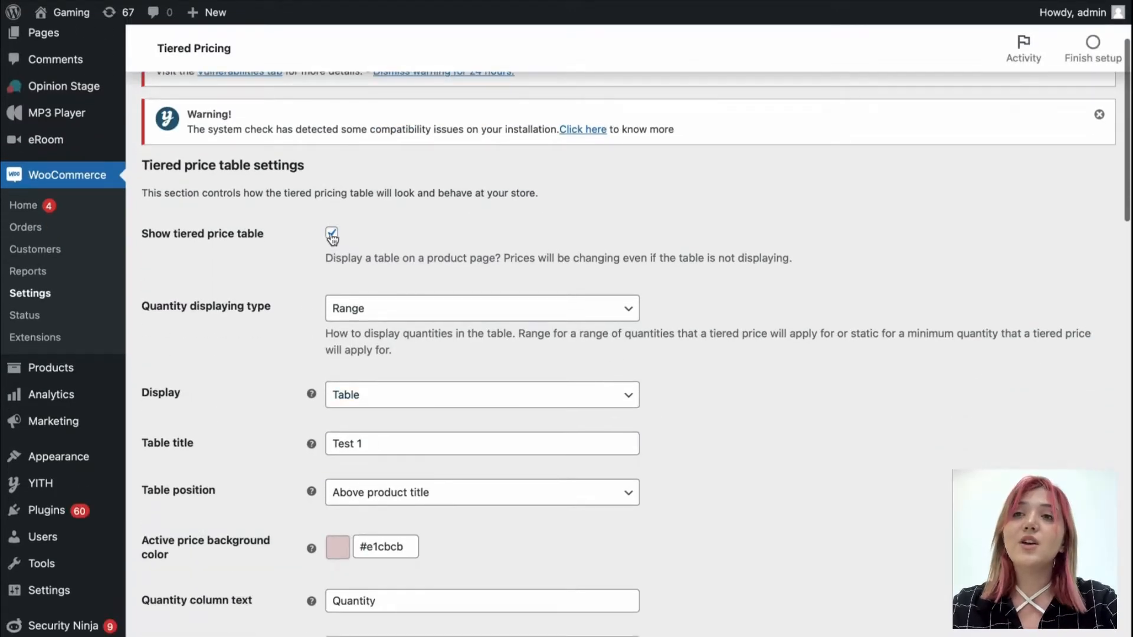
scroll(down, 3)
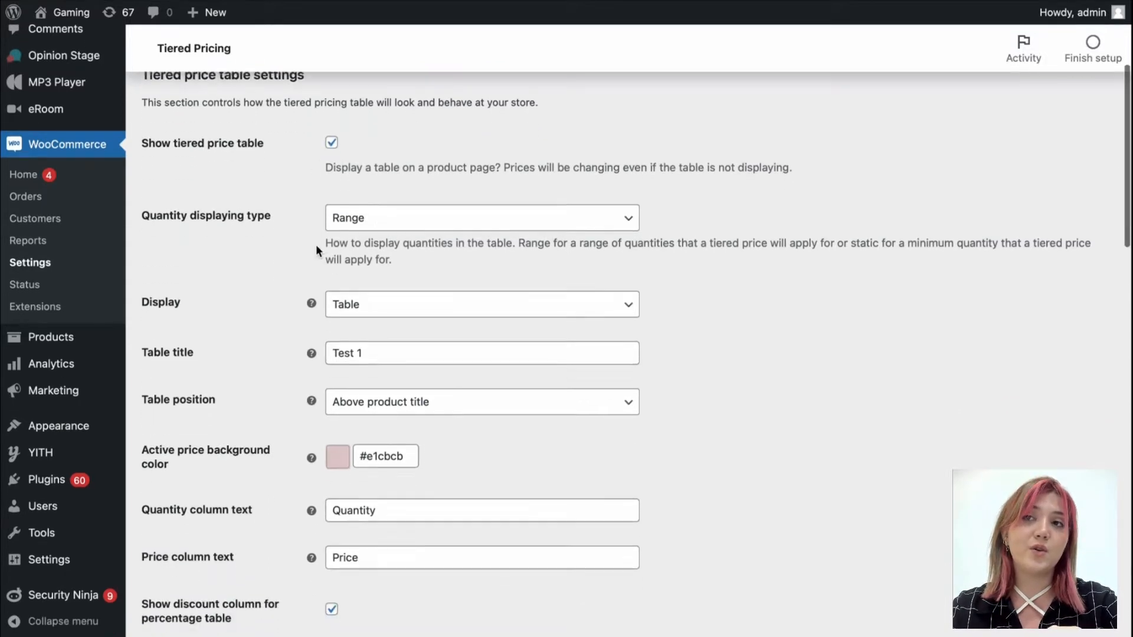
Step: Review the quantity display, Display and Table position dropdowns, keeping table display above product title
click(480, 218)
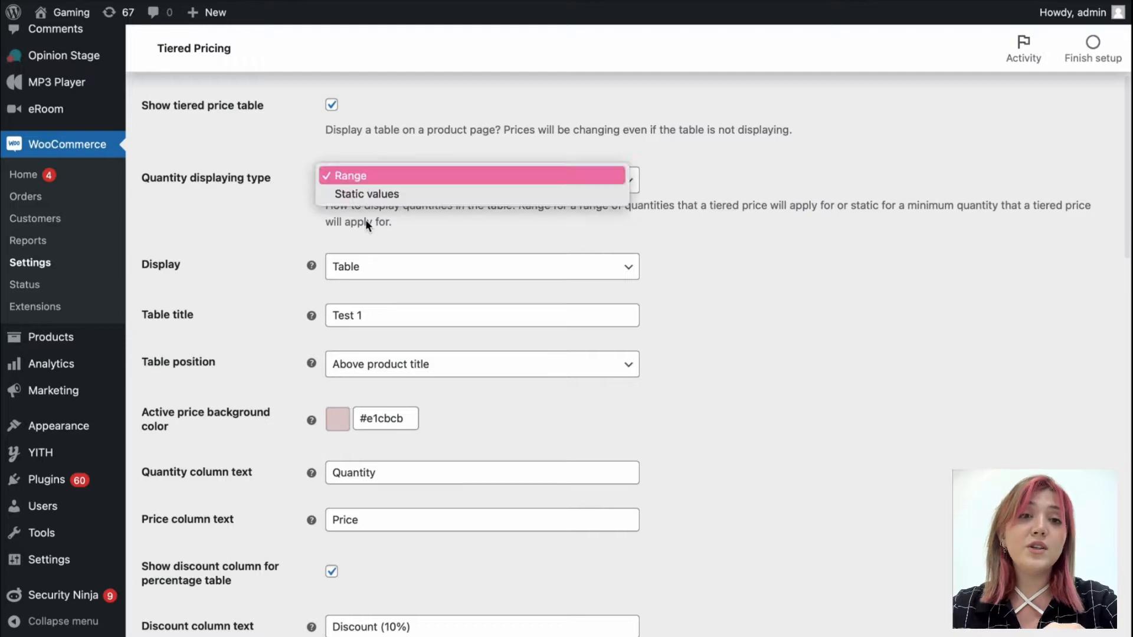
mouse_move(366, 193)
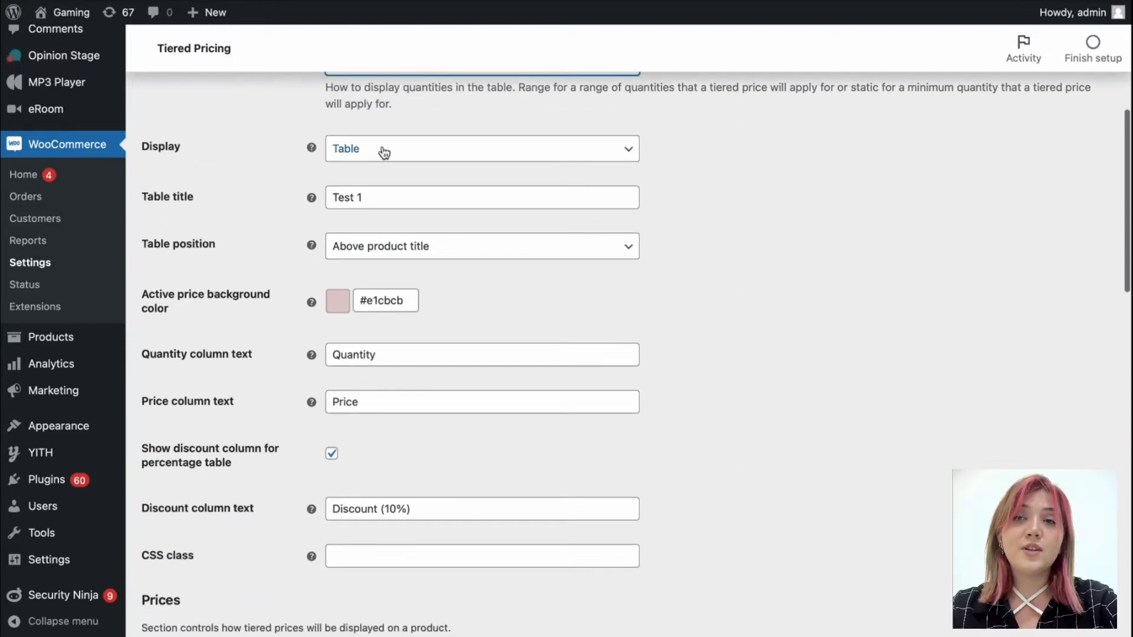
click(482, 148)
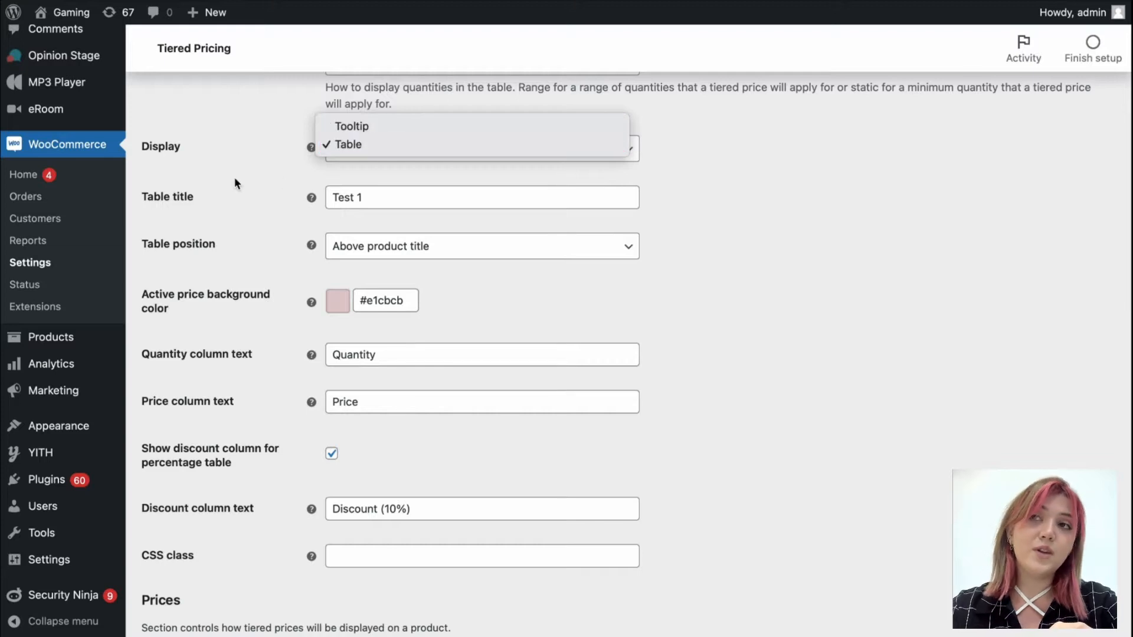
click(347, 144)
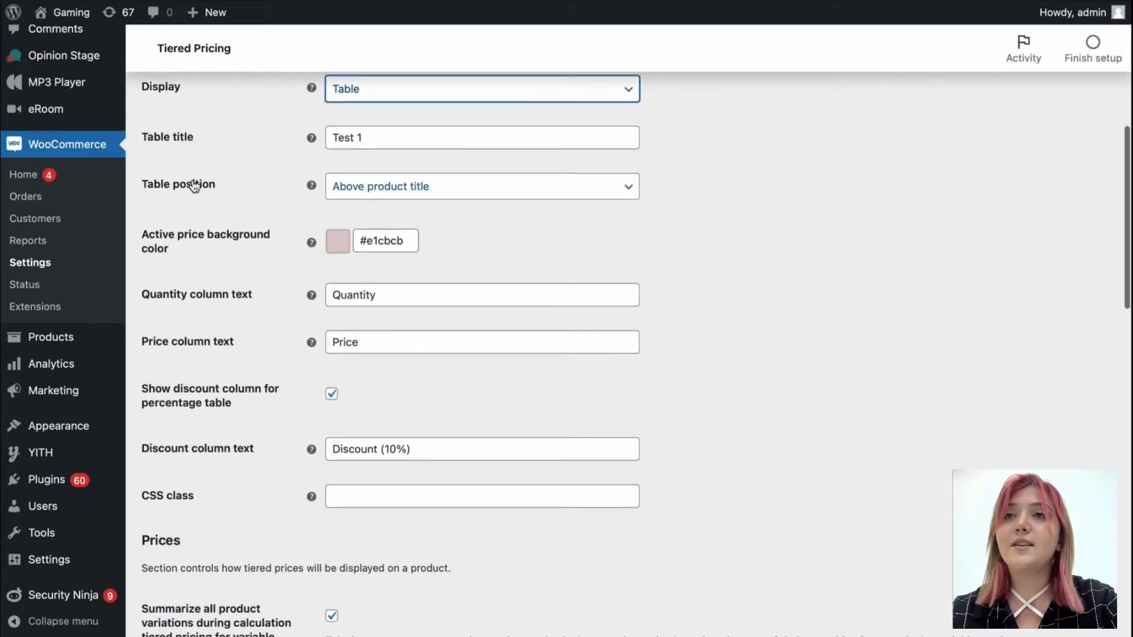
click(482, 187)
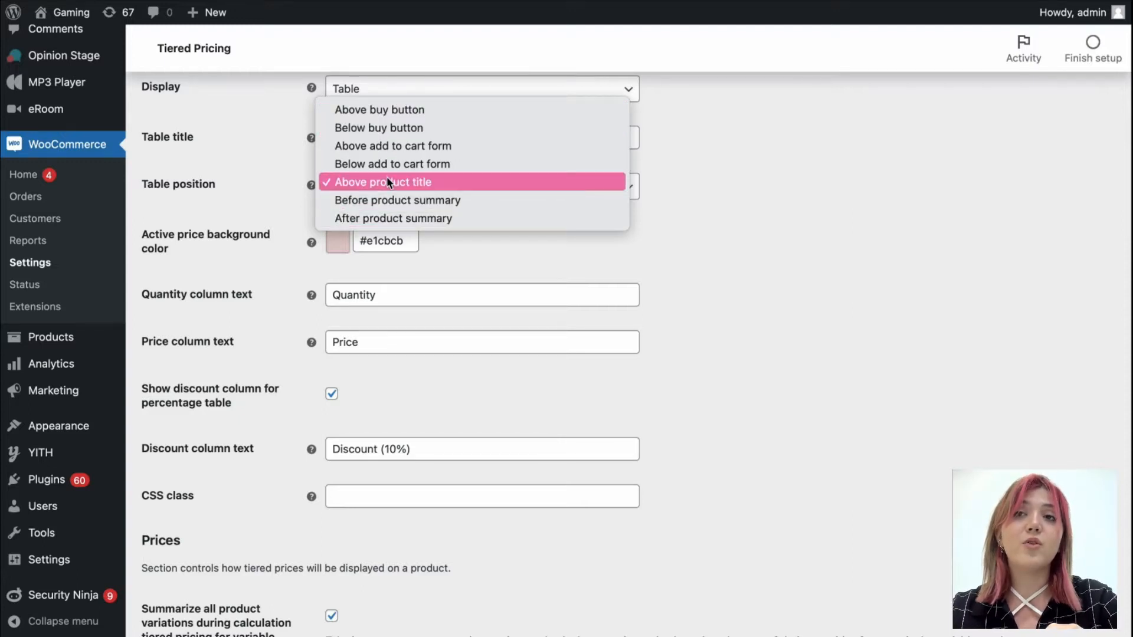
click(383, 181)
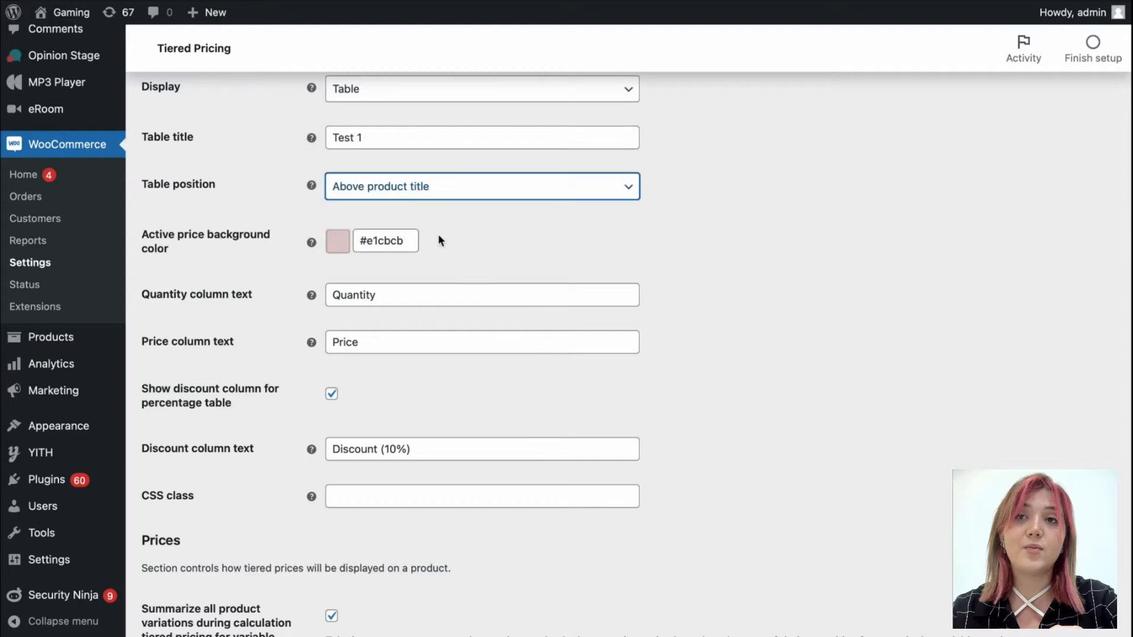
click(337, 240)
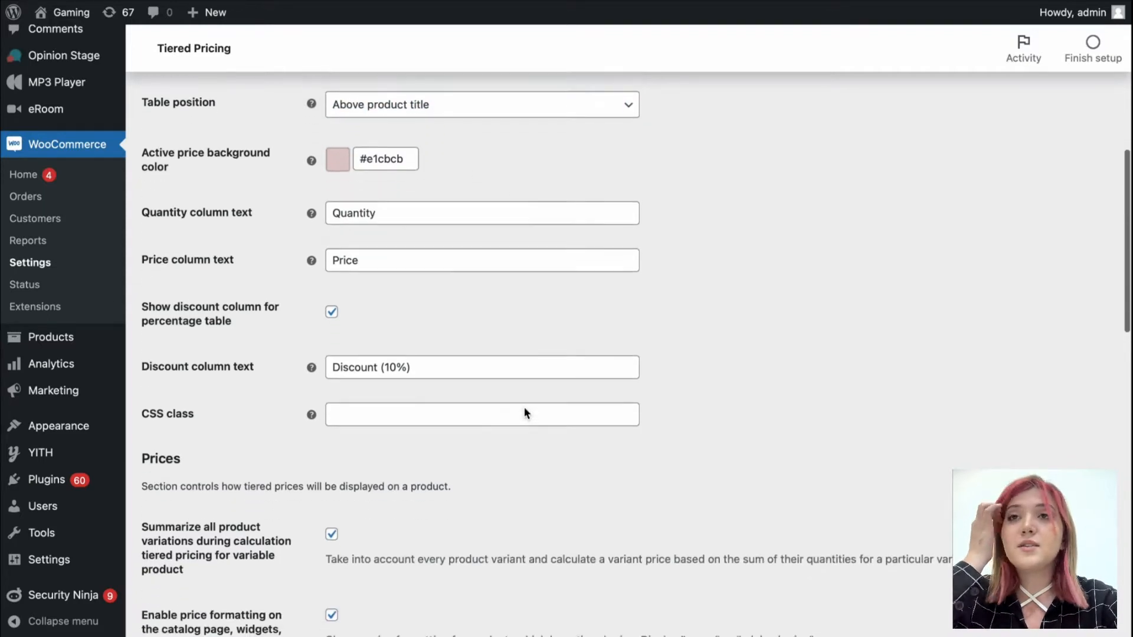
scroll(down, 3)
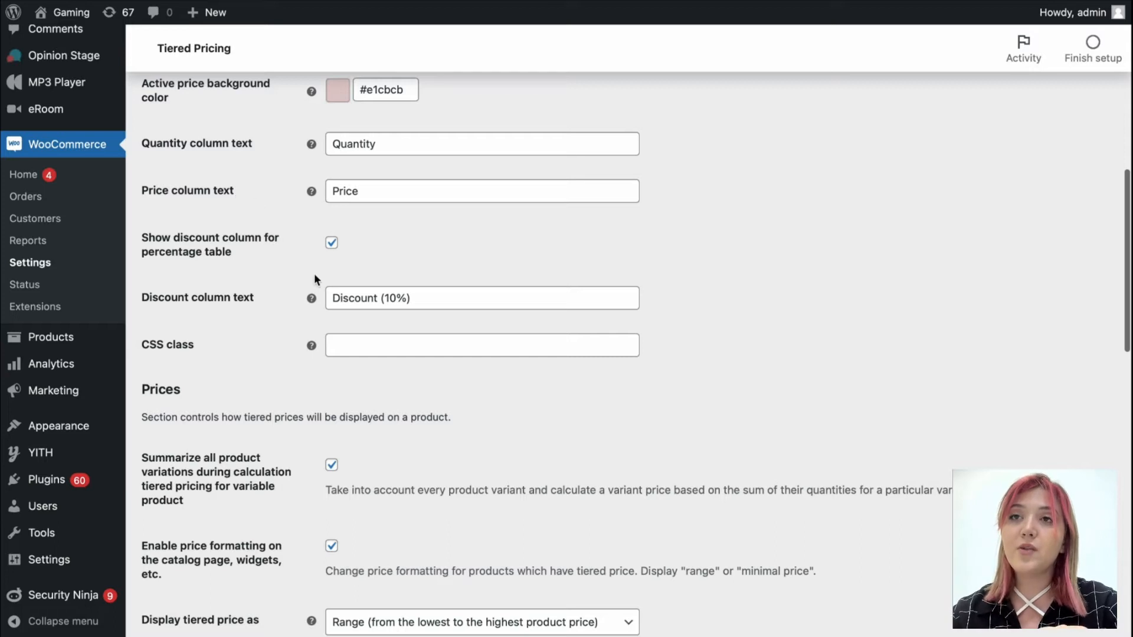
click(332, 243)
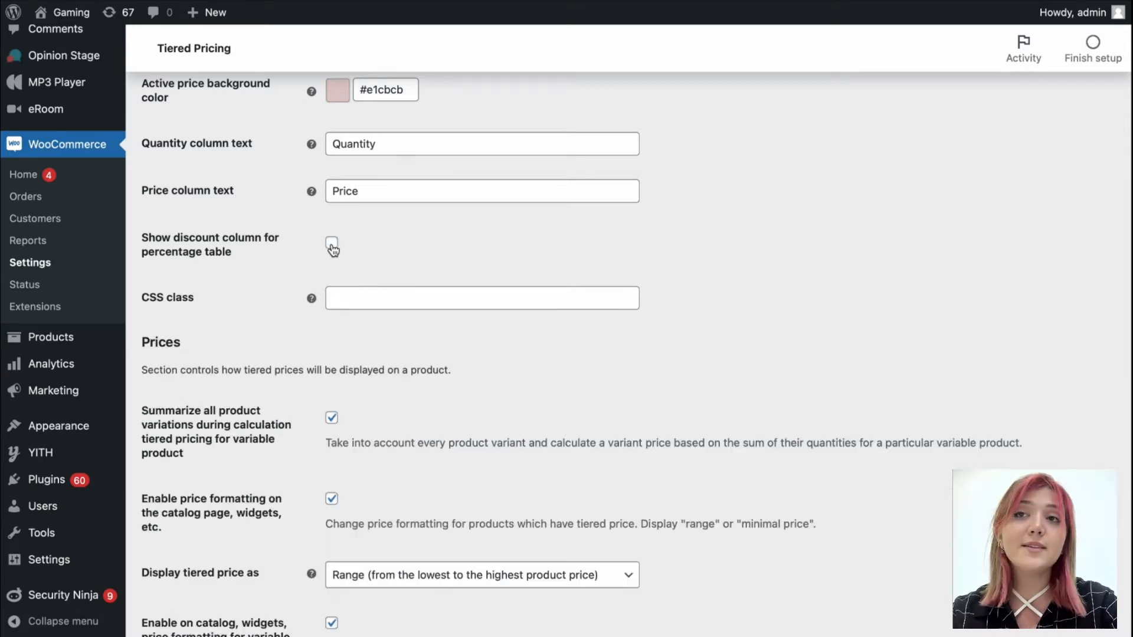
click(331, 243)
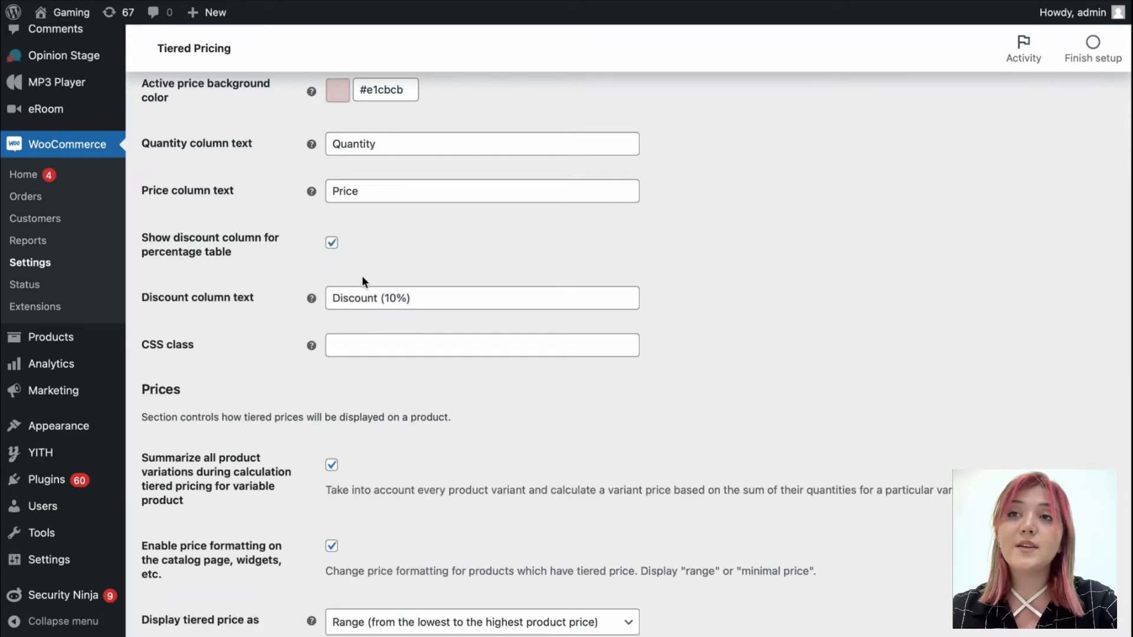
click(332, 243)
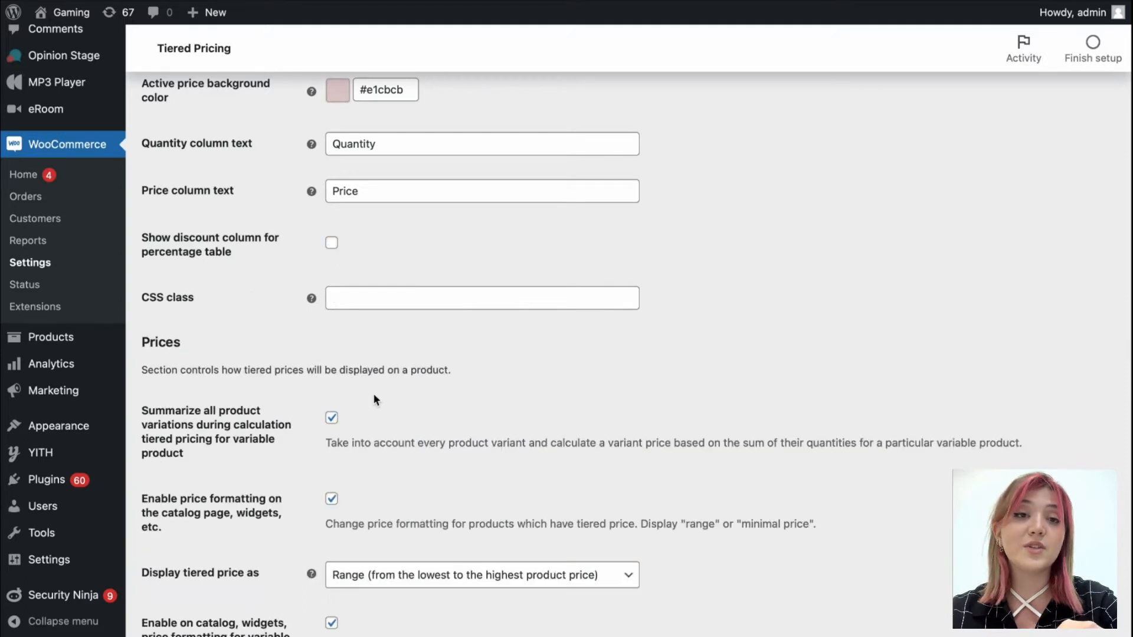
scroll(down, 3)
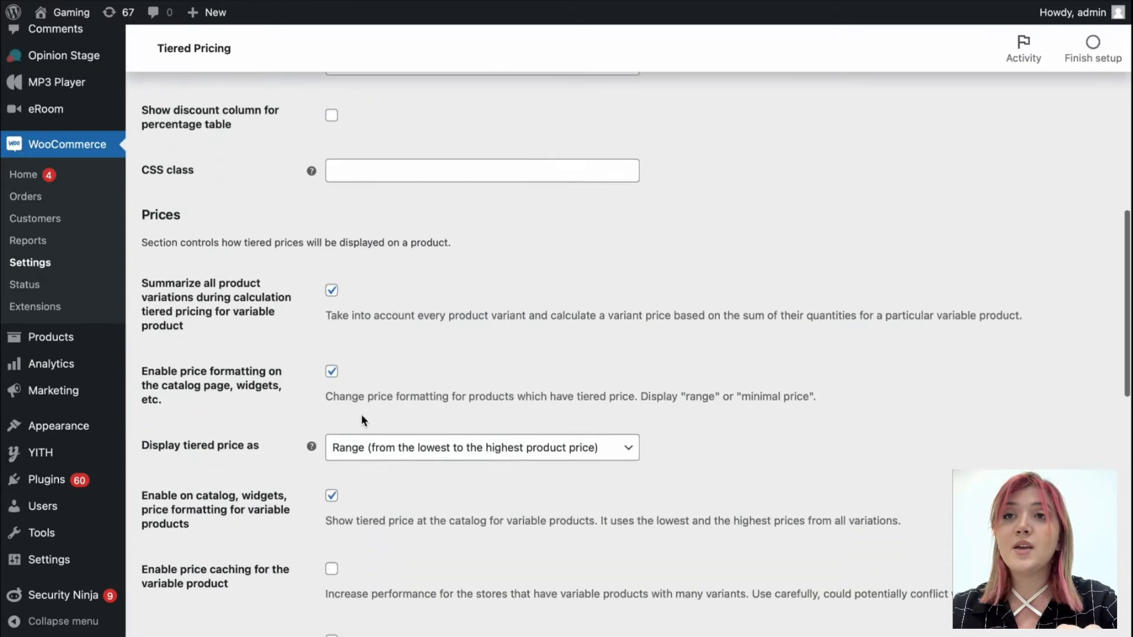
scroll(down, 3)
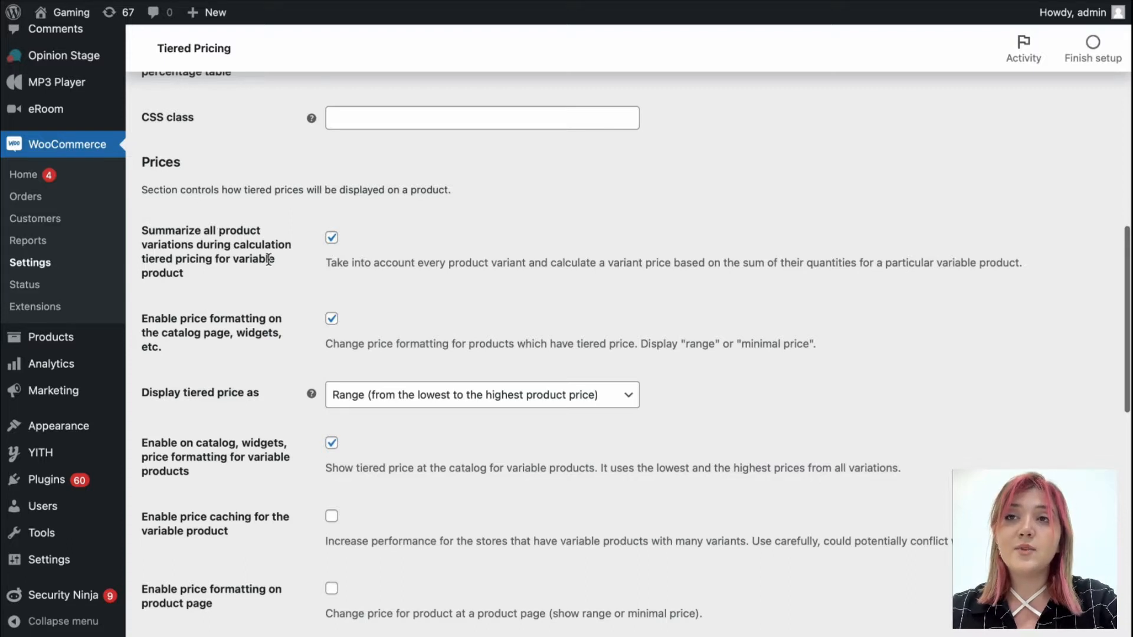
mouse_move(293, 294)
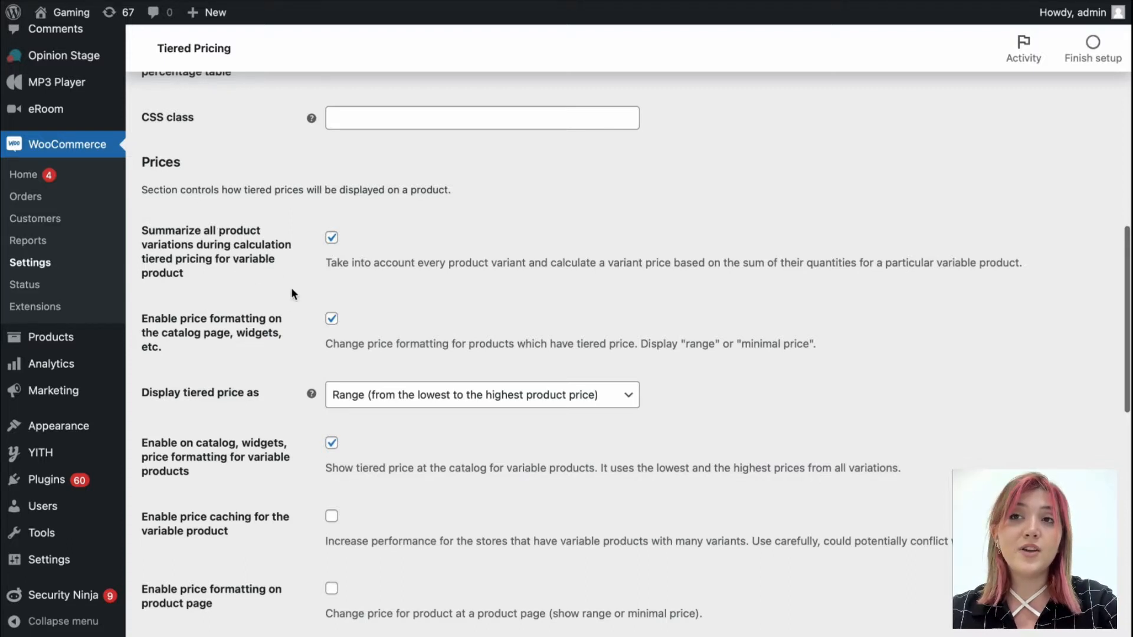
scroll(down, 3)
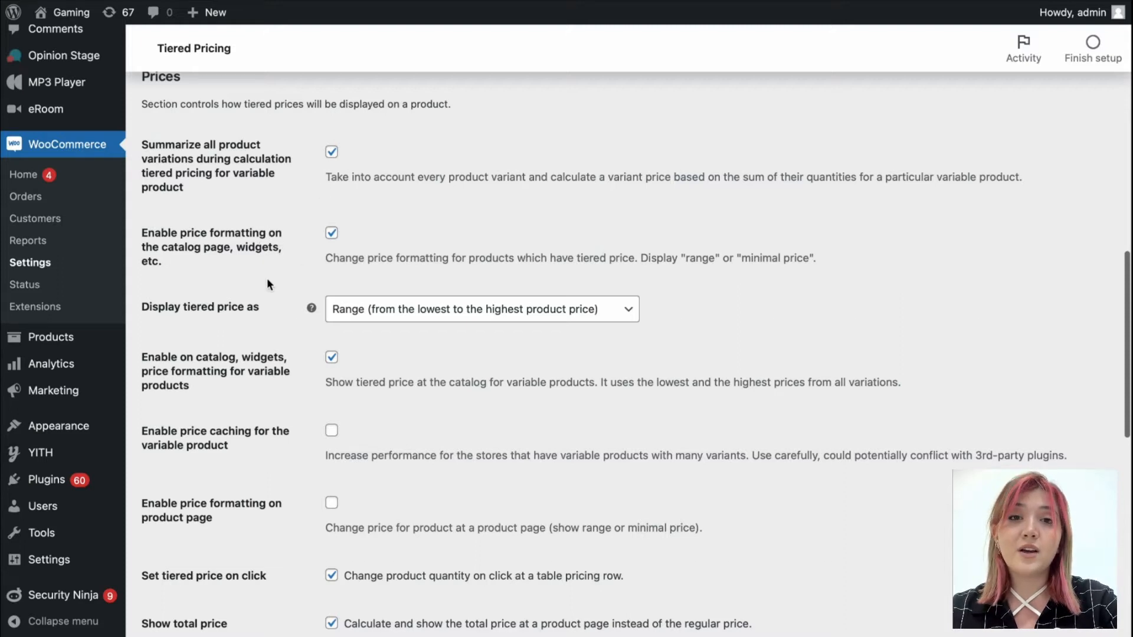
click(481, 309)
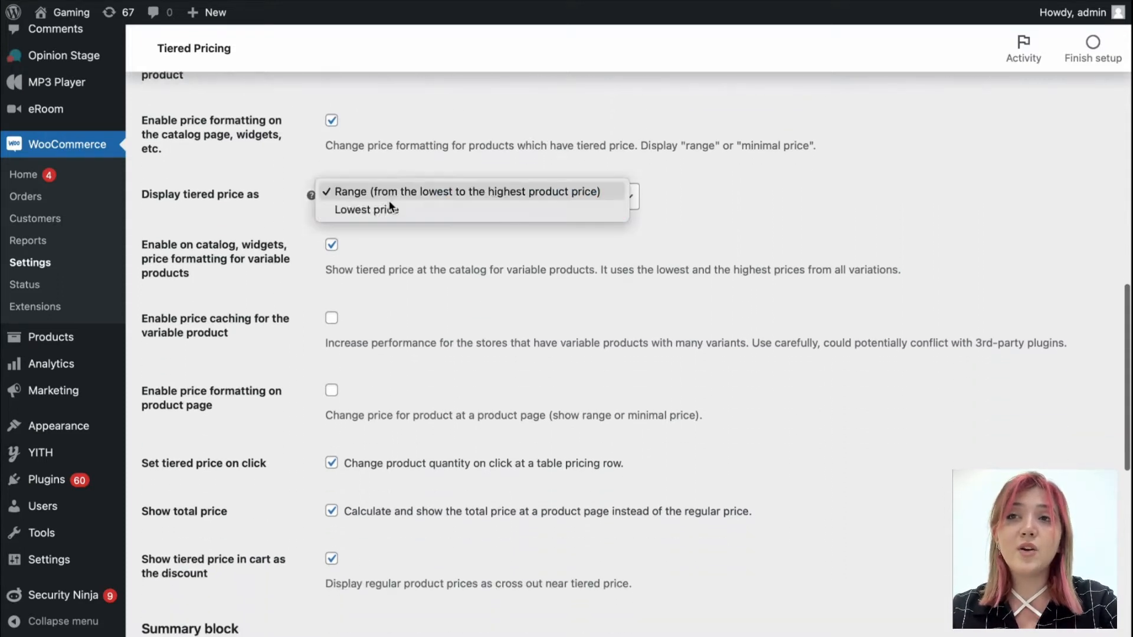
mouse_move(366, 209)
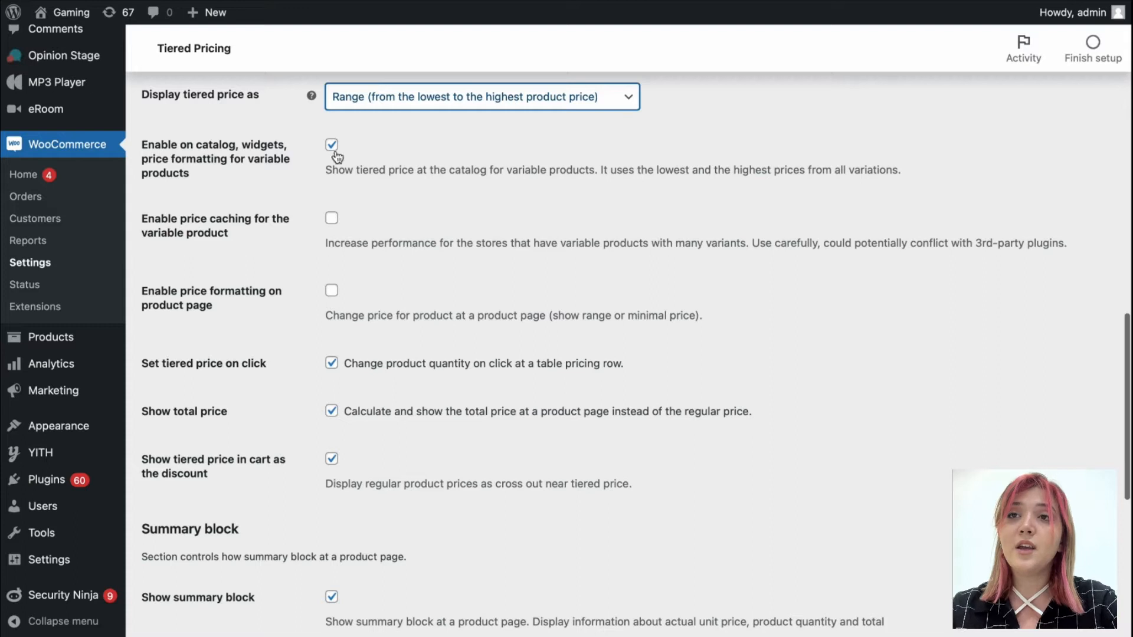
mouse_move(336, 193)
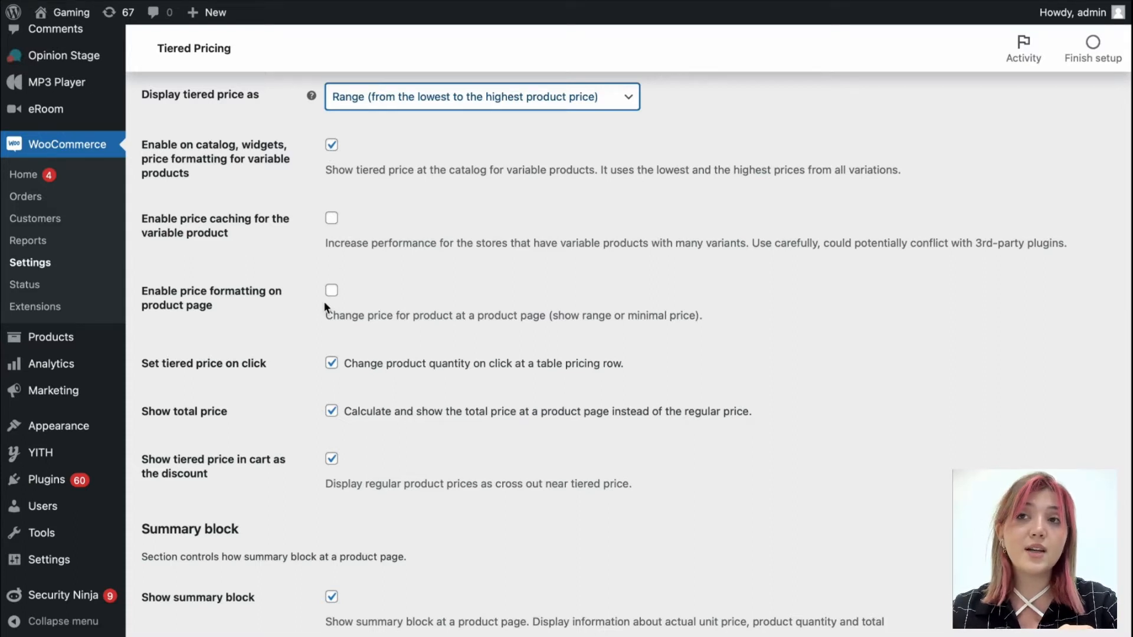
Step: Scroll through the Summary and category/role sections and save the tiered pricing settings
scroll(down, 3)
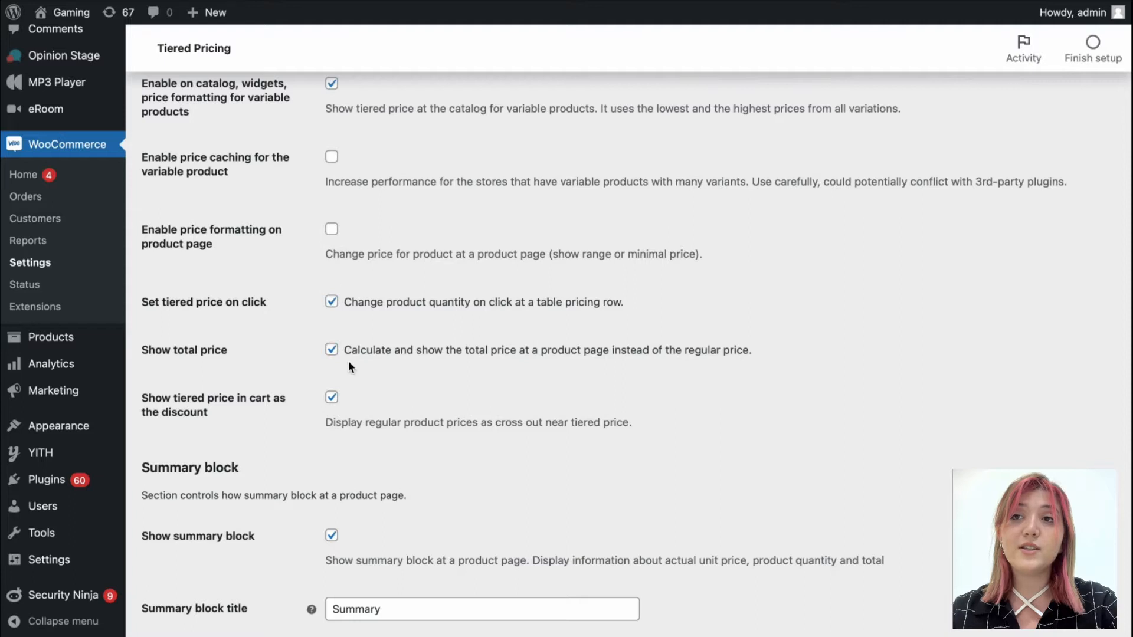
scroll(down, 3)
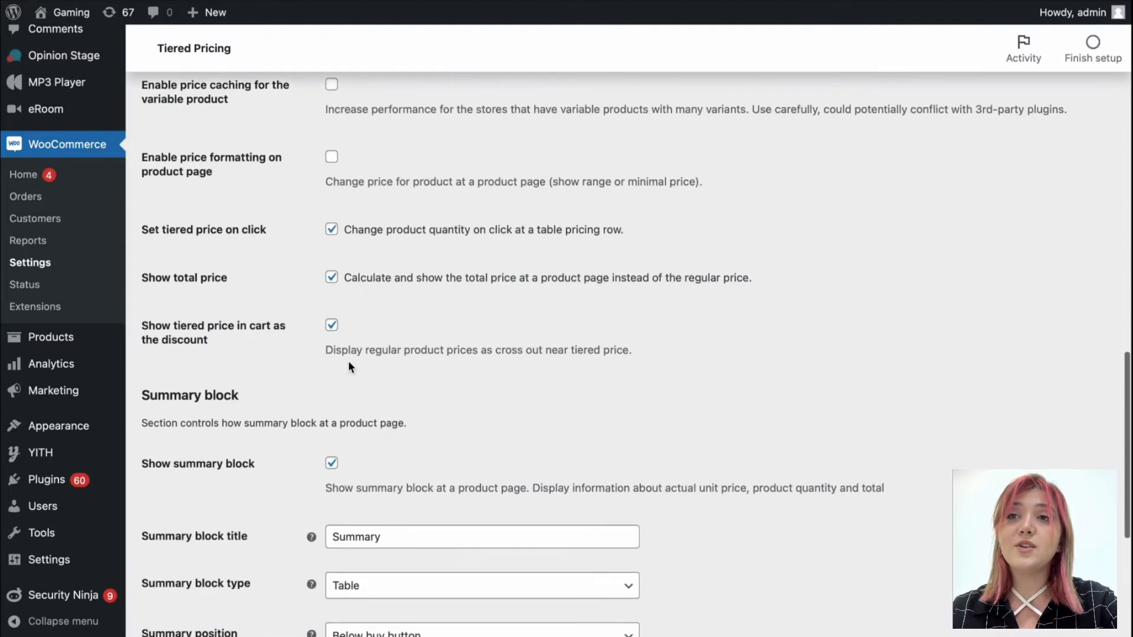
scroll(down, 3)
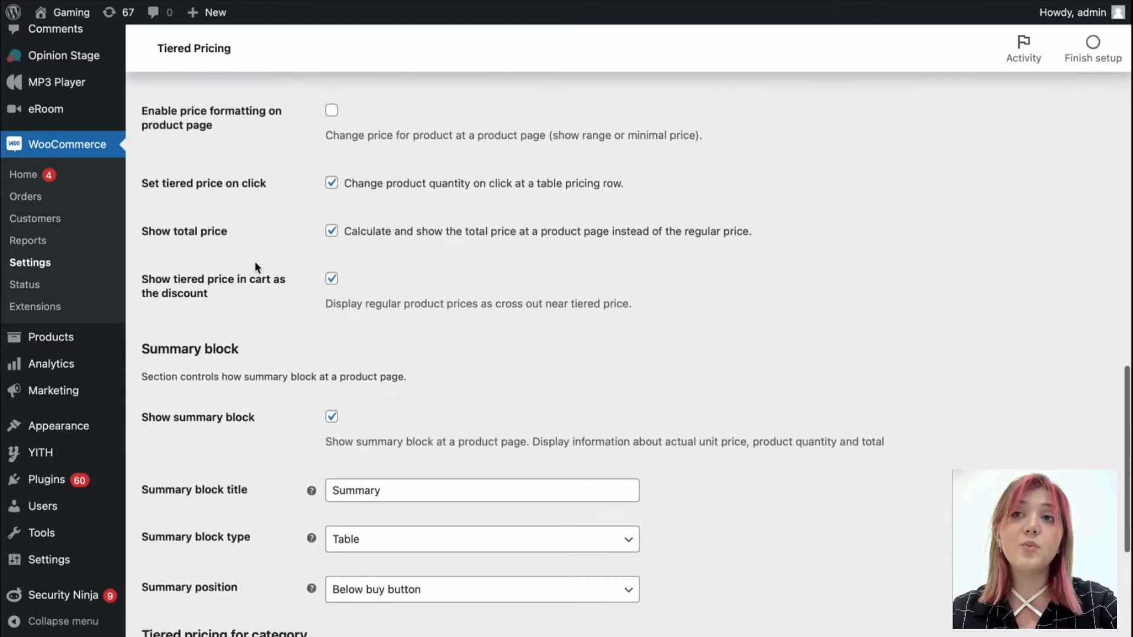
scroll(down, 3)
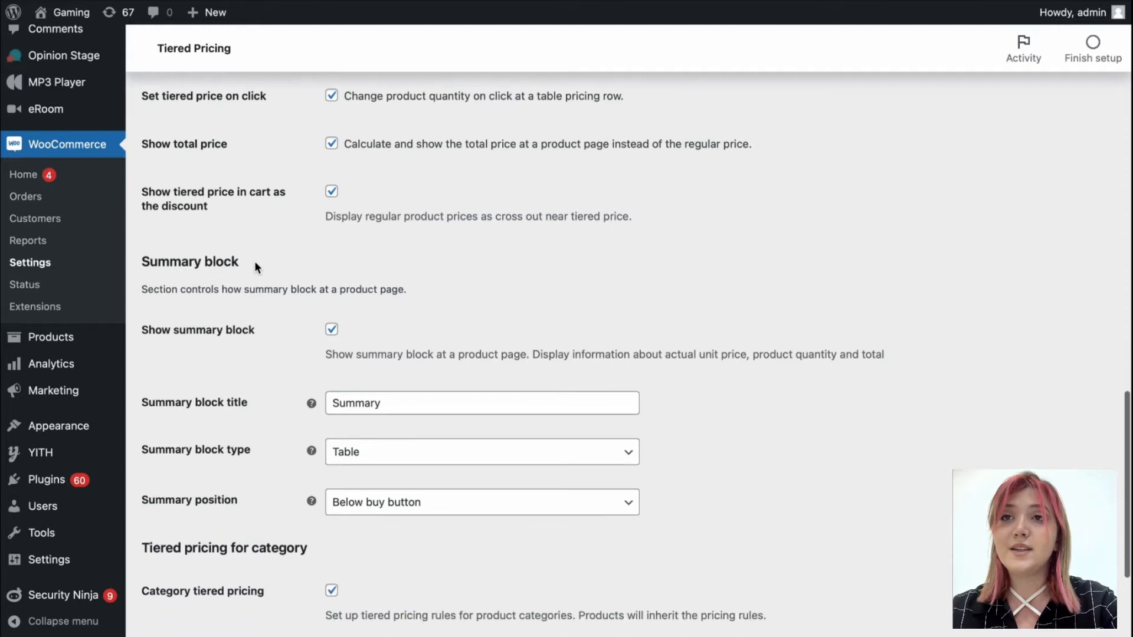
scroll(down, 3)
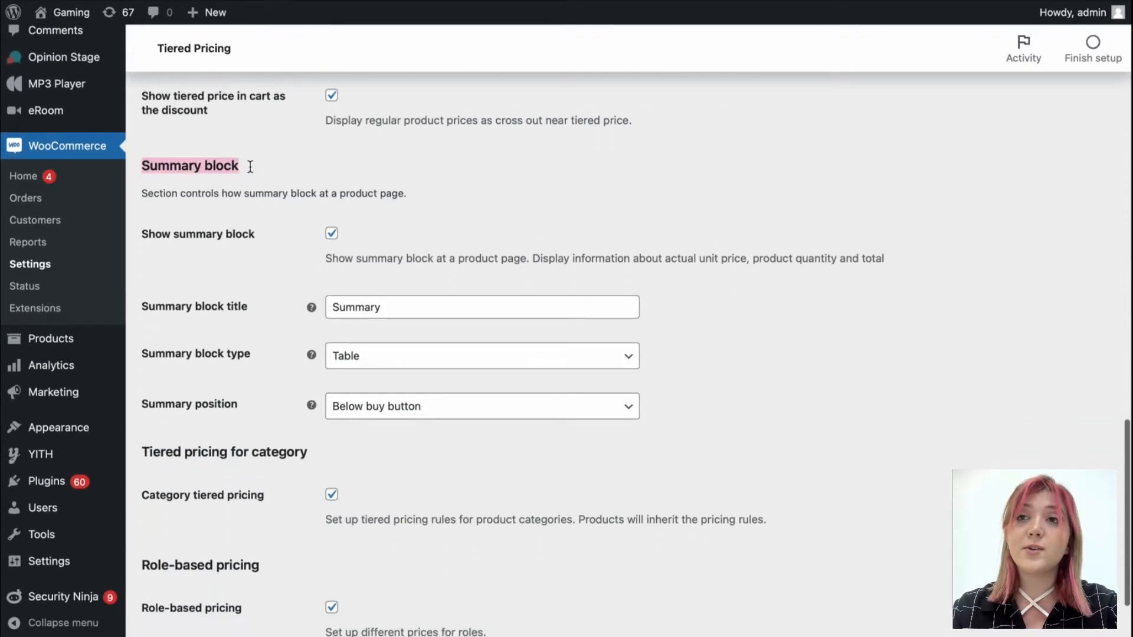
scroll(down, 3)
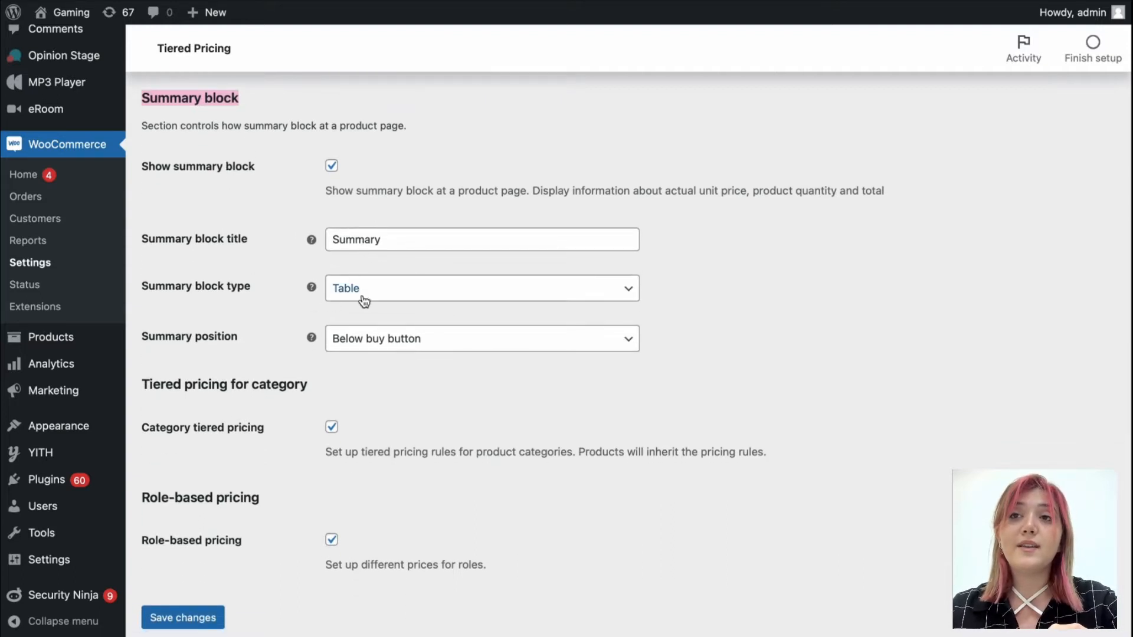
scroll(down, 3)
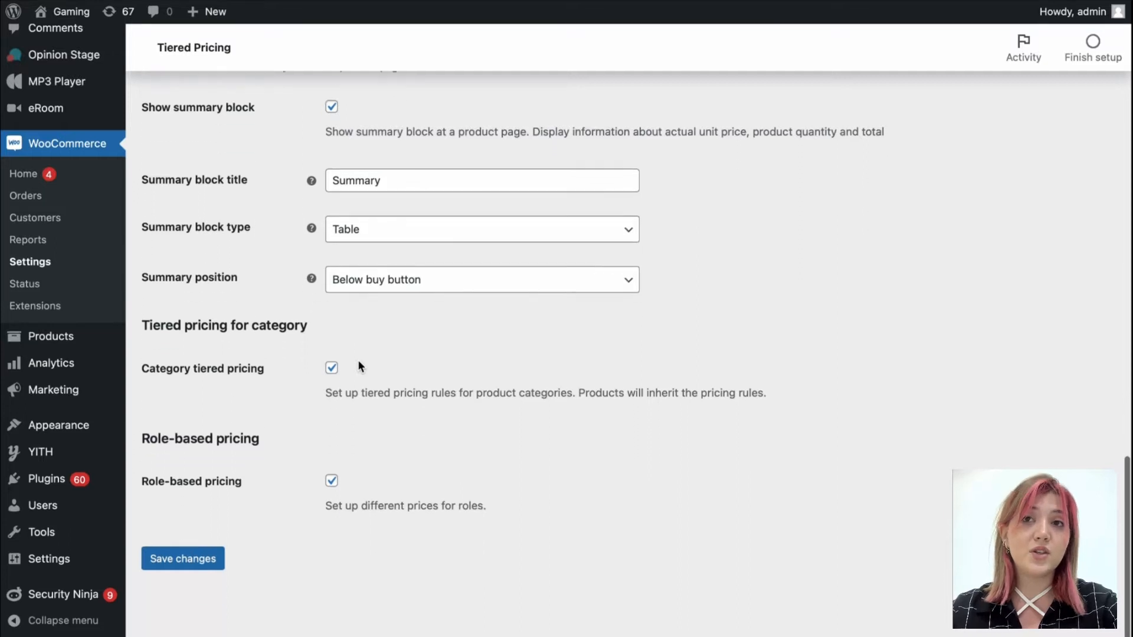
double_click(223, 326)
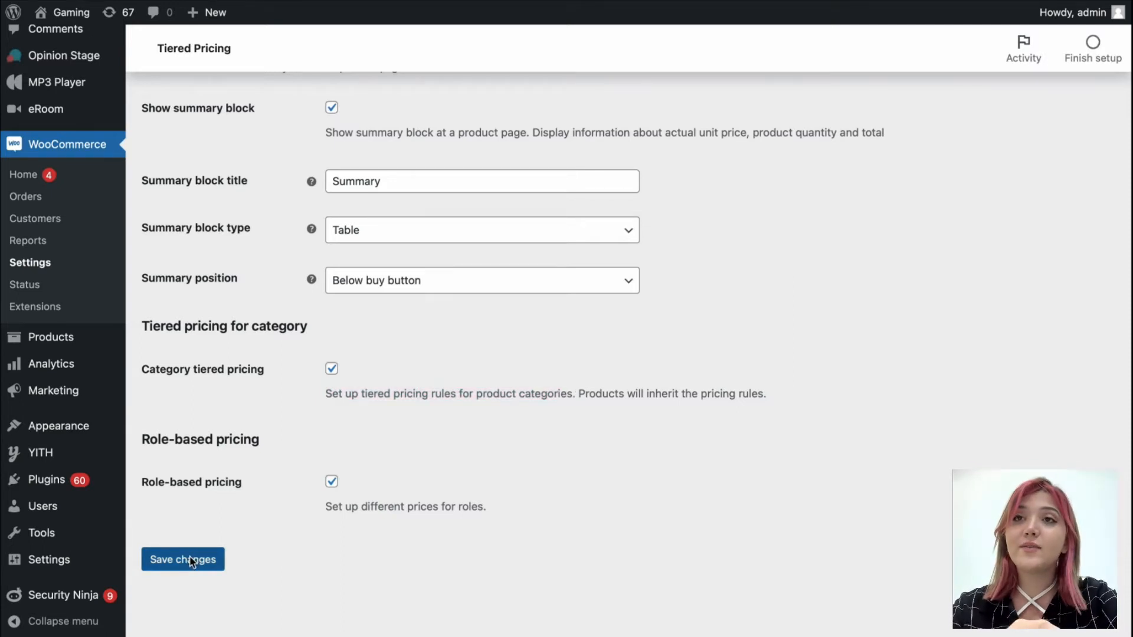
click(183, 560)
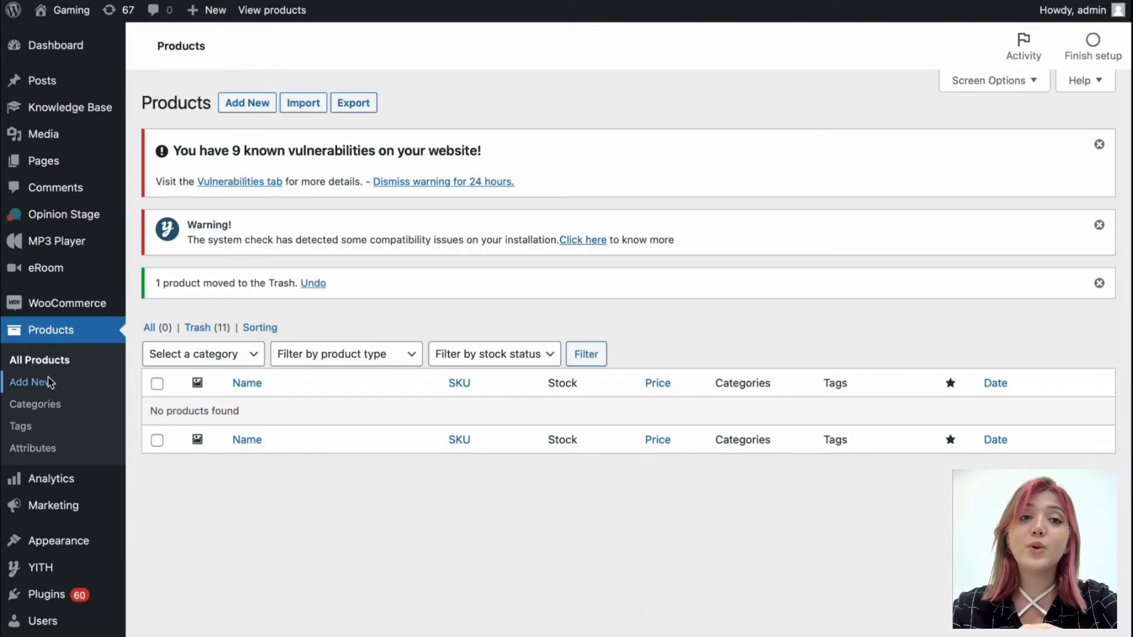
Step: Add a new product titled 'Skirt' and dismiss the product image picker
click(31, 382)
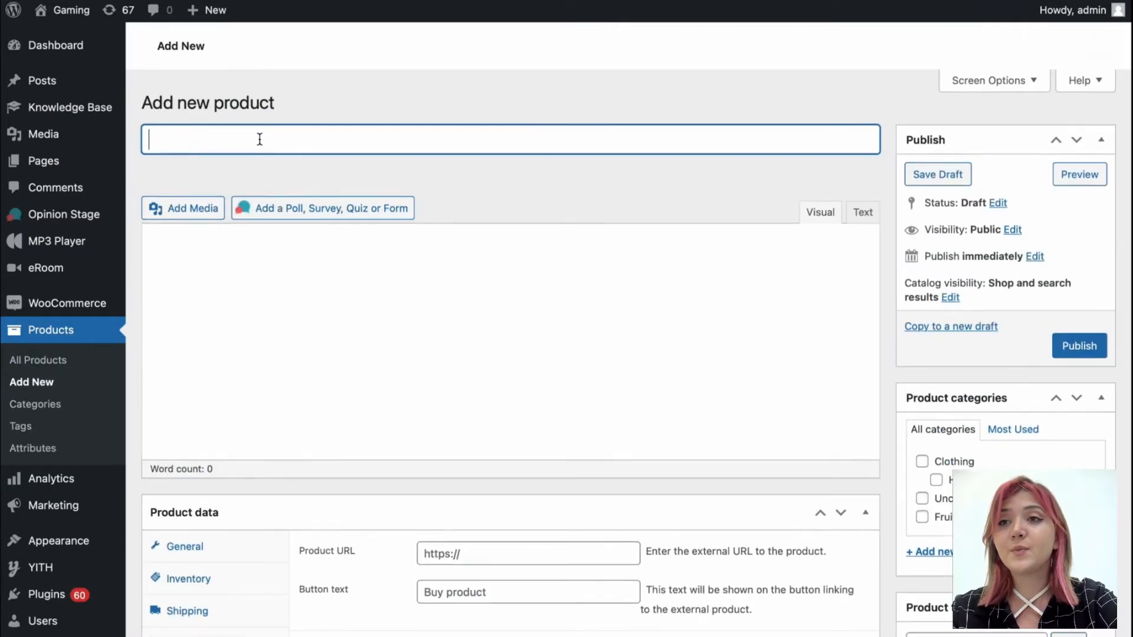
text(Skirt)
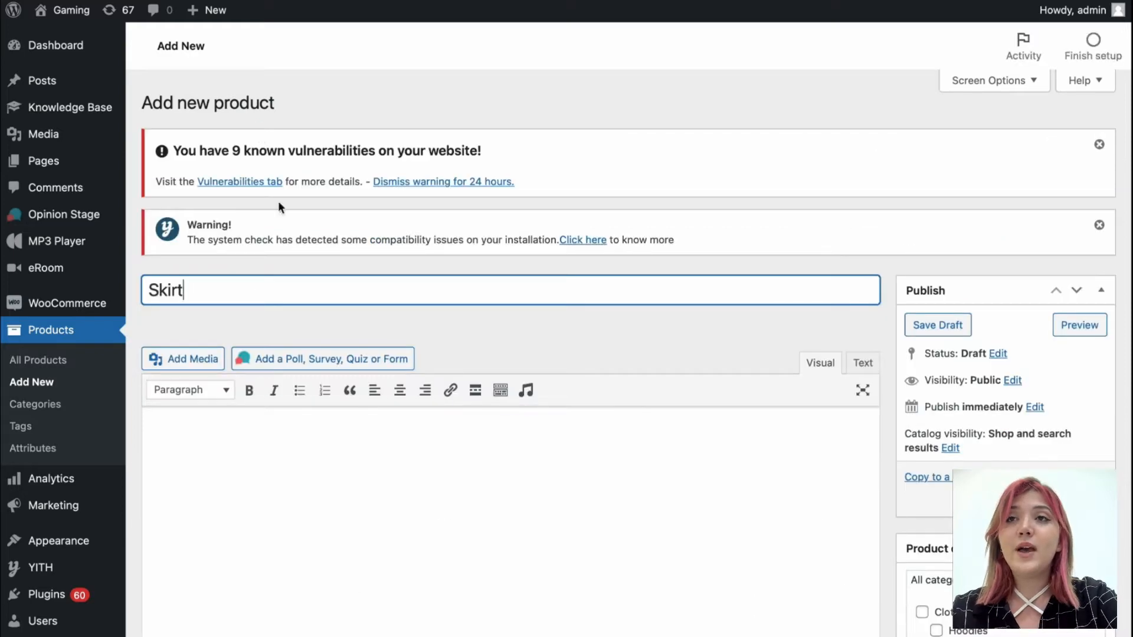
scroll(down, 3)
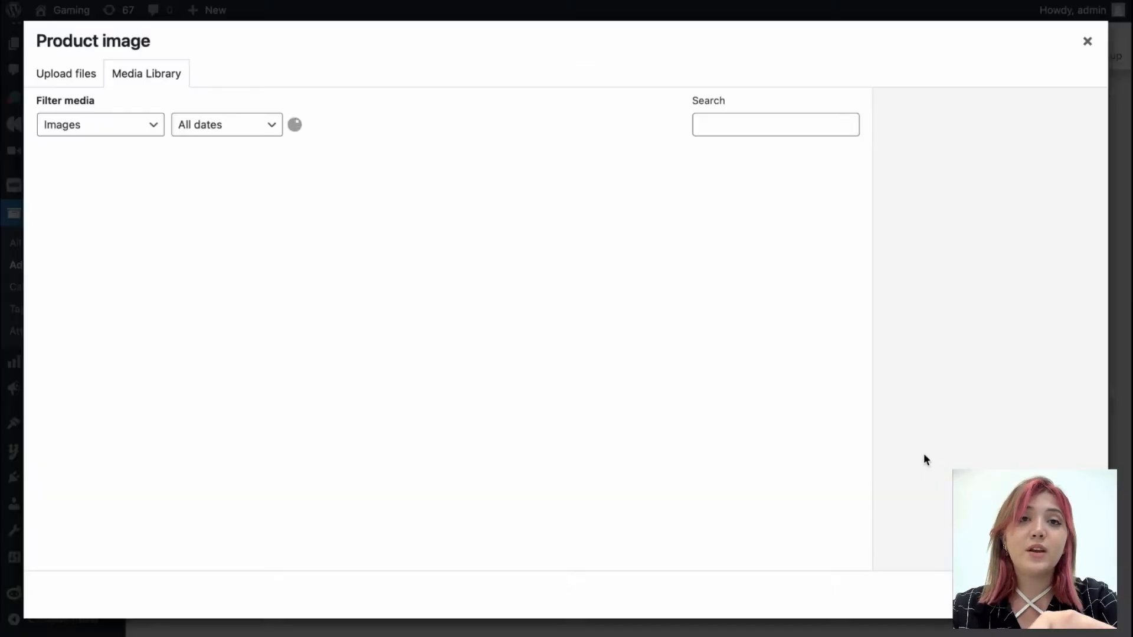
click(89, 322)
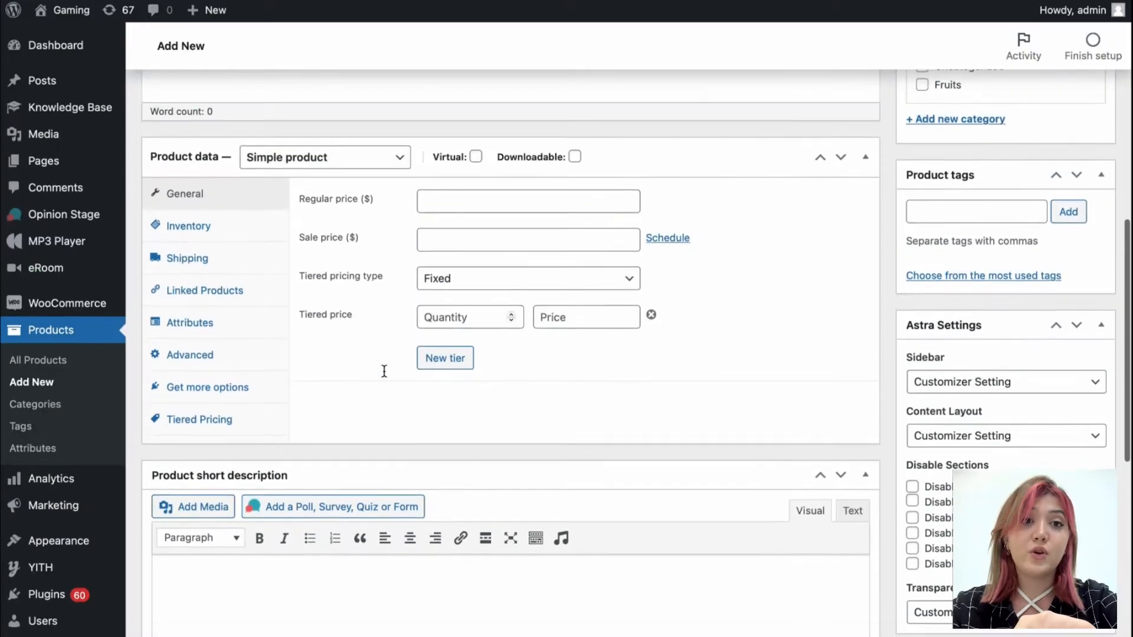
Step: Set regular price 10, sale price 8 from 2022-06-25 to 2022-06-27, and Fixed tiered pricing
click(528, 218)
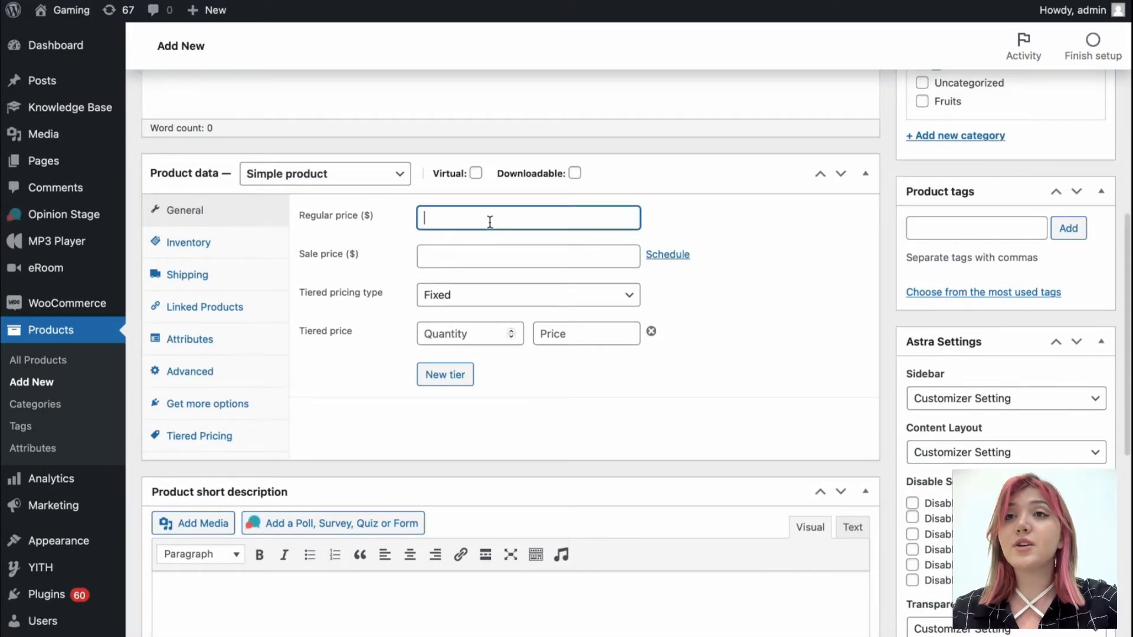
text(10)
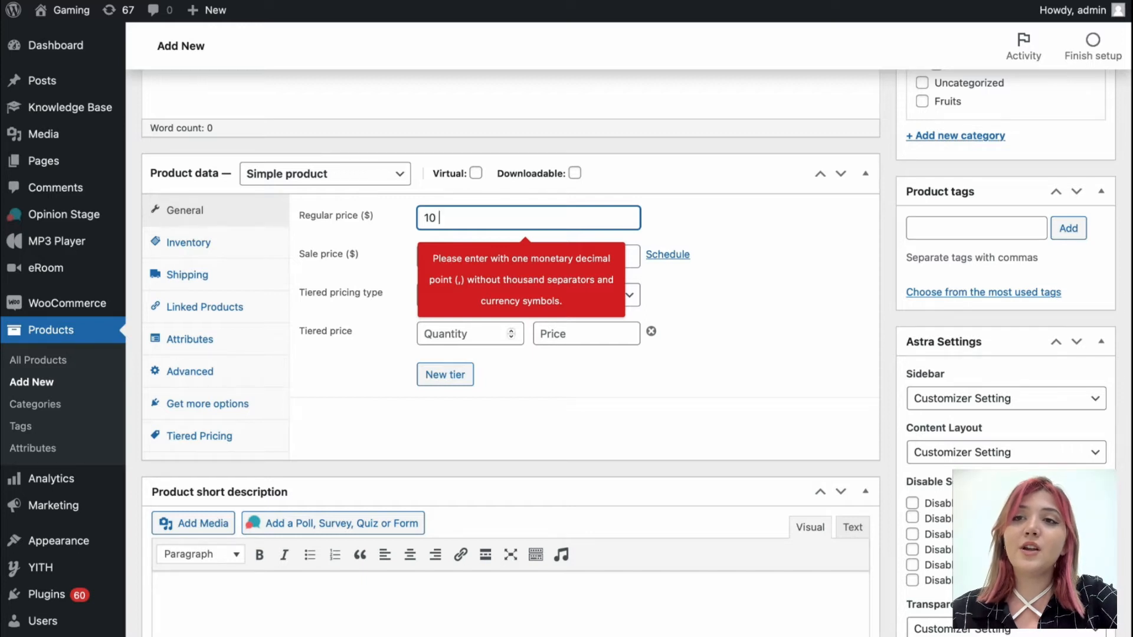
mouse_move(692, 232)
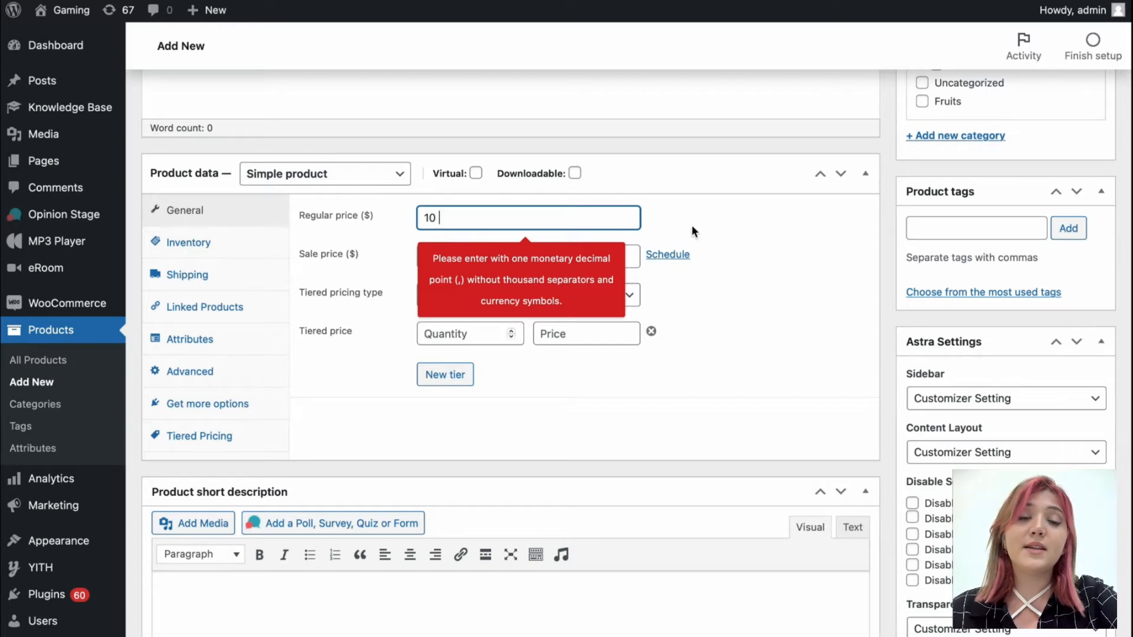
click(528, 255)
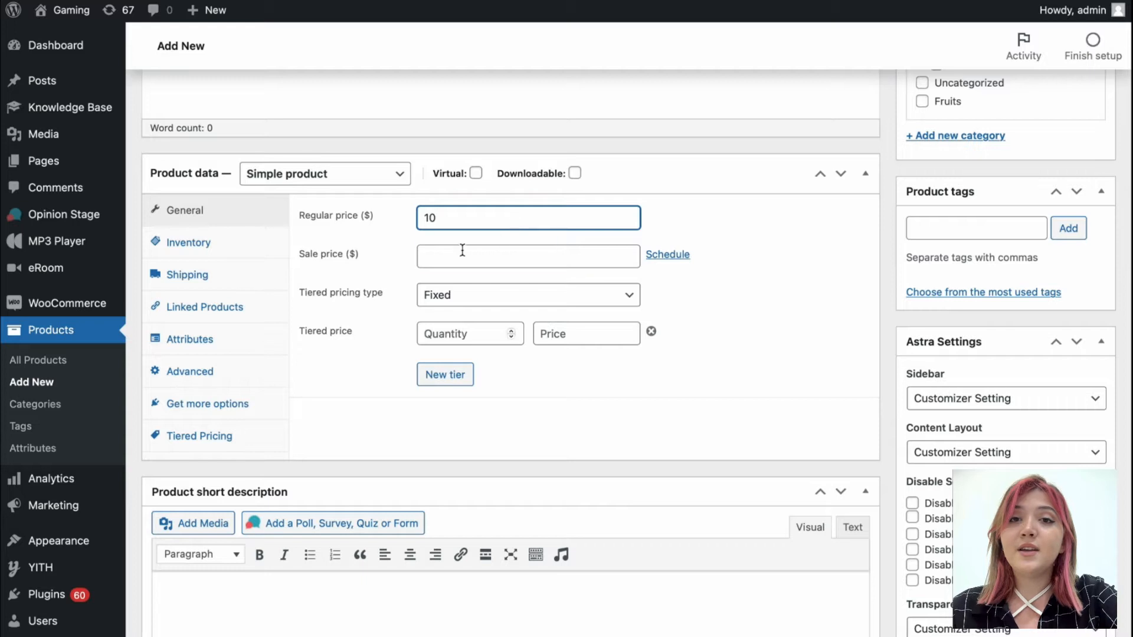
click(528, 256)
text(8)
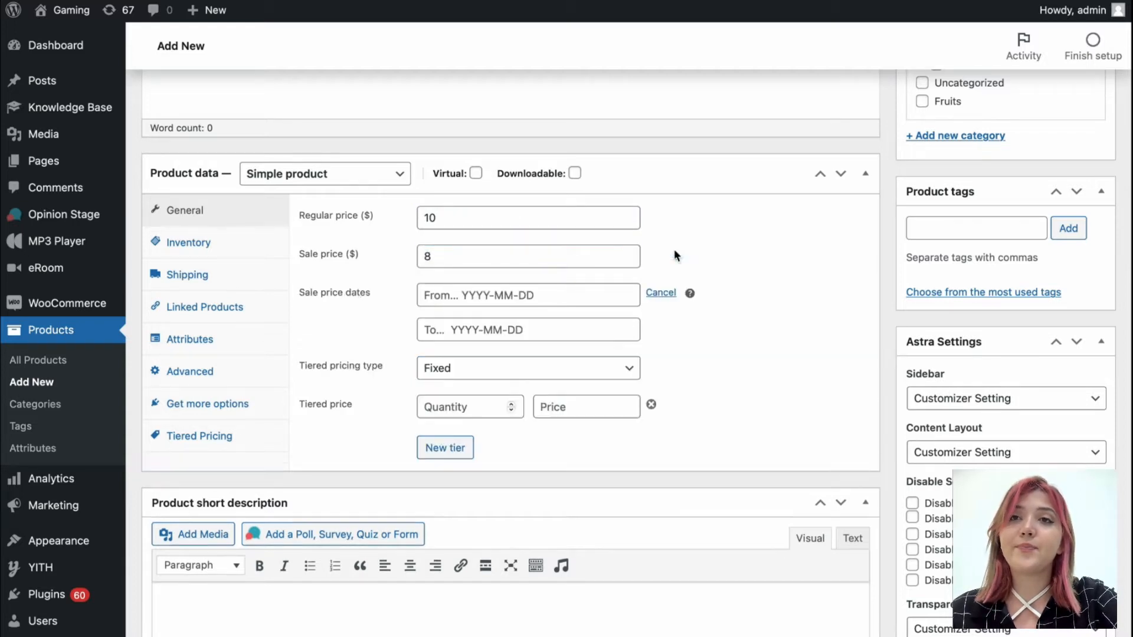
click(528, 295)
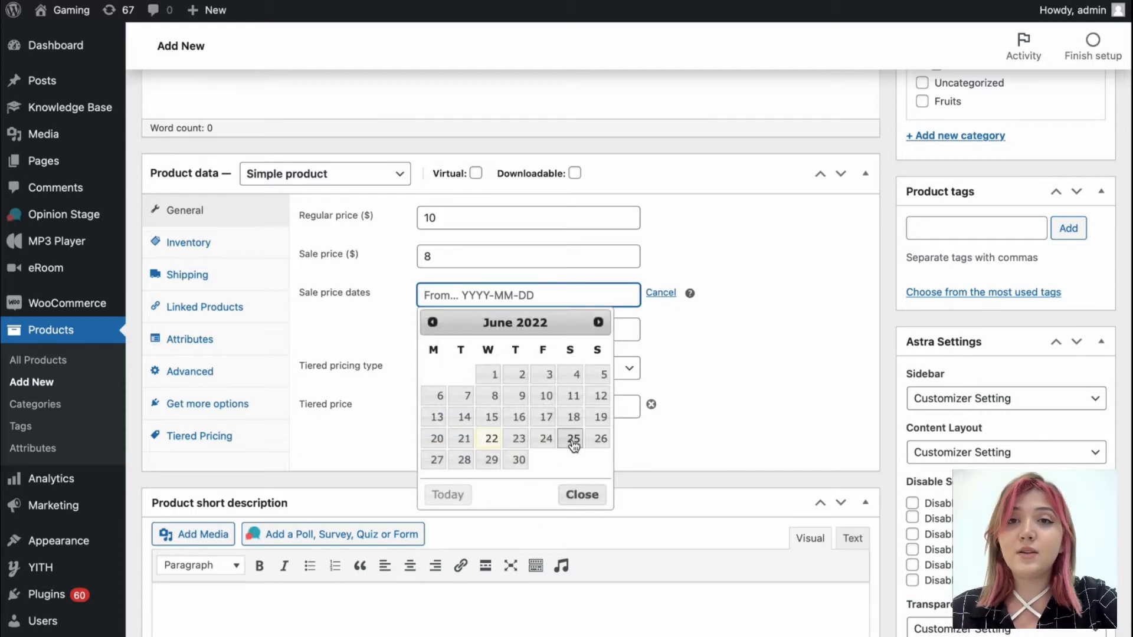
click(572, 438)
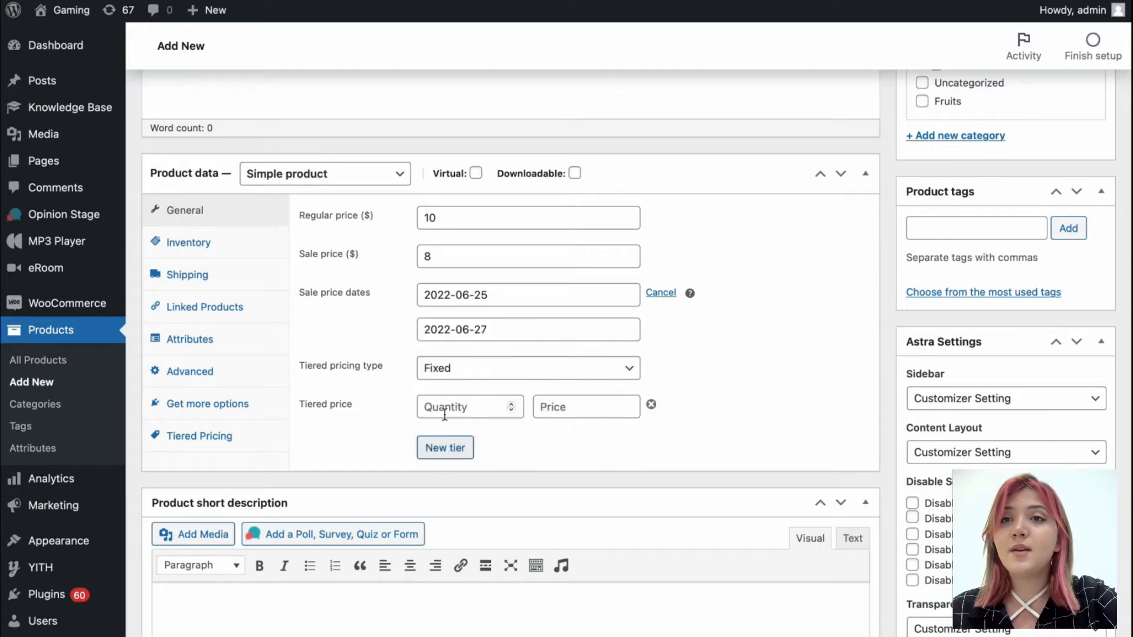
click(528, 367)
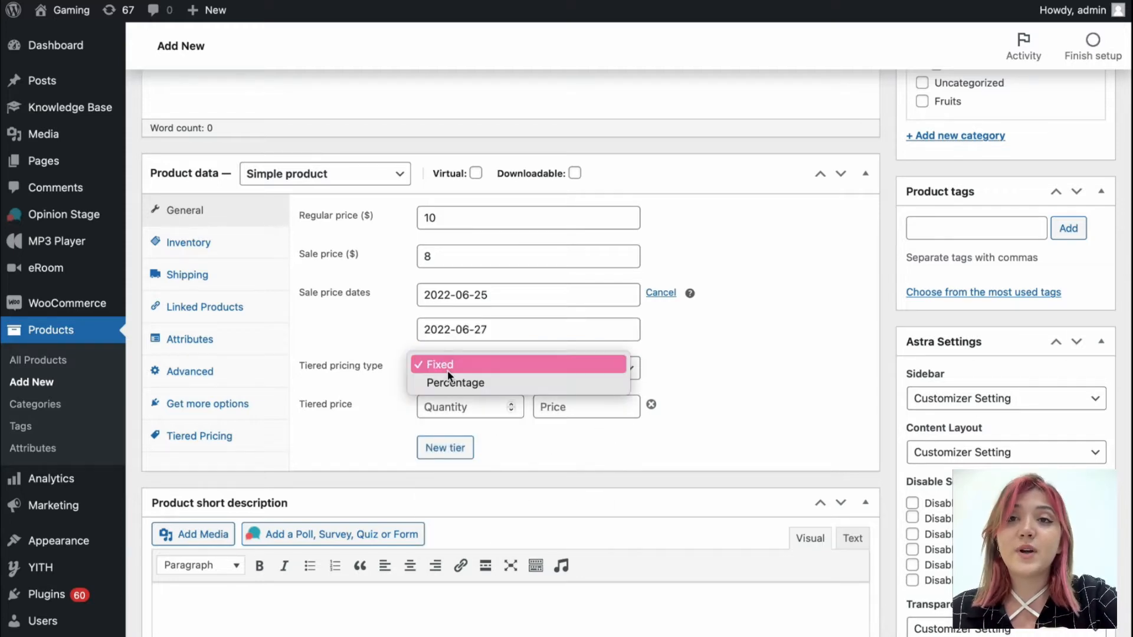
click(437, 363)
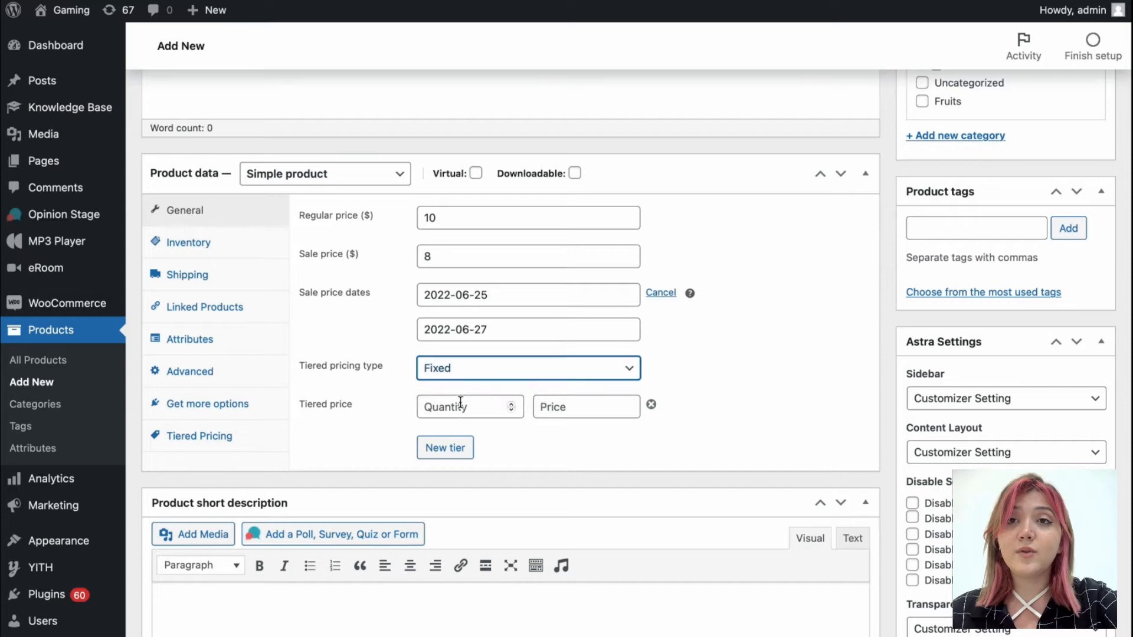
Step: Add fixed tiers of 5 items at price 8 and 10 items at price 7
scroll(down, 3)
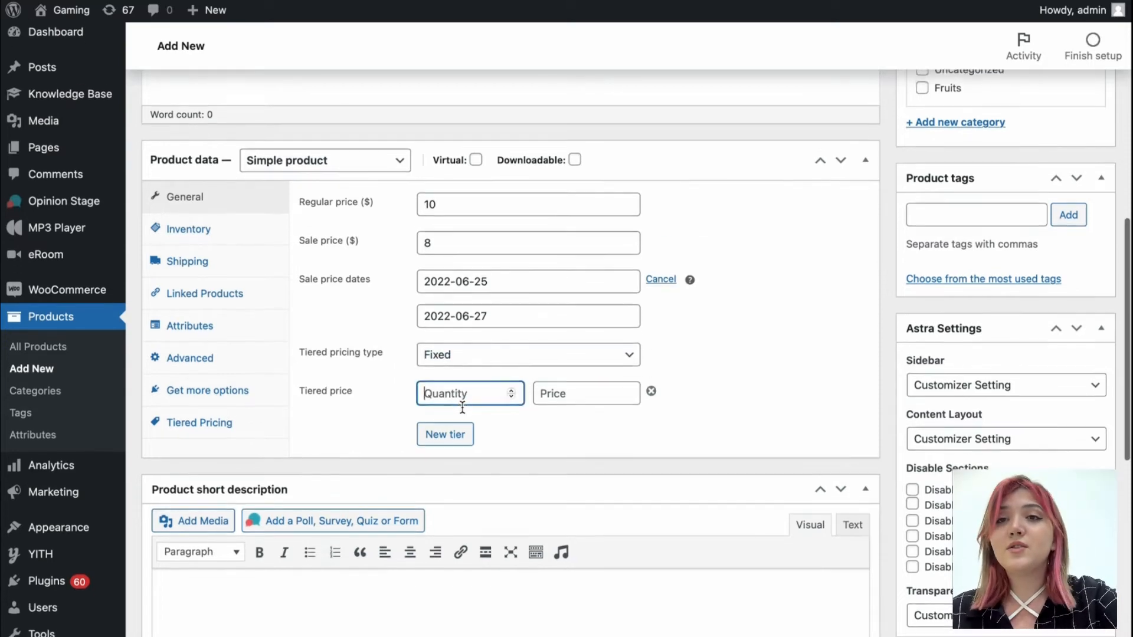
text(5)
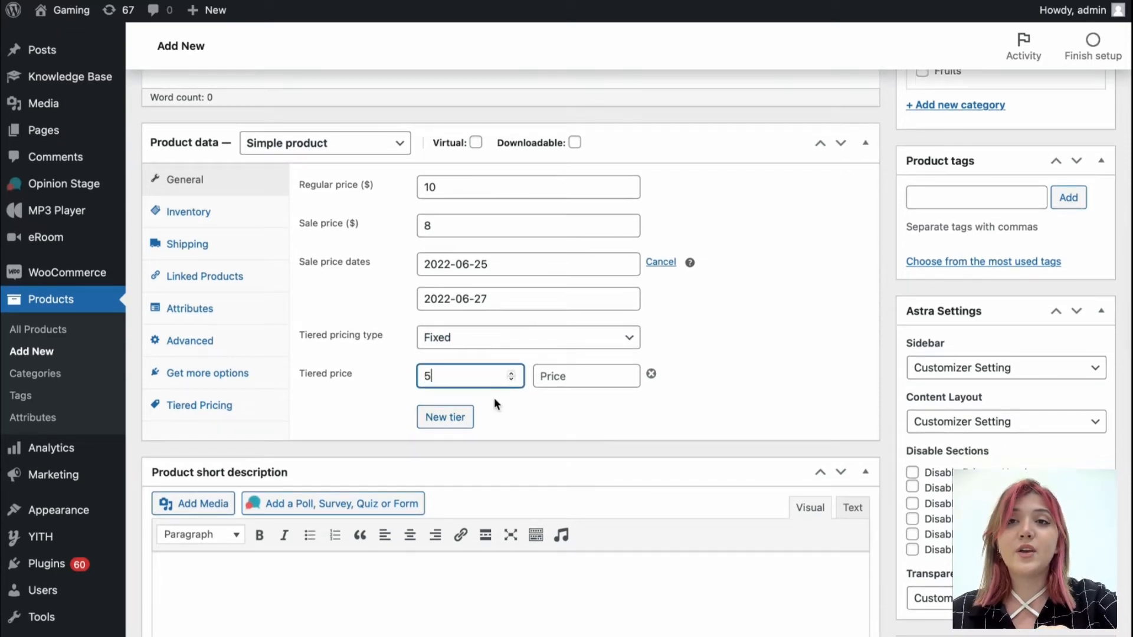
text(8)
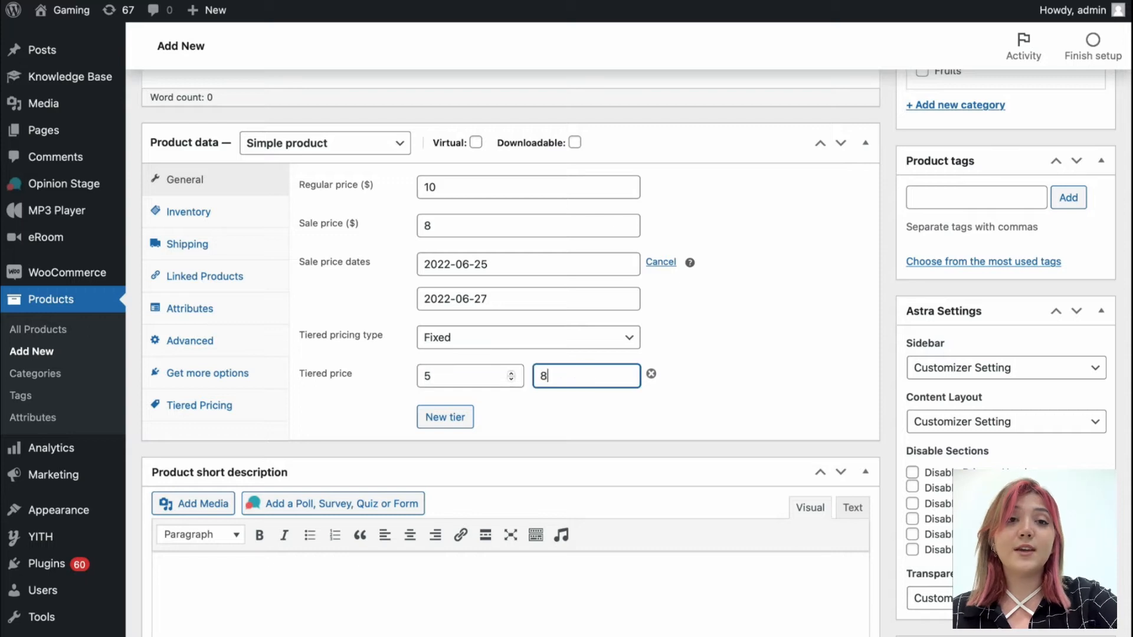
click(444, 416)
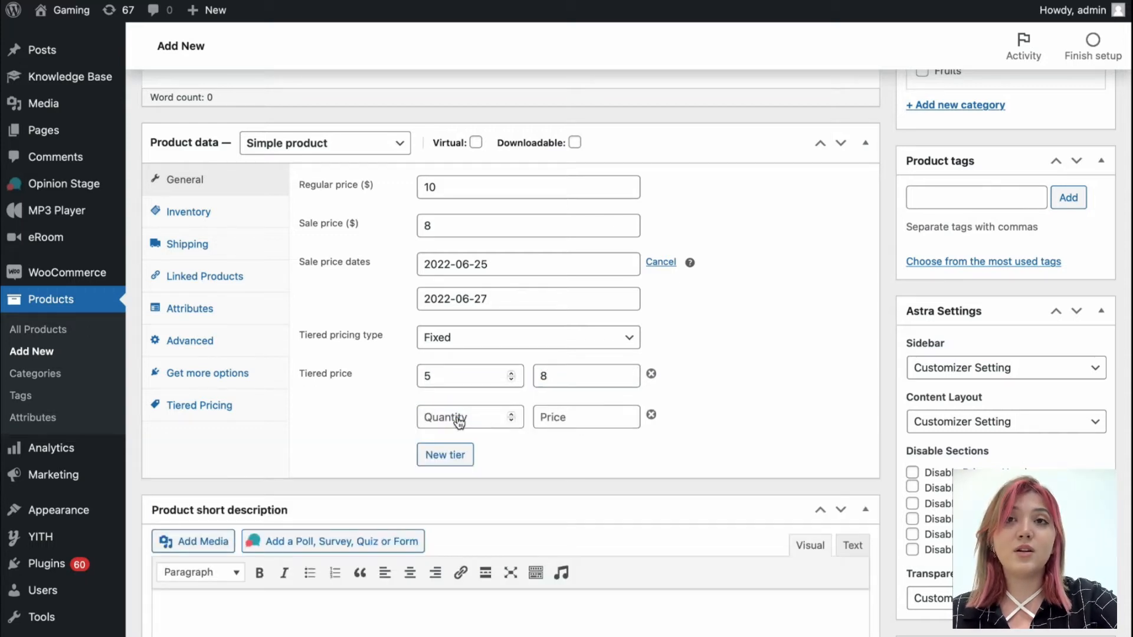
text(10)
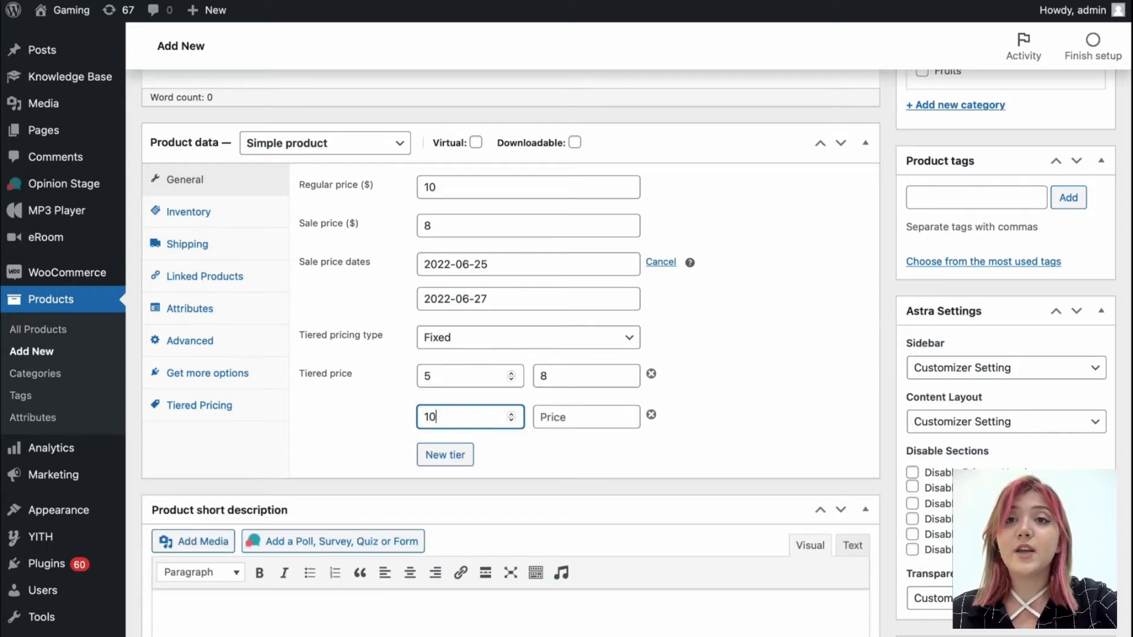
click(586, 417)
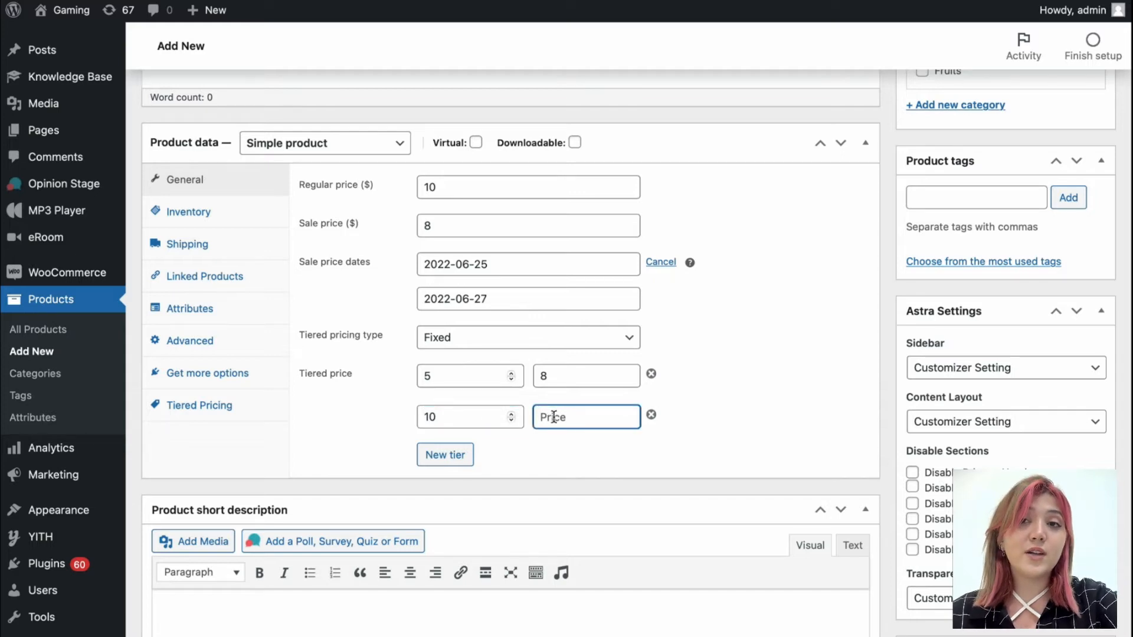
text(7)
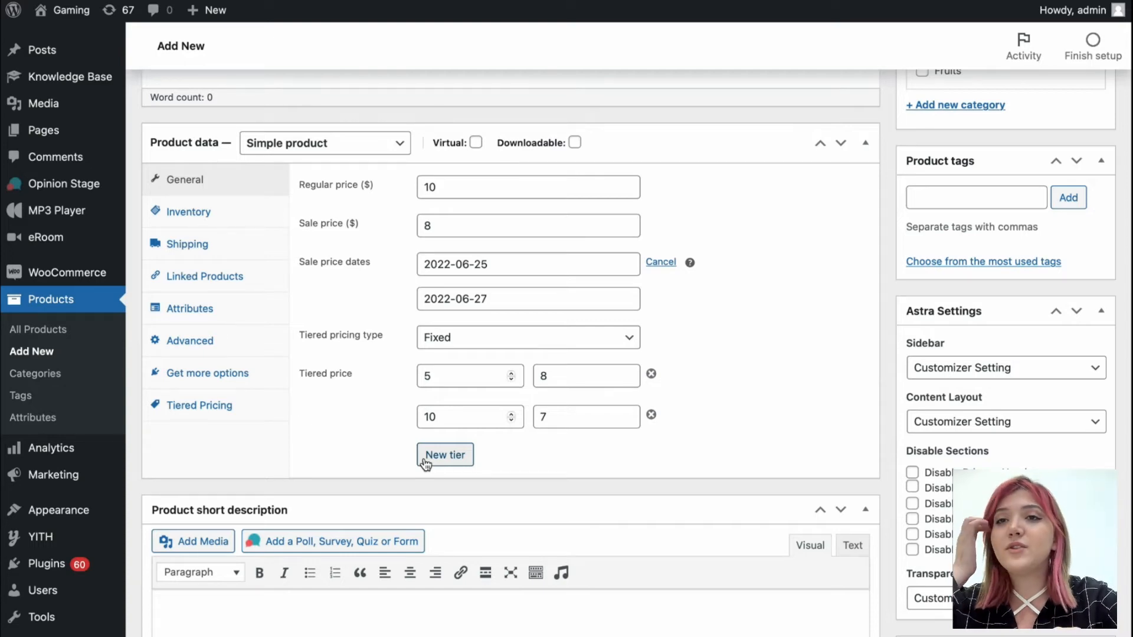
mouse_move(360, 249)
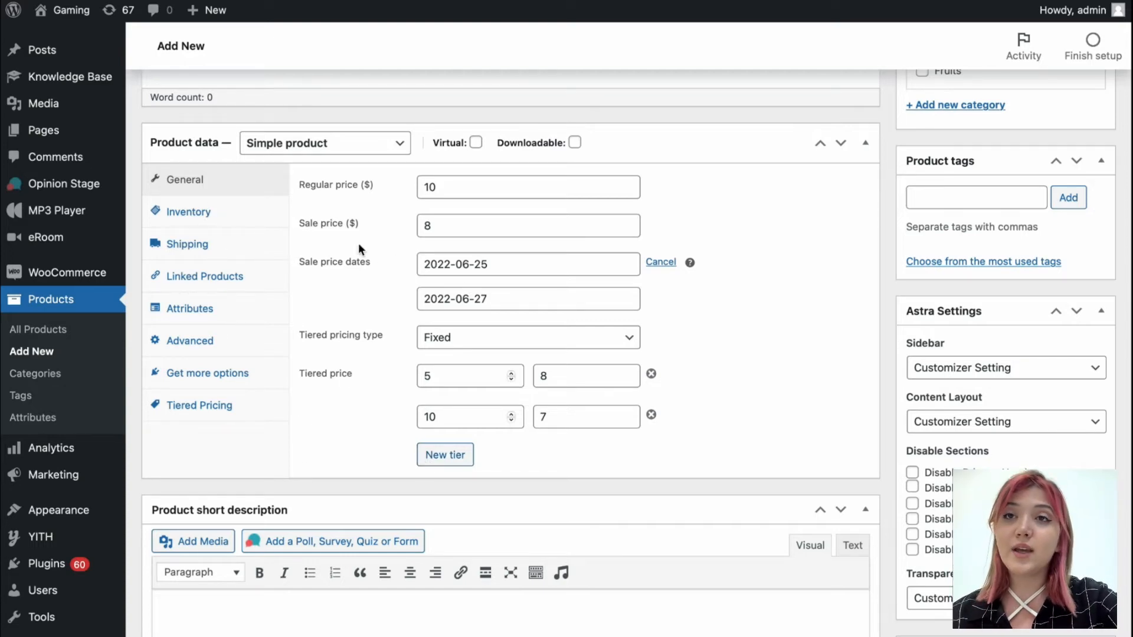
mouse_move(270, 225)
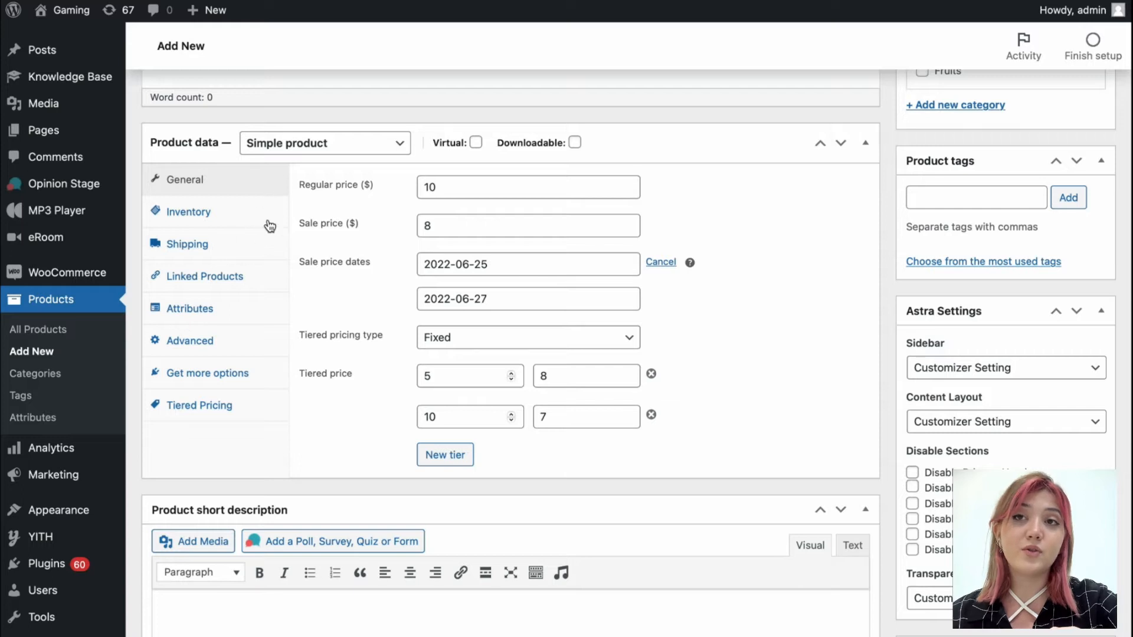
click(199, 405)
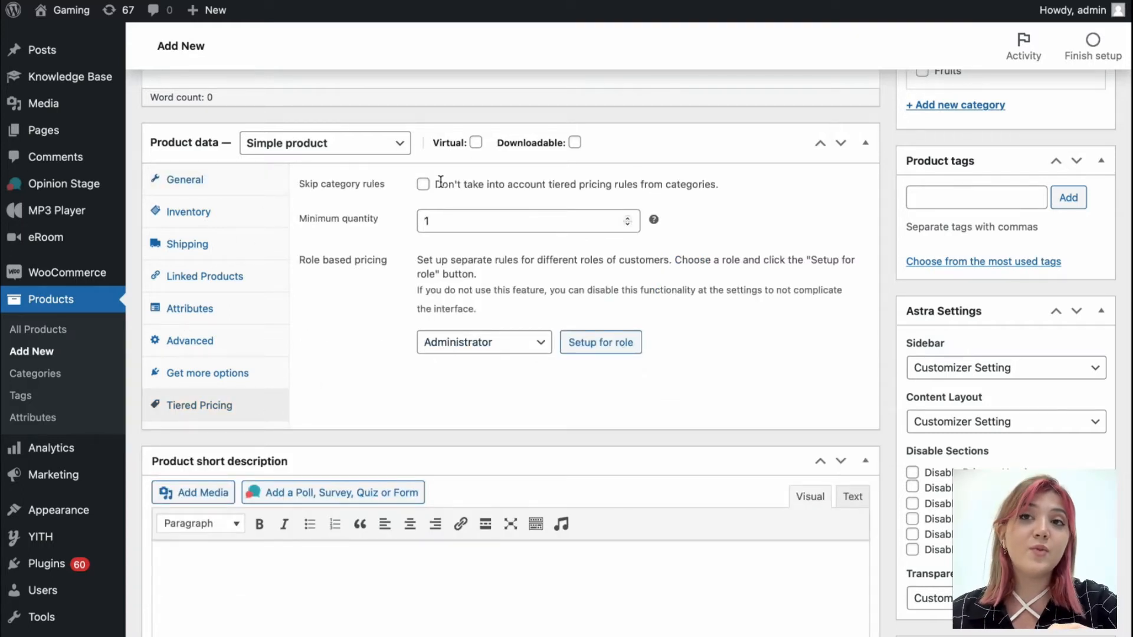
Step: Tick Skip category rules and set up role-based pricing for Administrator
click(424, 184)
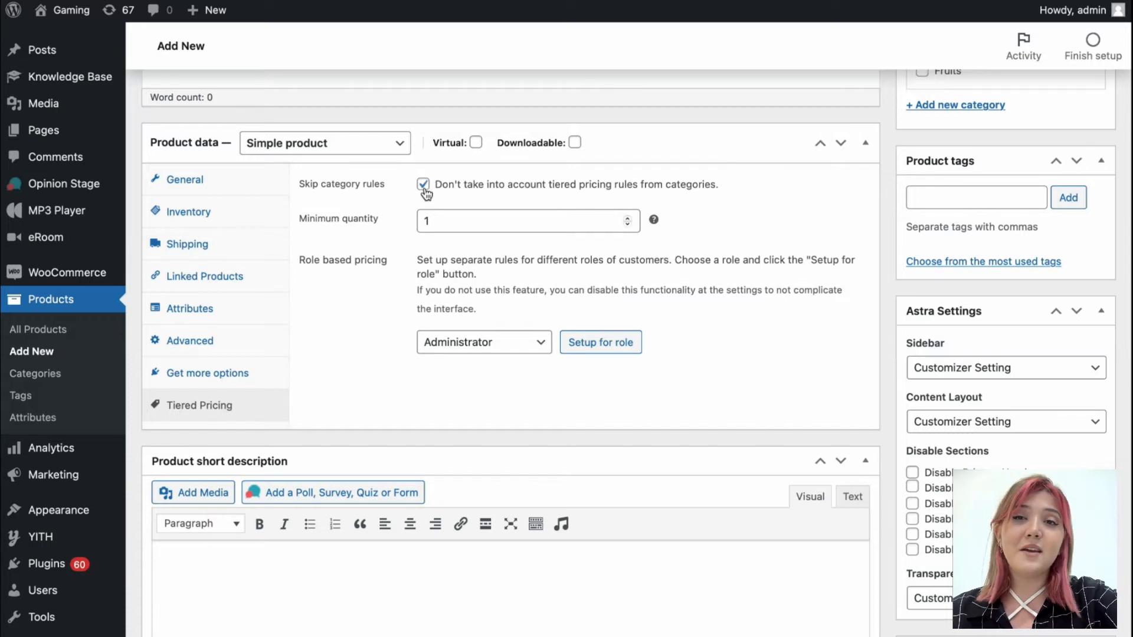
click(528, 221)
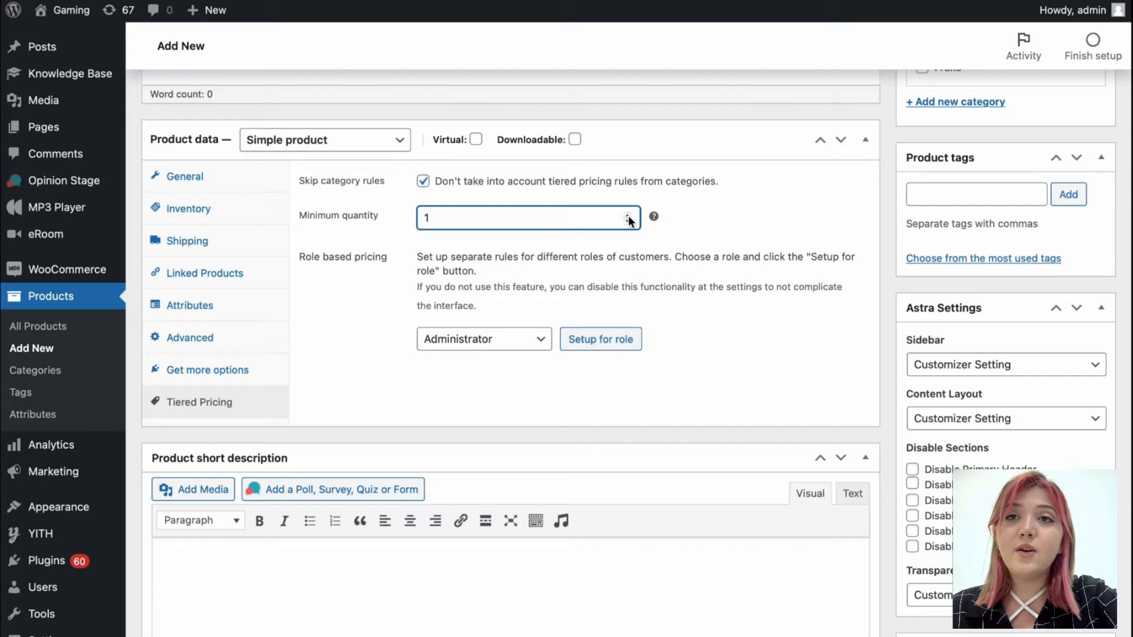
click(600, 339)
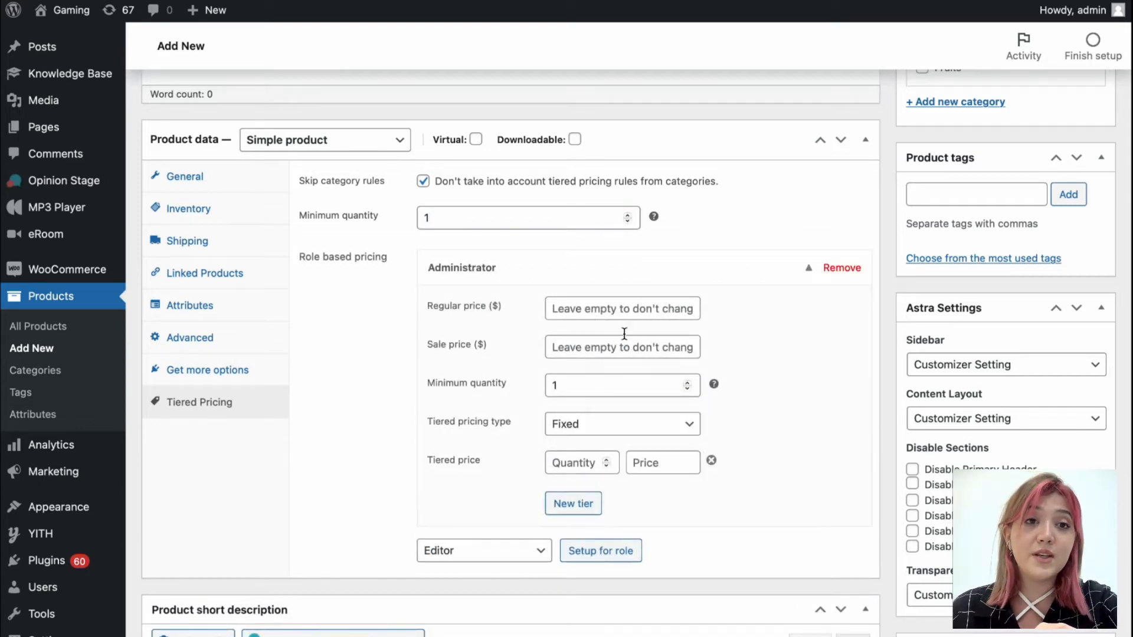
Step: Give Administrator regular price 8, sale price 7, Fixed tiered type with a tier at quantity 5
click(622, 308)
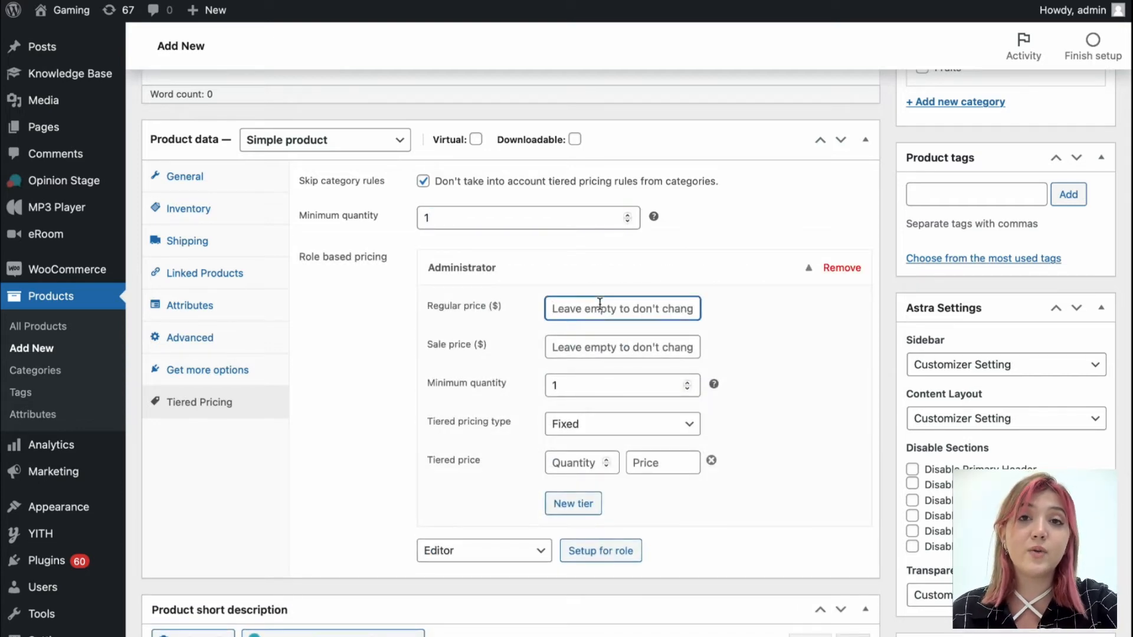
text(8)
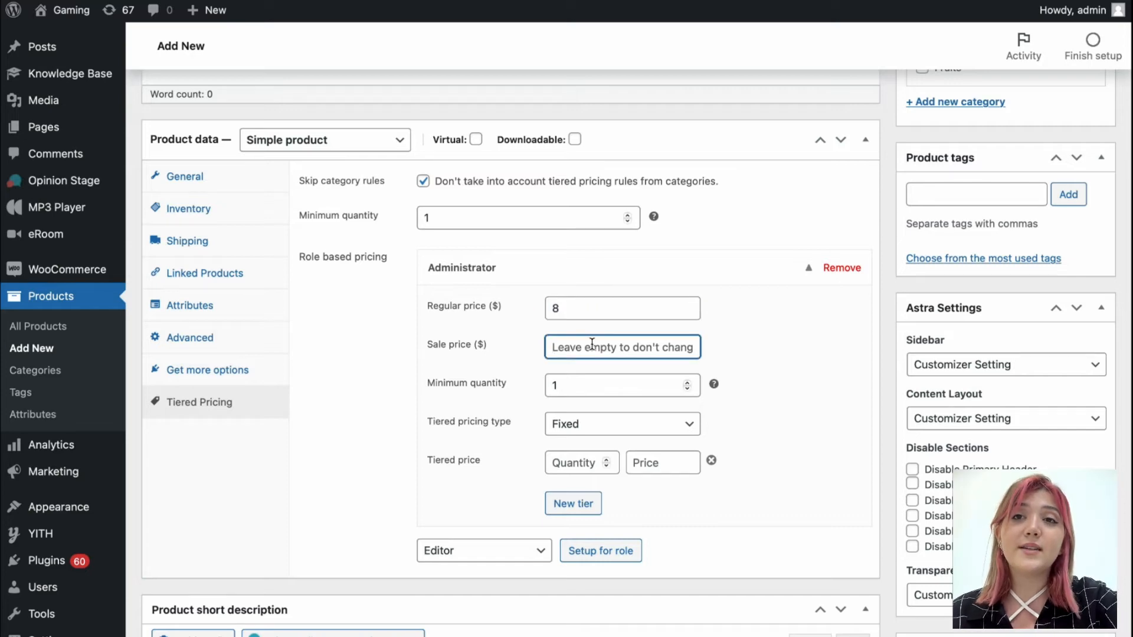
text(7)
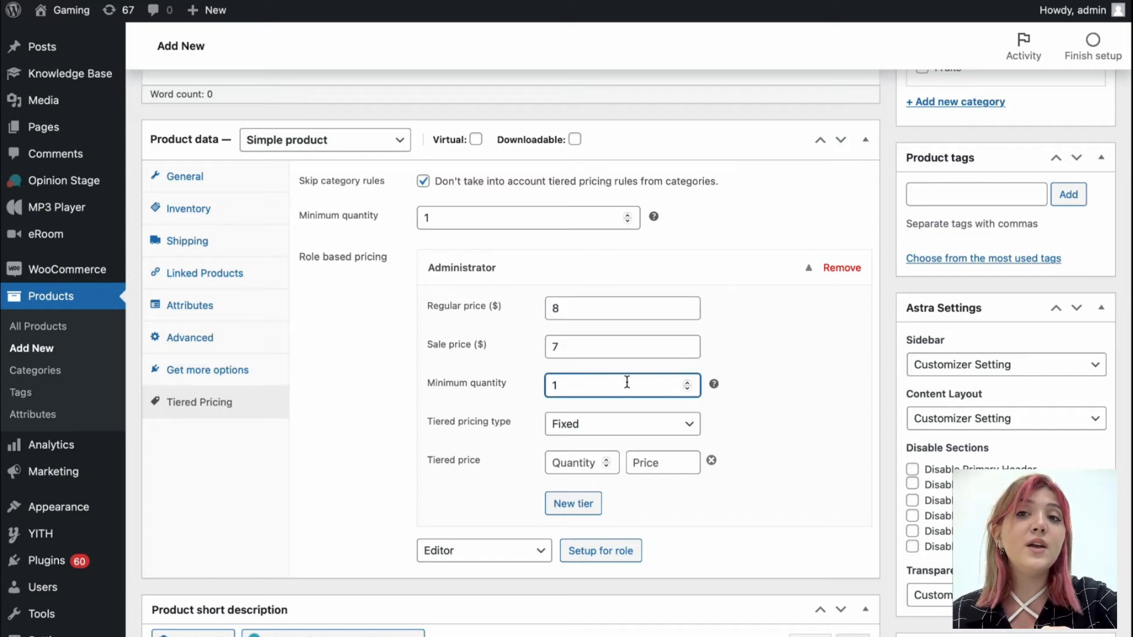
click(621, 424)
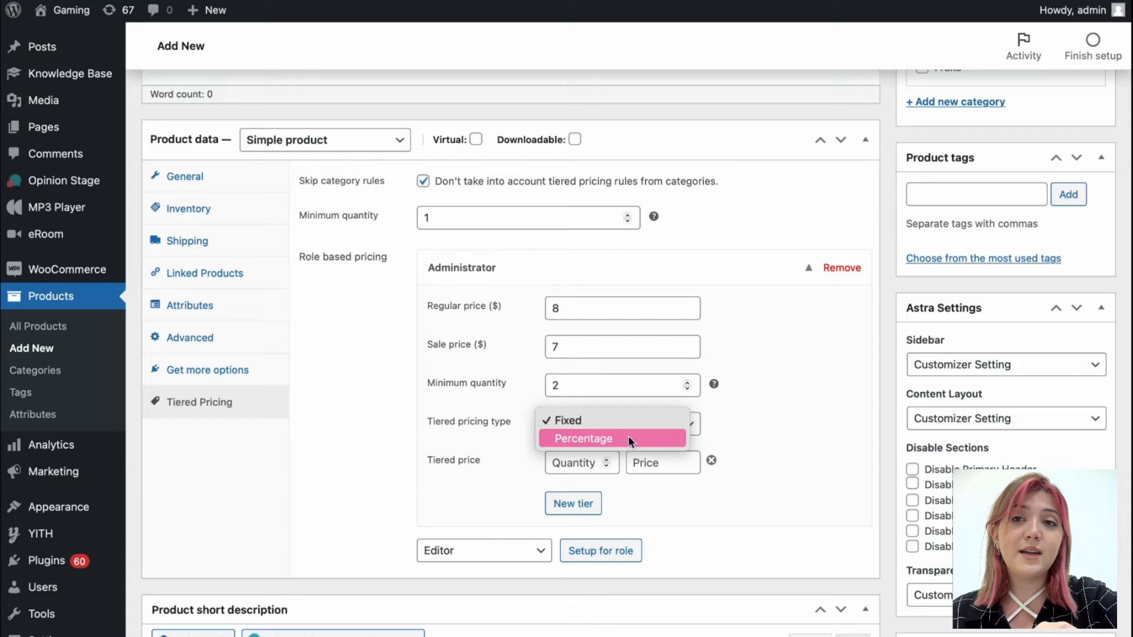
click(568, 420)
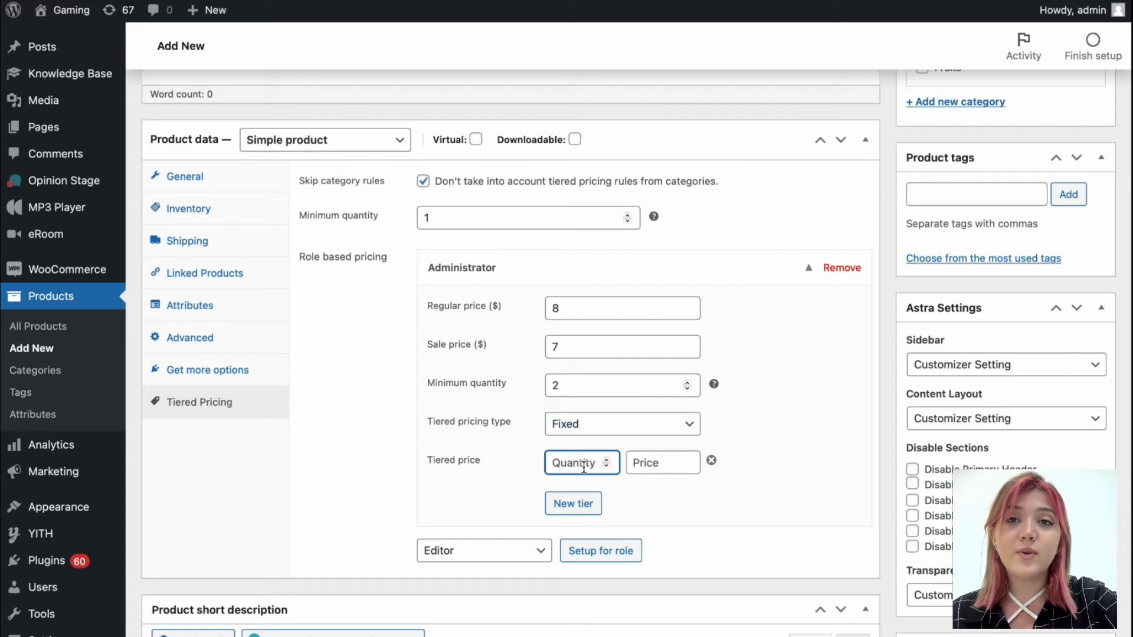
click(662, 462)
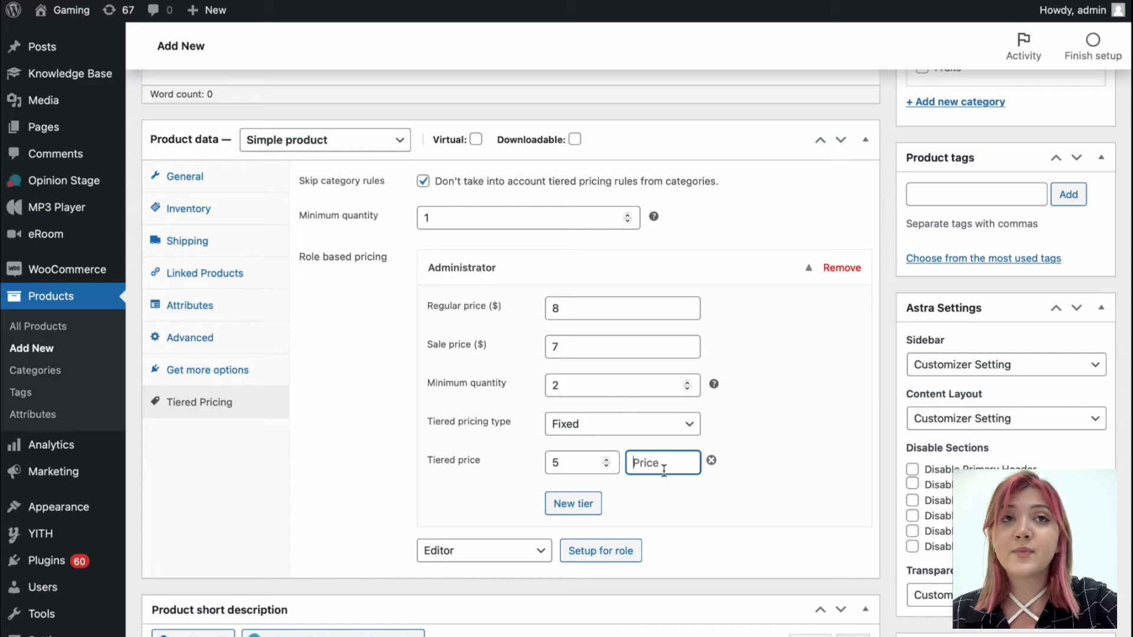
text(5)
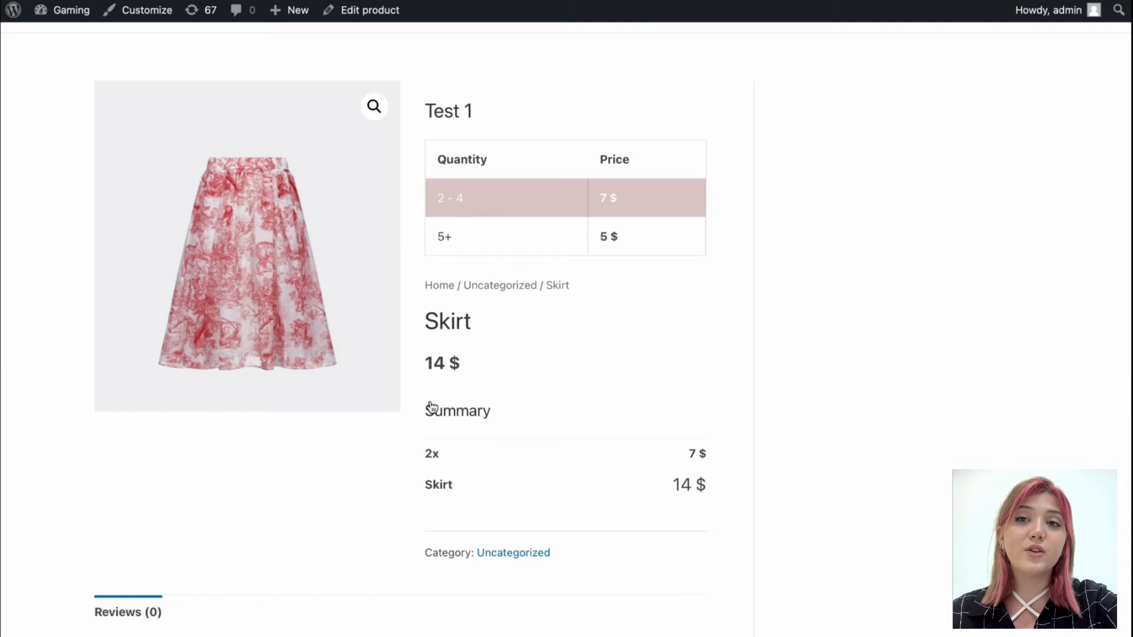
mouse_move(711, 488)
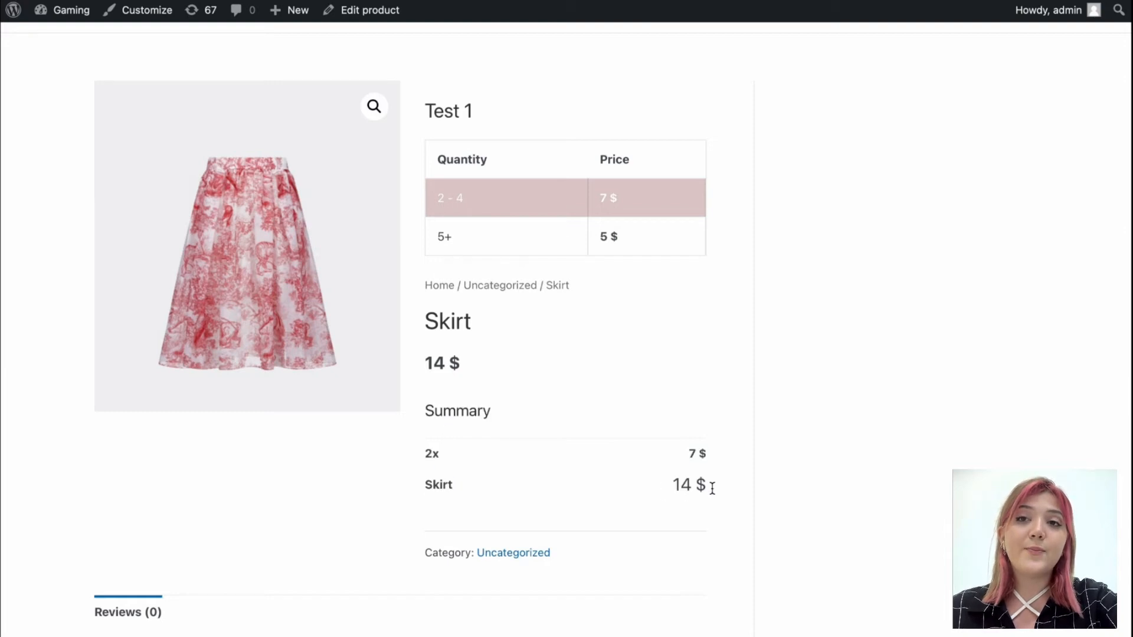
mouse_move(480, 238)
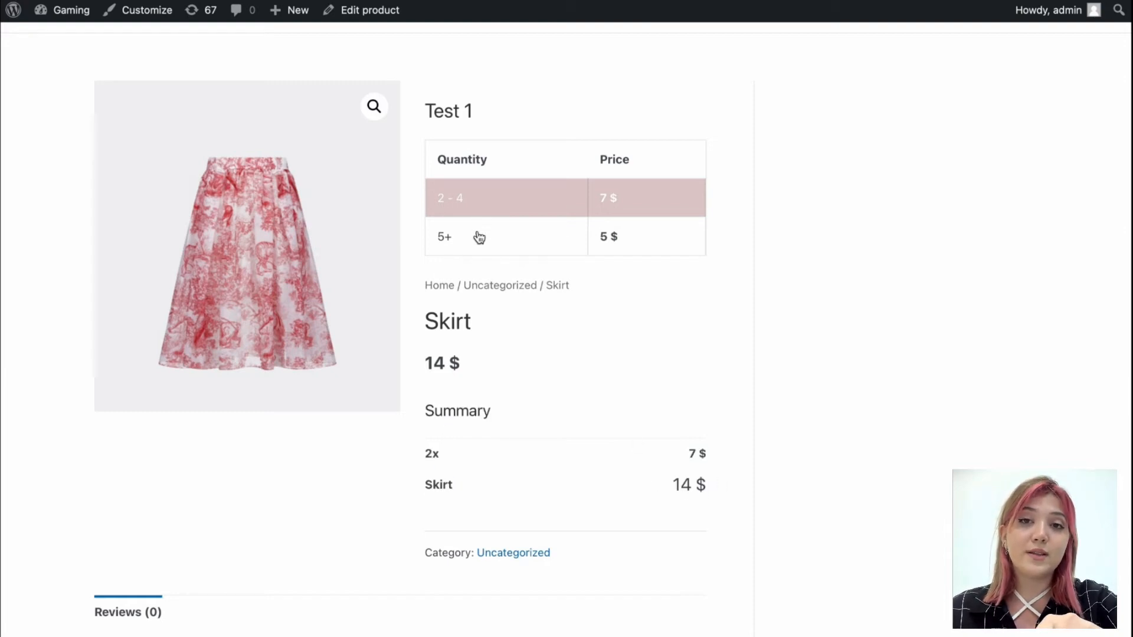
mouse_move(576, 239)
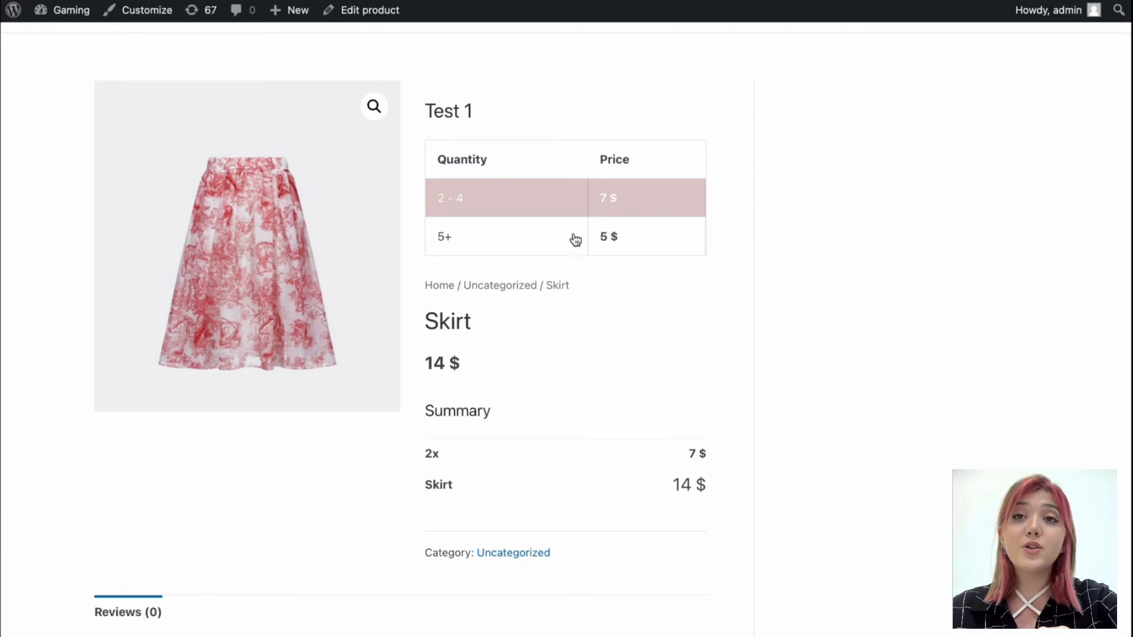
Step: Select the 5+ row in the Skirt's tiered price table to total 25 $
click(506, 236)
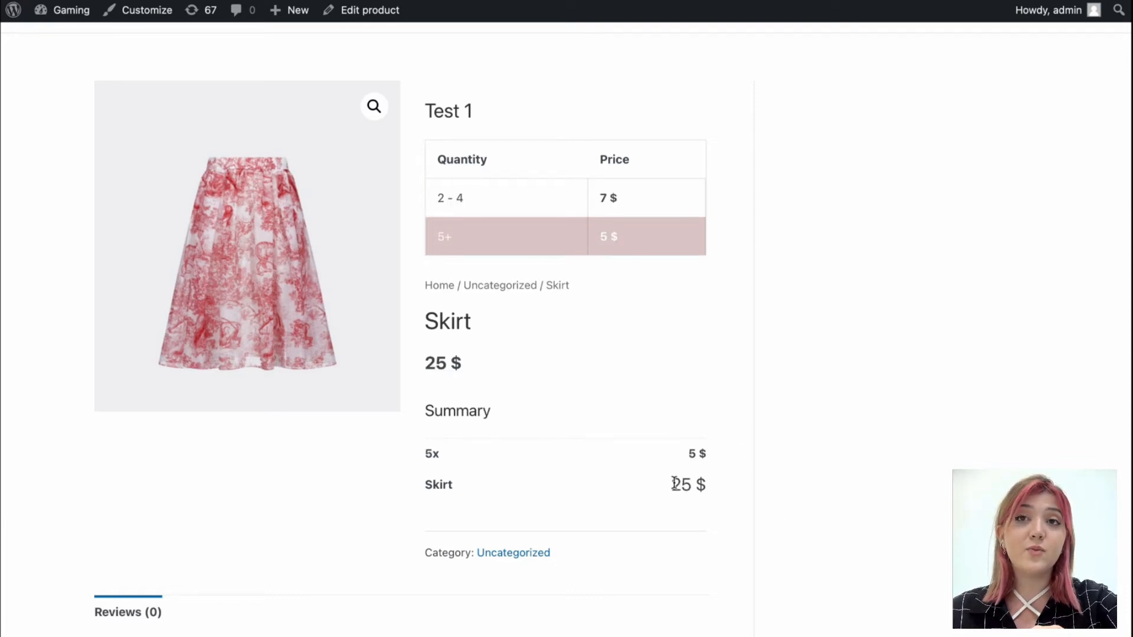
scroll(down, 3)
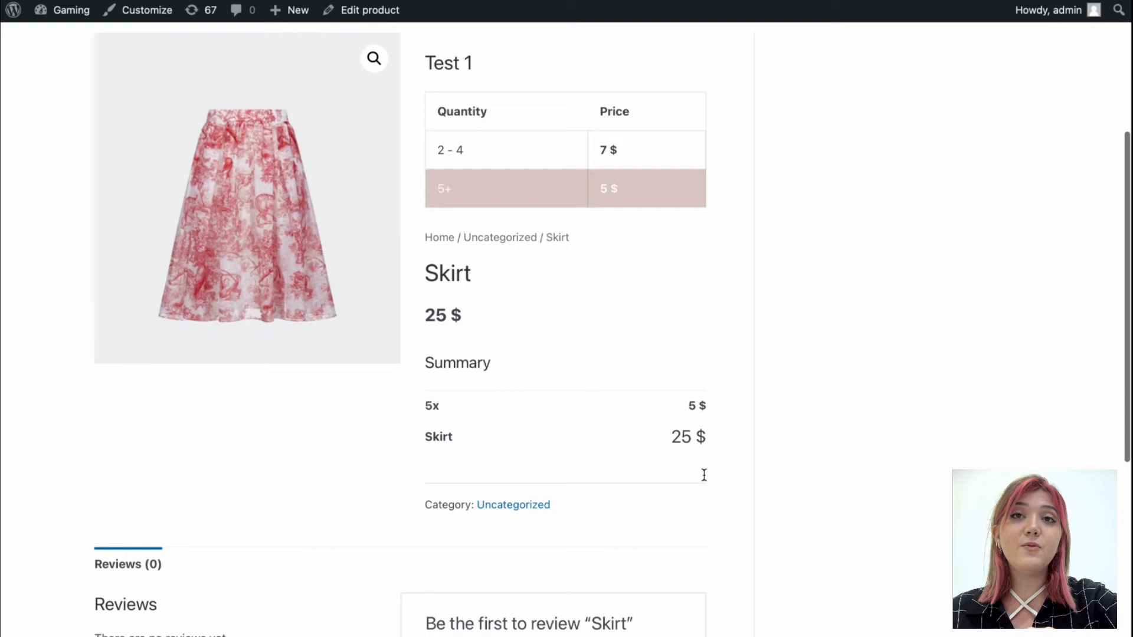
scroll(down, 3)
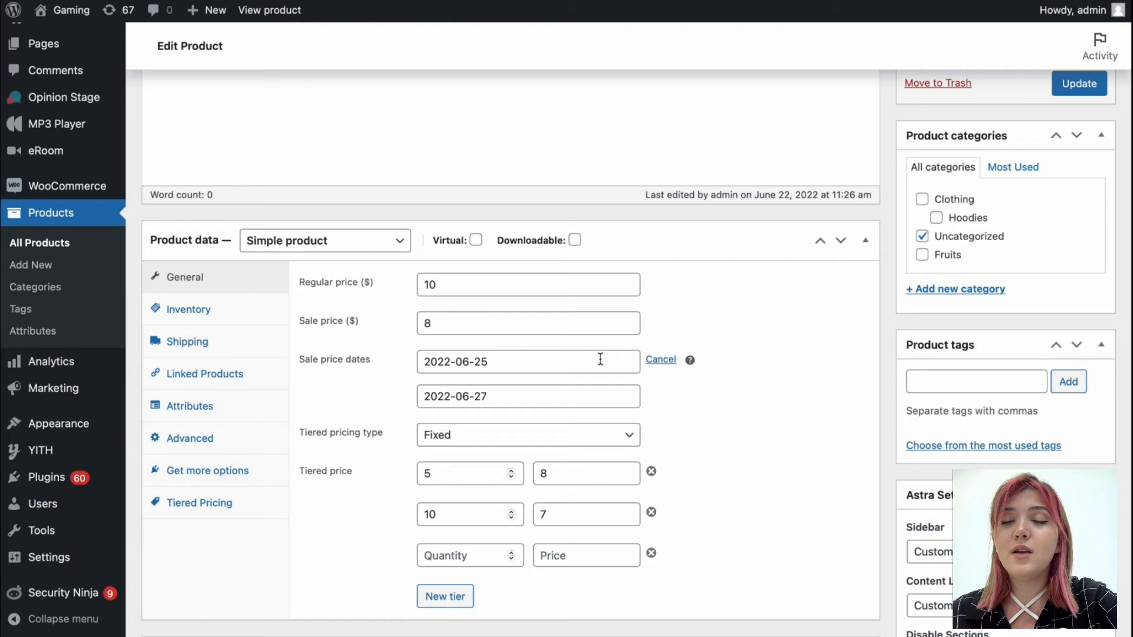
Step: Remove and confirm deleting the Administrator pricing block, then go back to General pricing
scroll(down, 3)
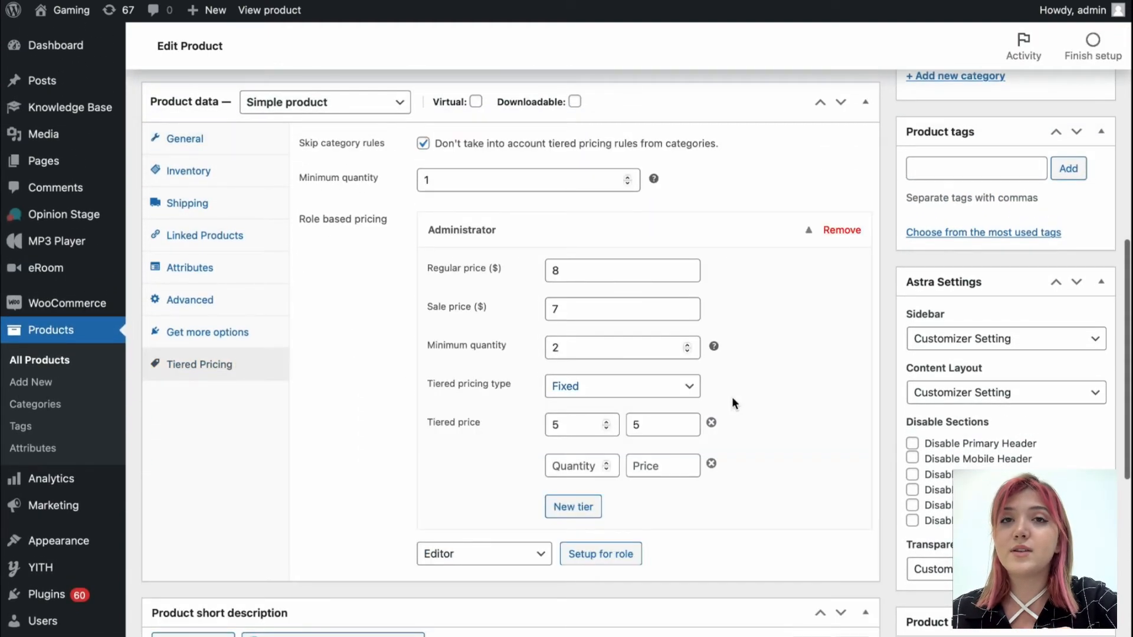
click(841, 230)
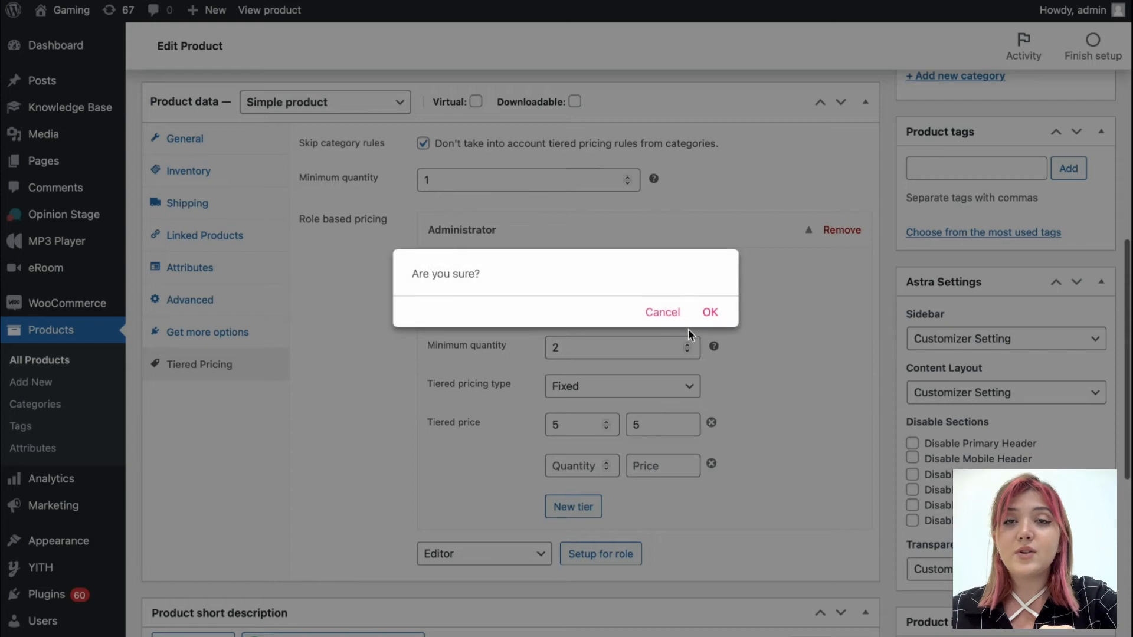
click(710, 312)
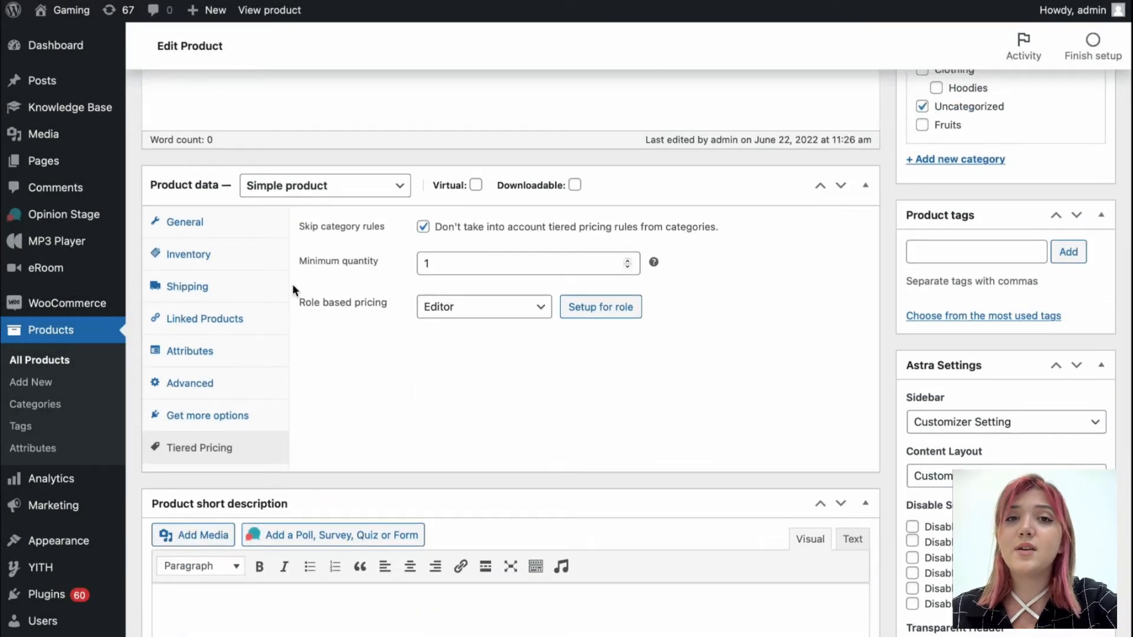
click(184, 222)
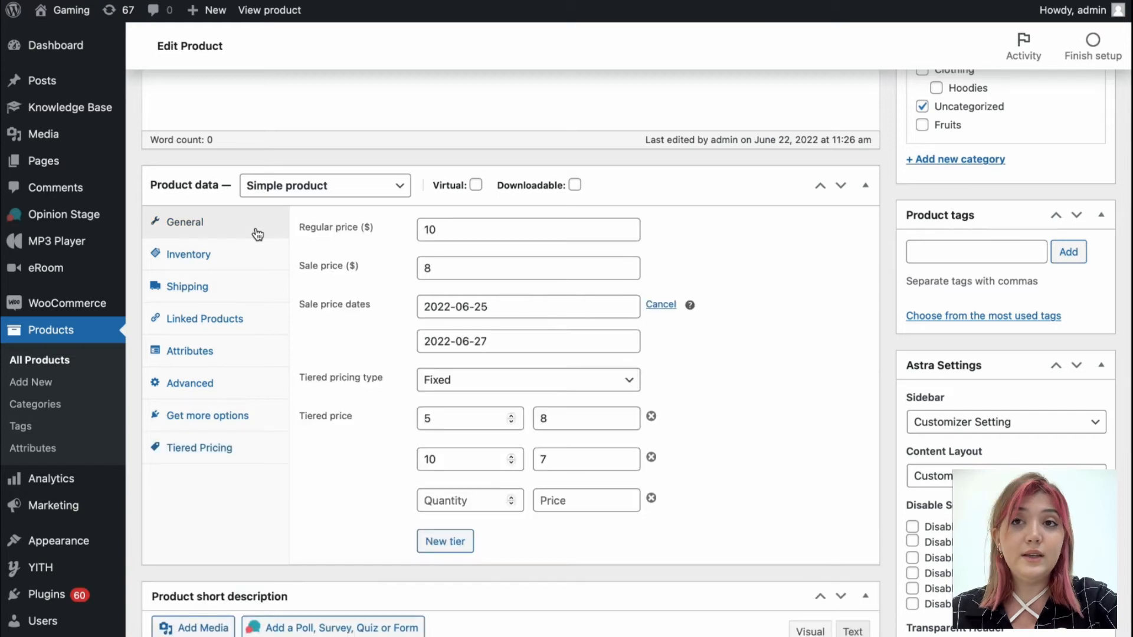
mouse_move(733, 249)
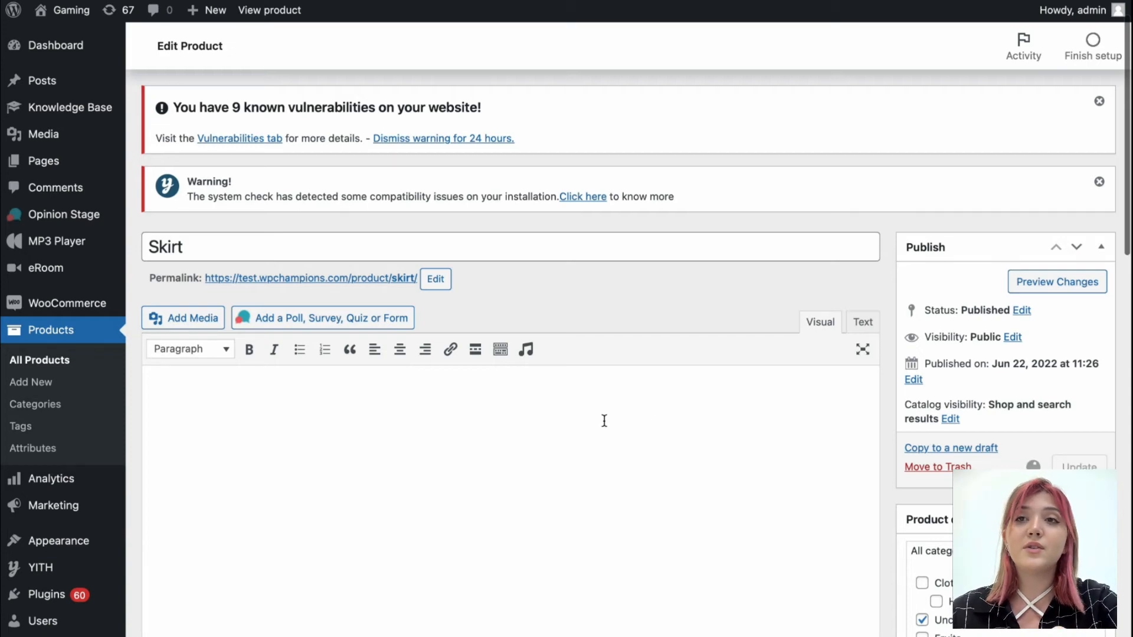
Step: Preview the Skirt product on the storefront and scroll down to its tiered price table
click(1079, 466)
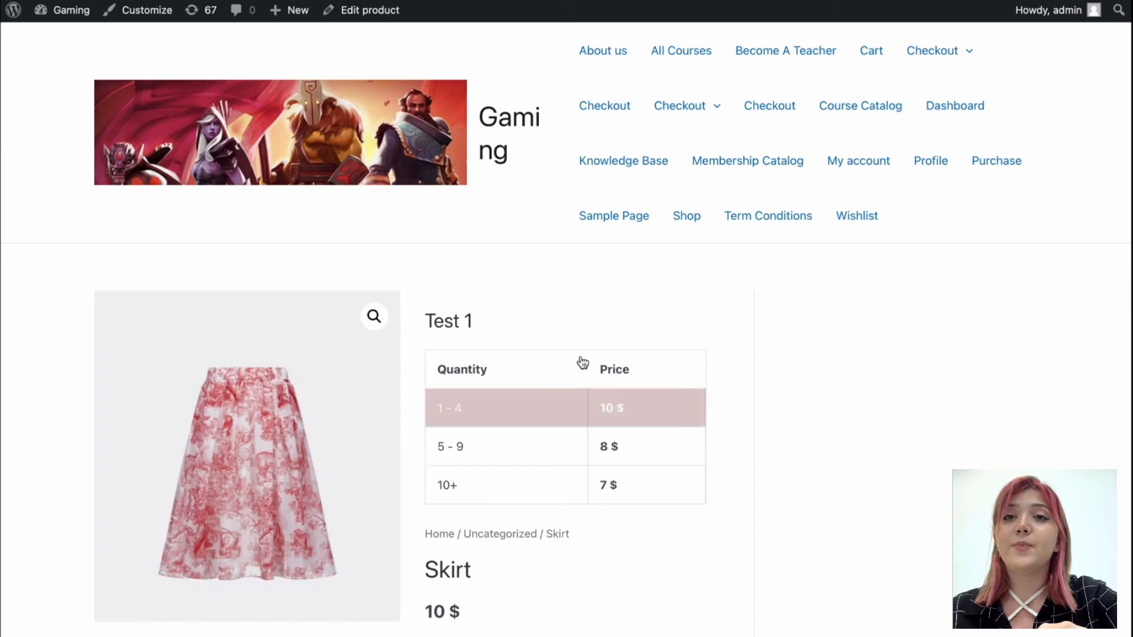
scroll(down, 3)
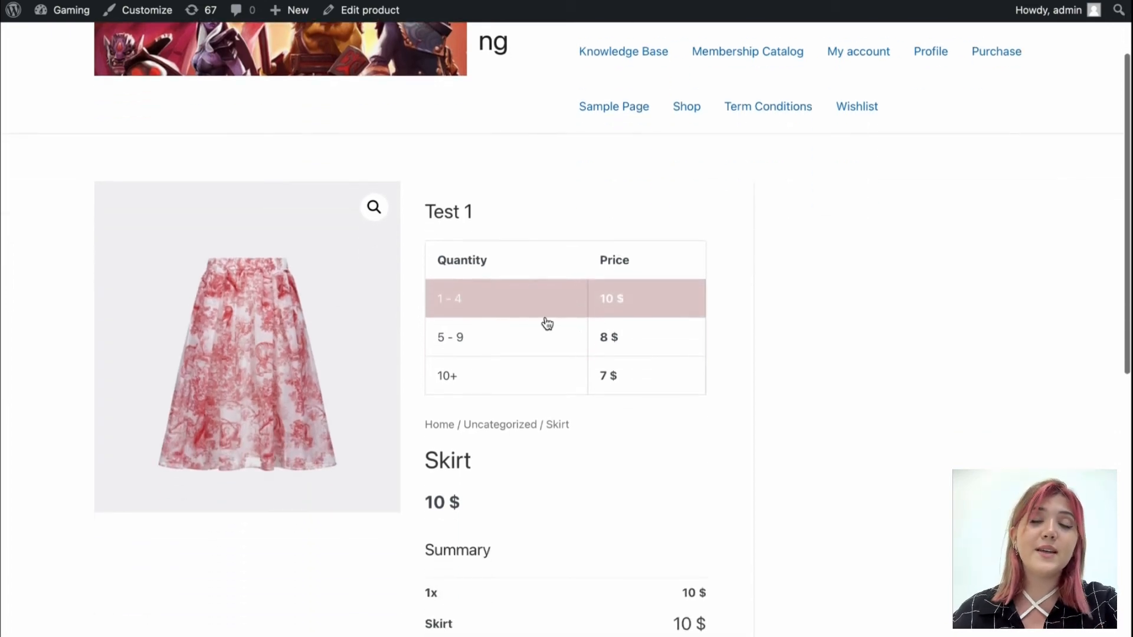
scroll(down, 3)
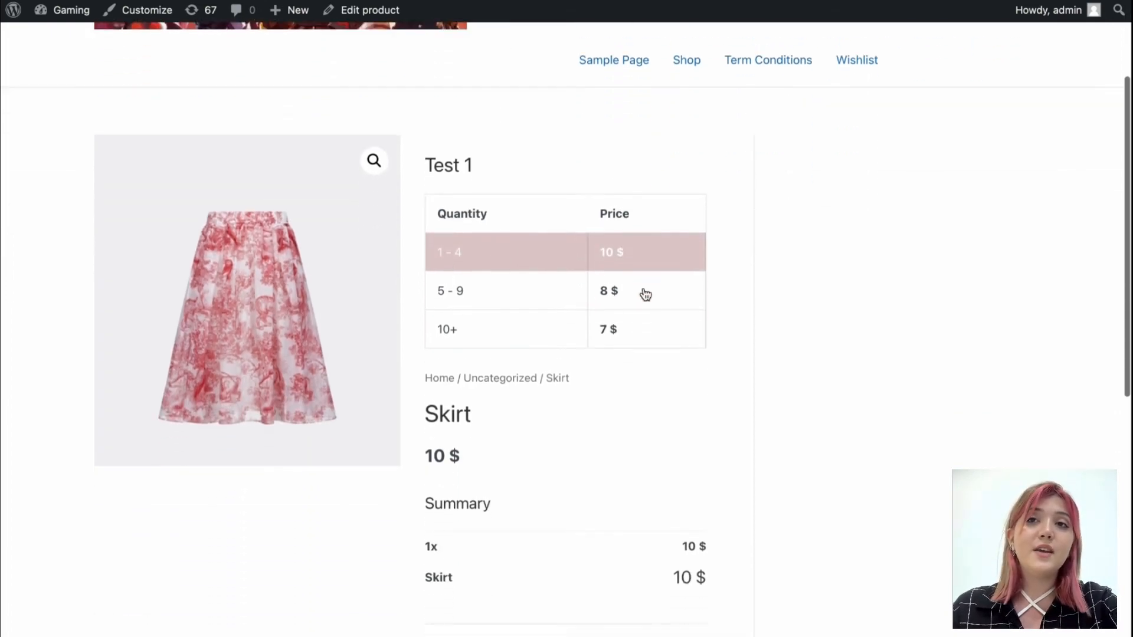
scroll(down, 3)
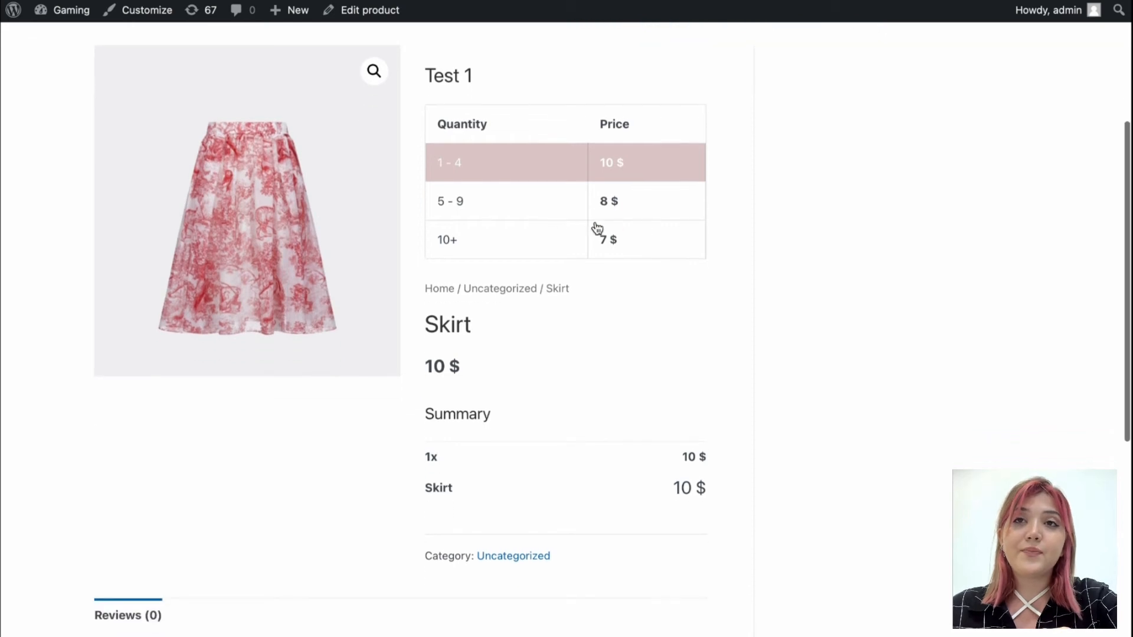
Step: Select the 5 - 9 then 10+ tiers, check the total reaches 70 $, and return to the editor
click(506, 200)
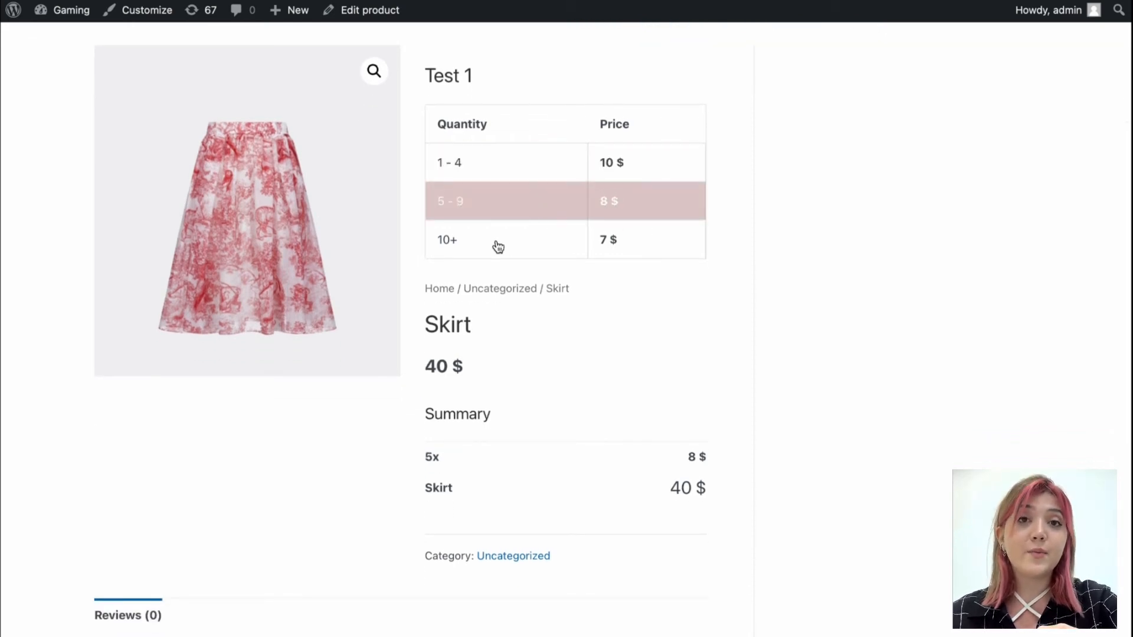
click(498, 239)
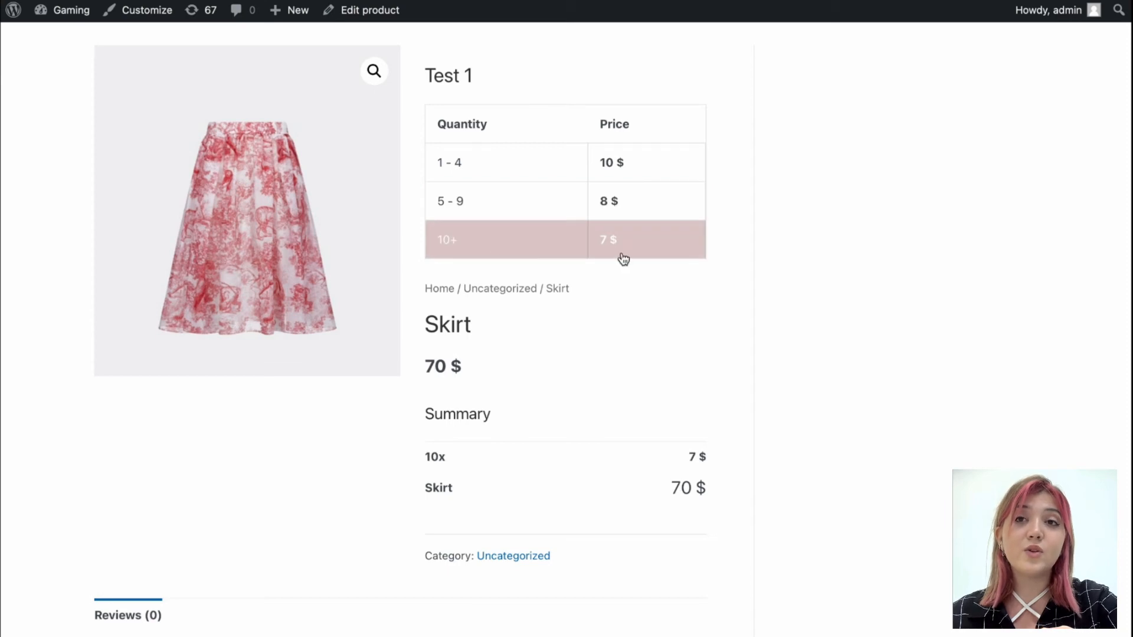
scroll(down, 3)
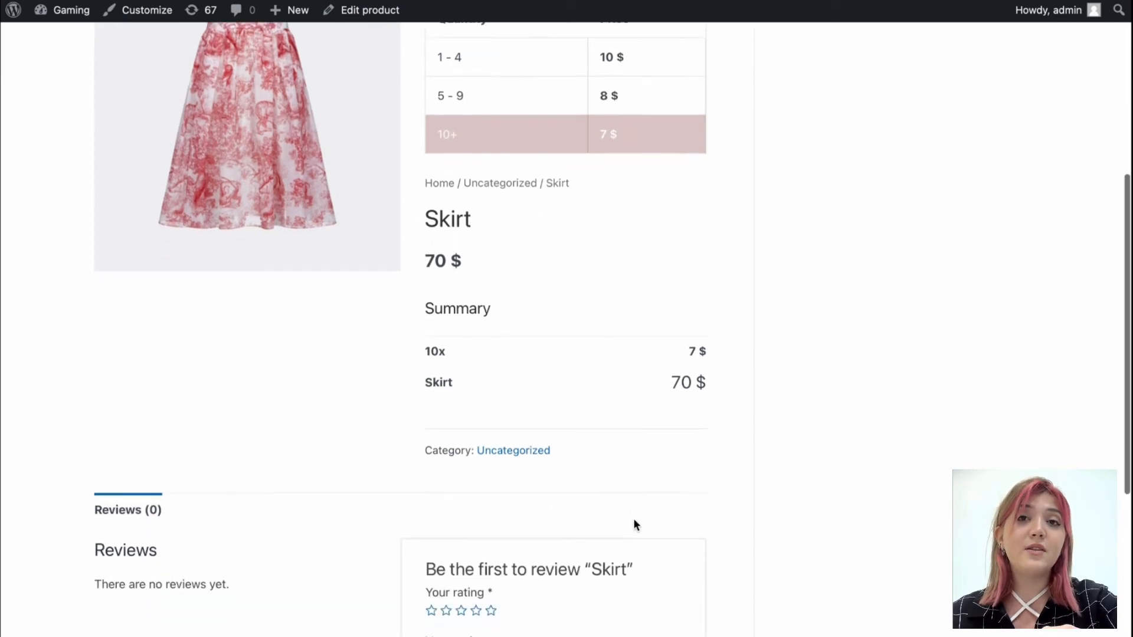
scroll(down, 3)
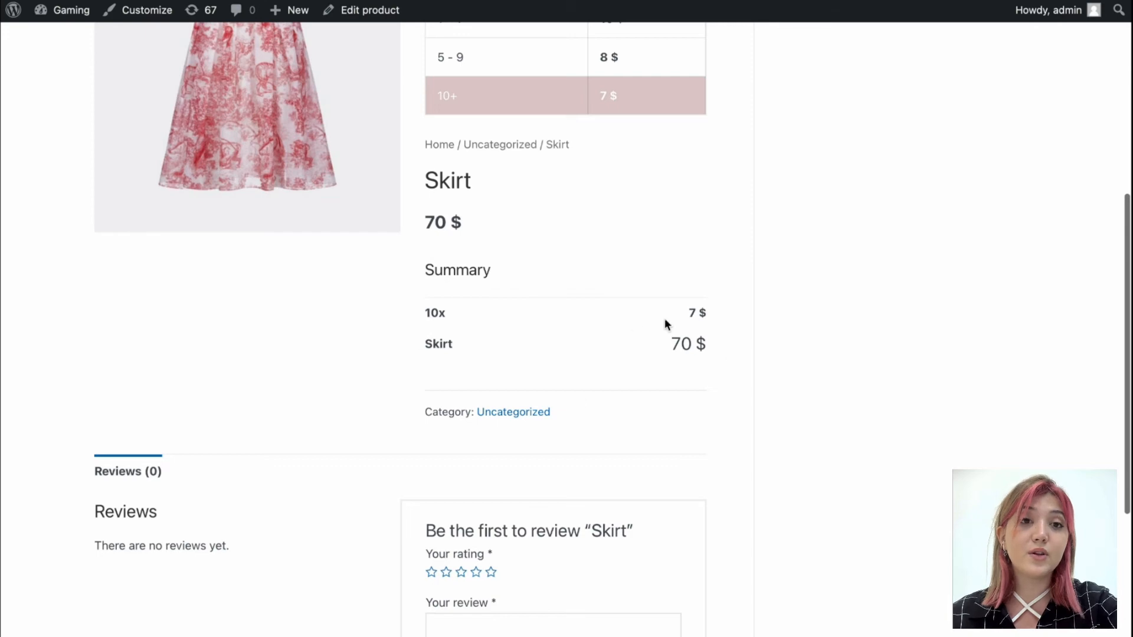
scroll(down, 3)
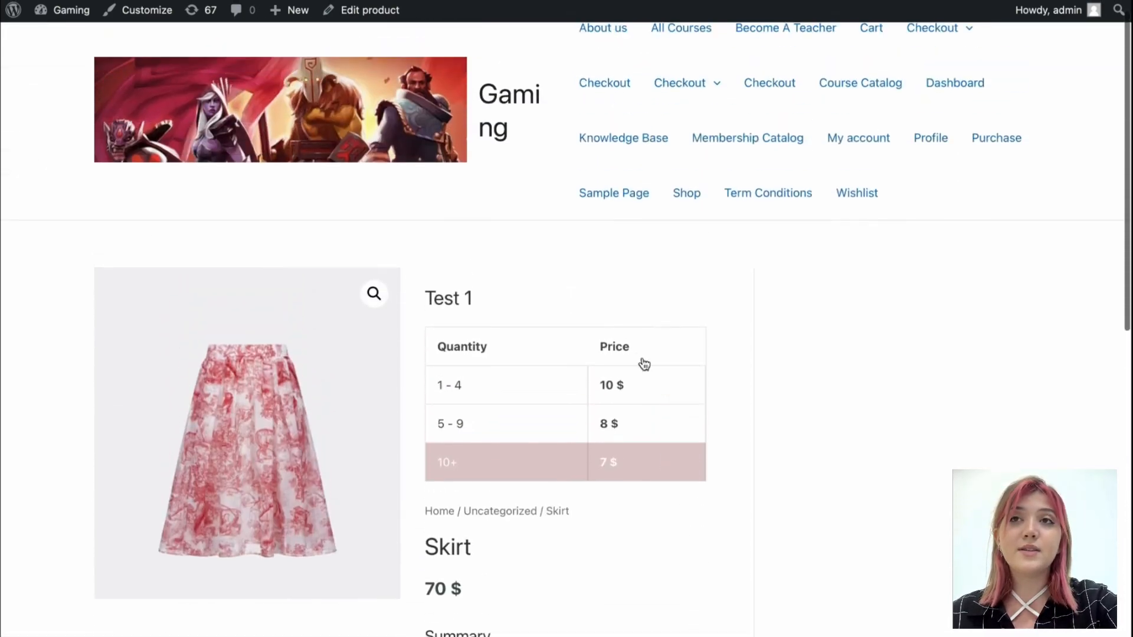
click(369, 10)
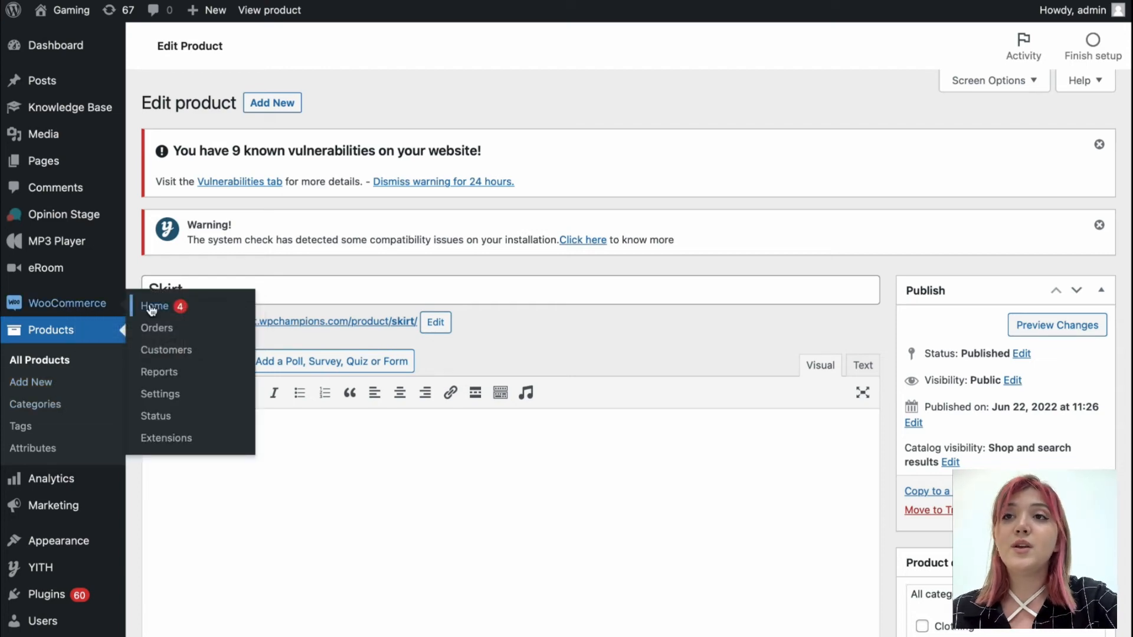
Step: From WooCommerce Home, preview the store and scroll to the Skirt listed at 7 $ - 10 $
click(154, 305)
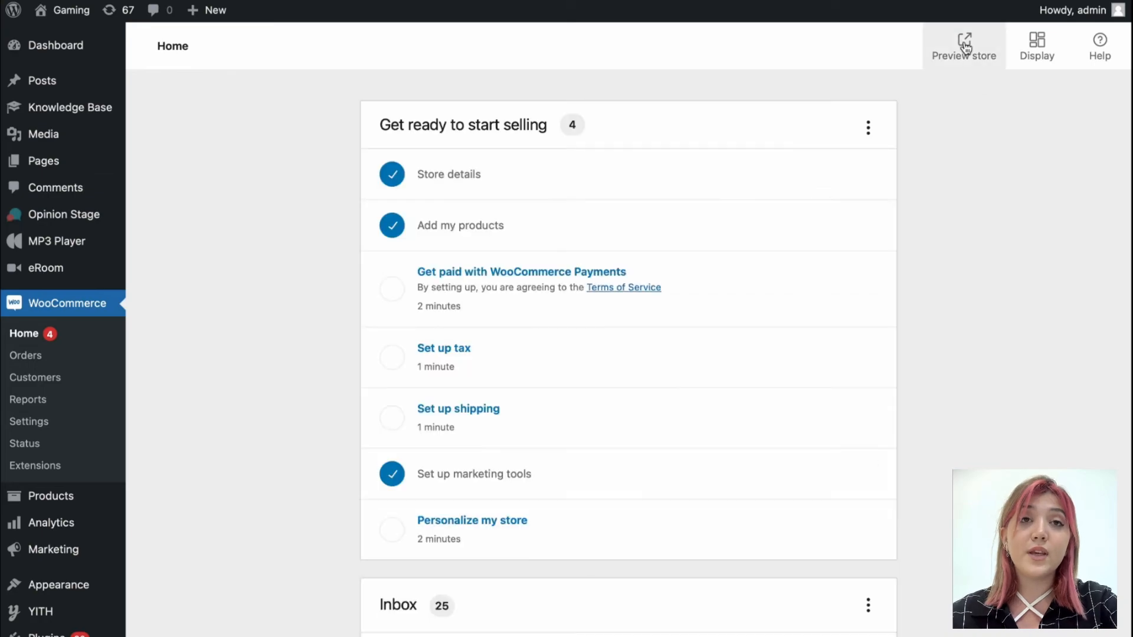
click(963, 46)
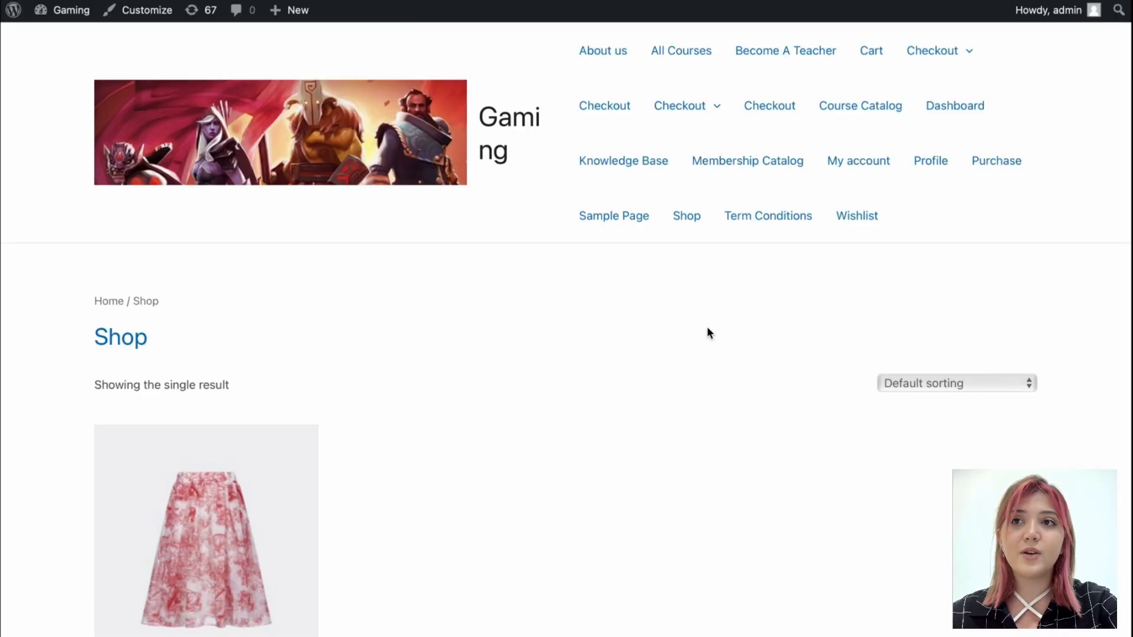
scroll(down, 3)
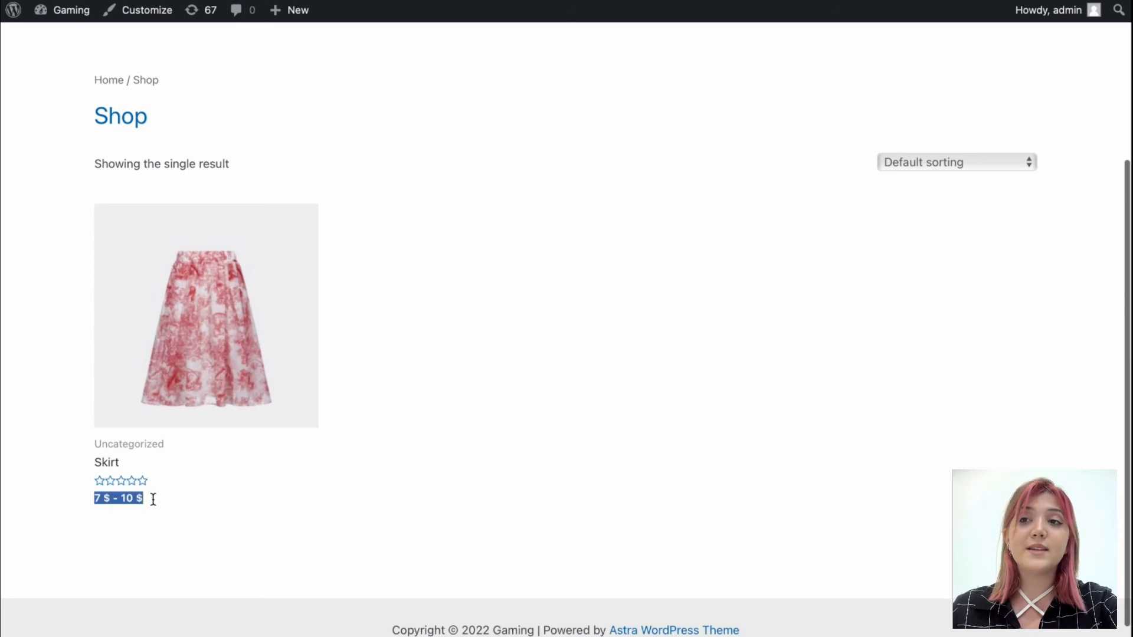
mouse_move(207, 497)
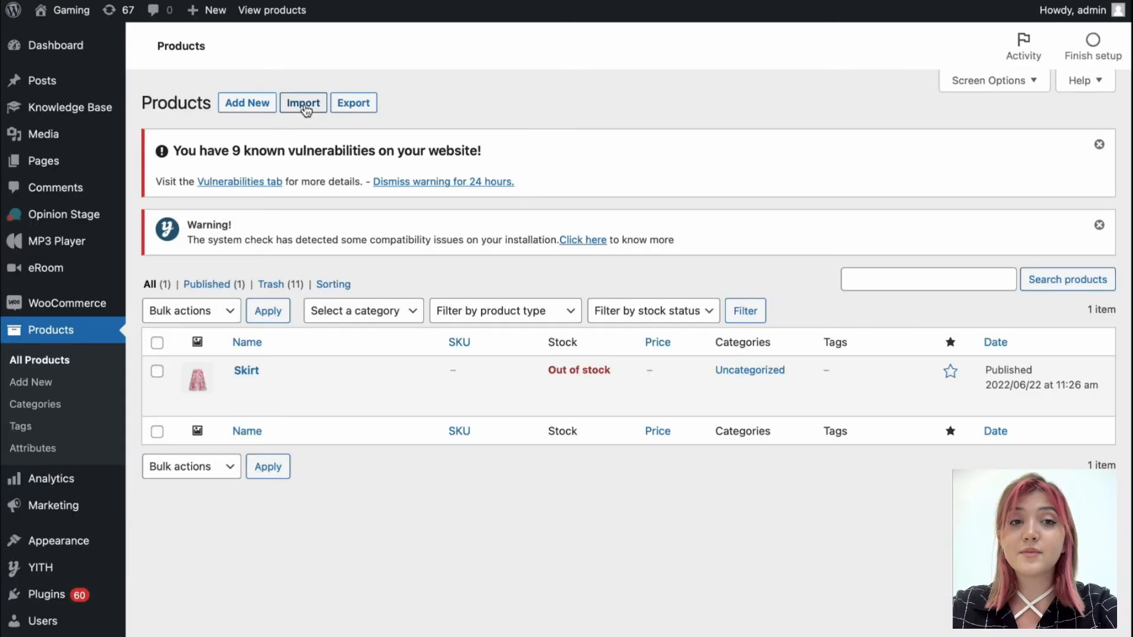
Step: Open the Products CSV export page and restrict the exported columns to SKU only
click(302, 102)
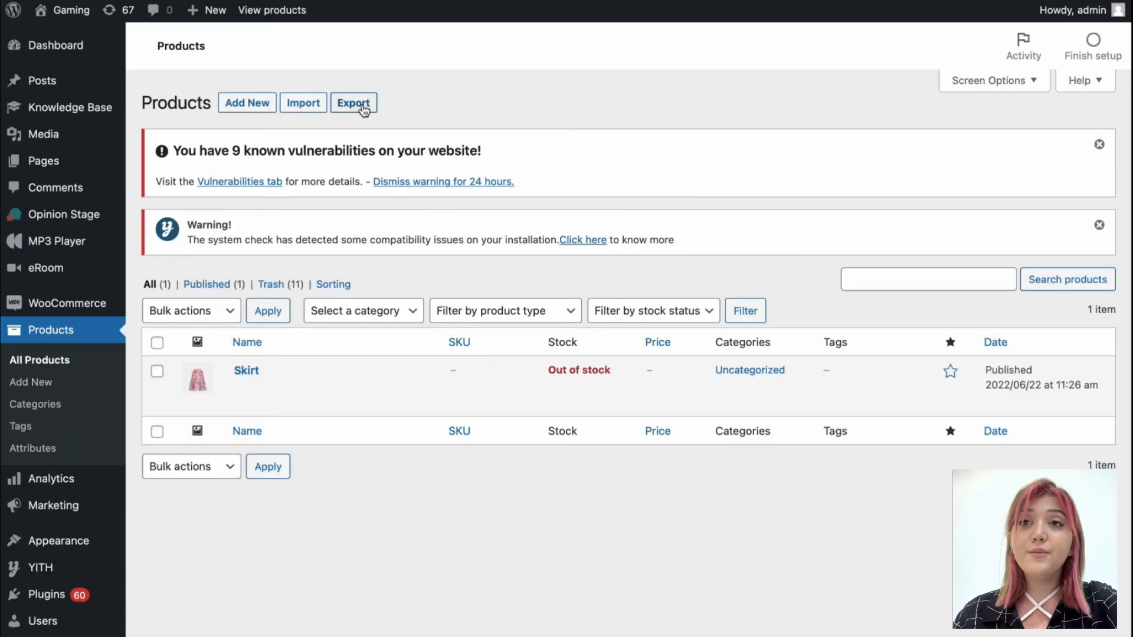
click(354, 103)
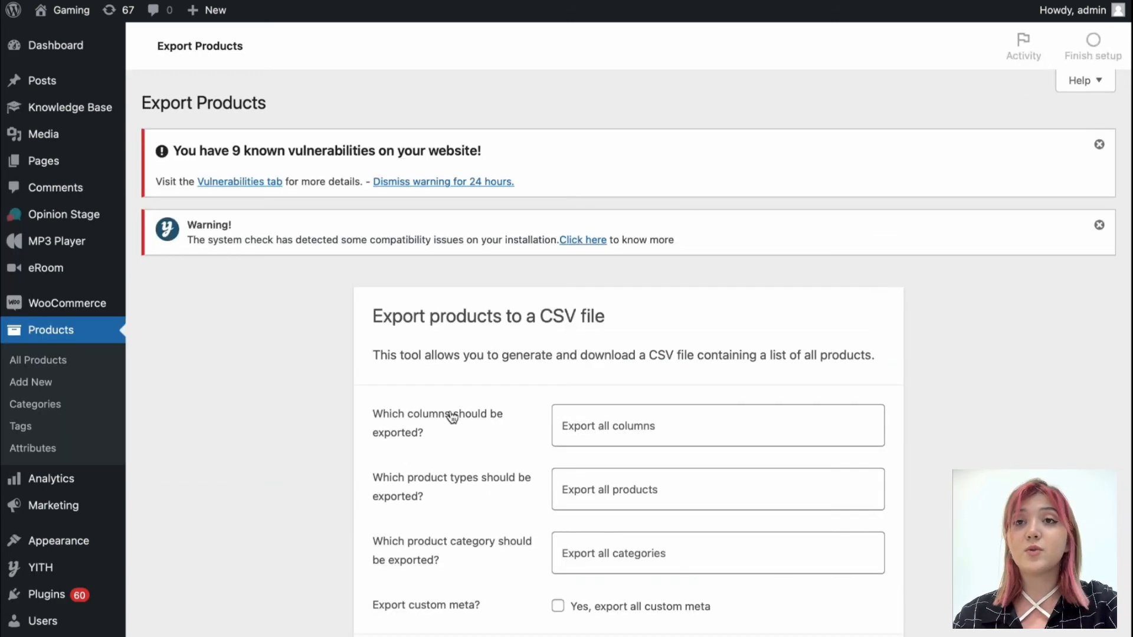
click(715, 425)
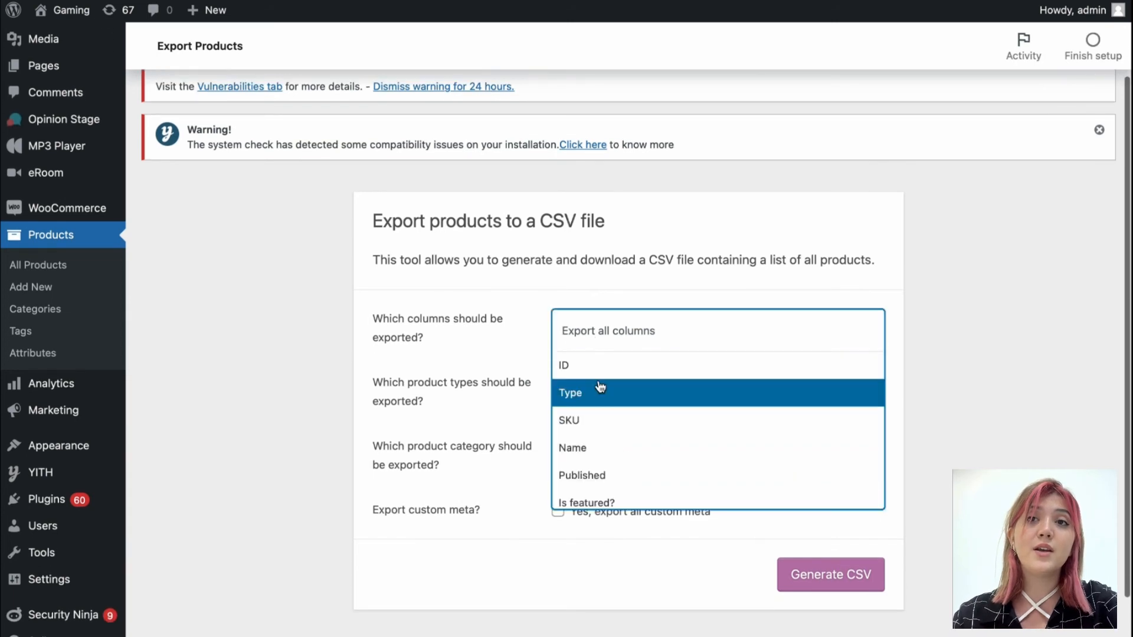
click(569, 419)
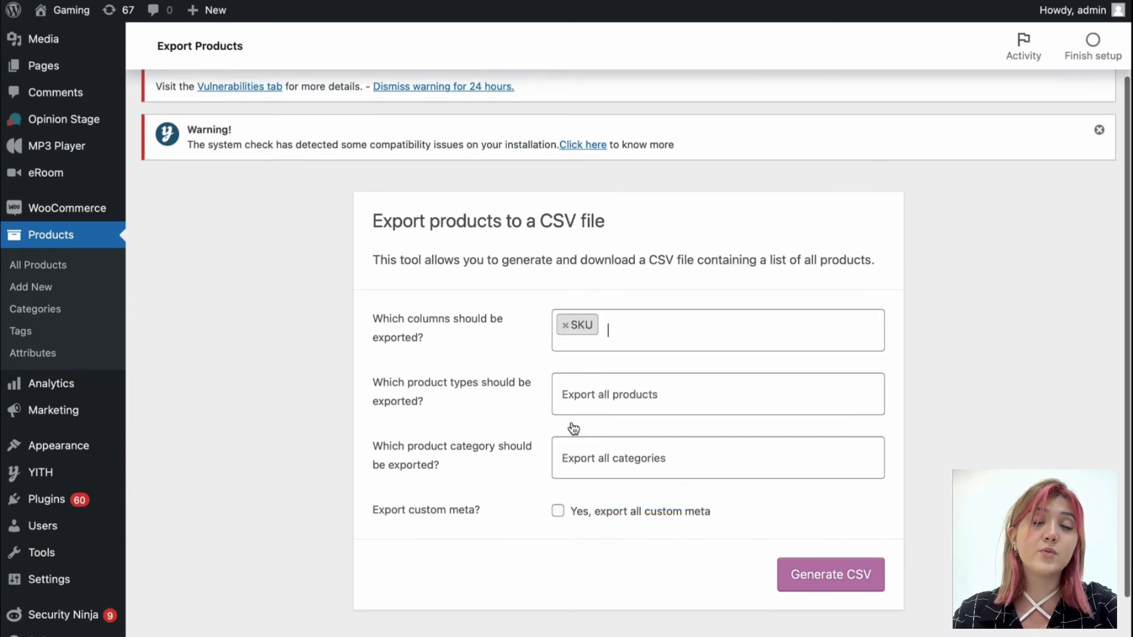
mouse_move(817, 561)
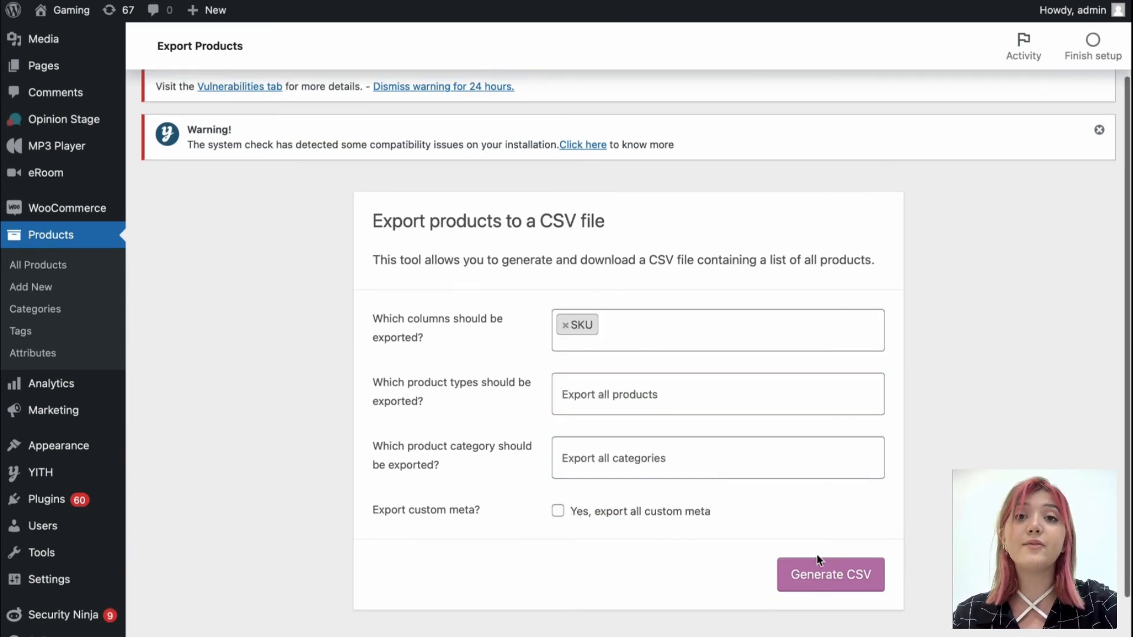